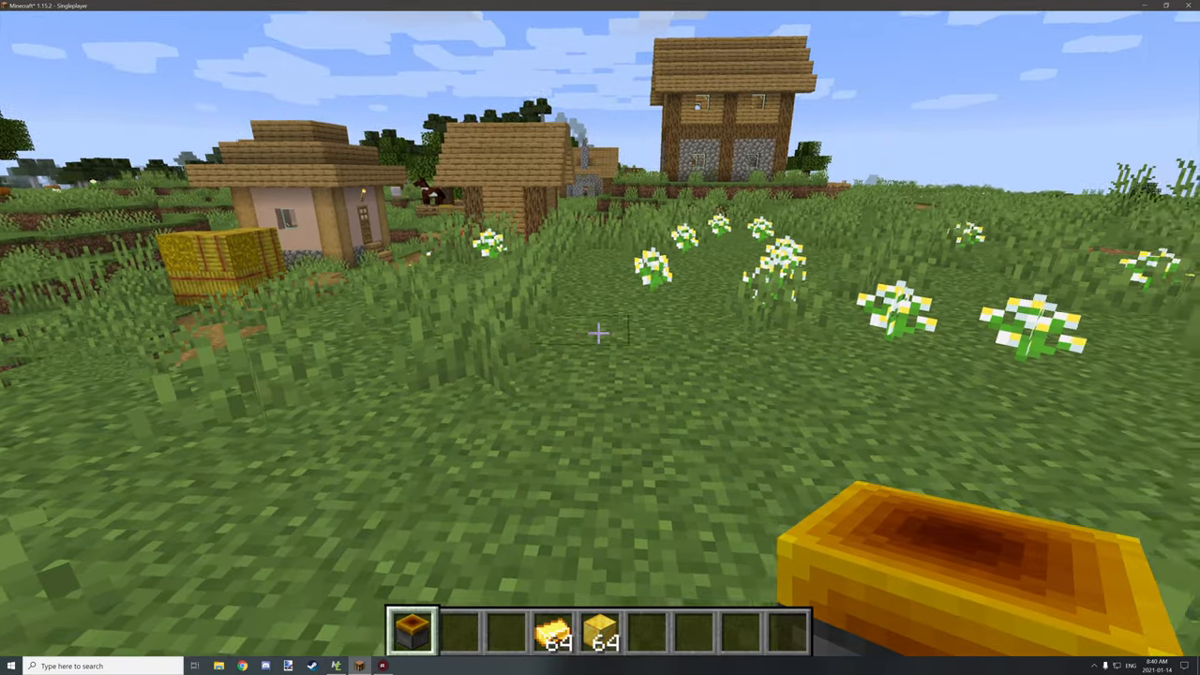
mouse_move(601, 337)
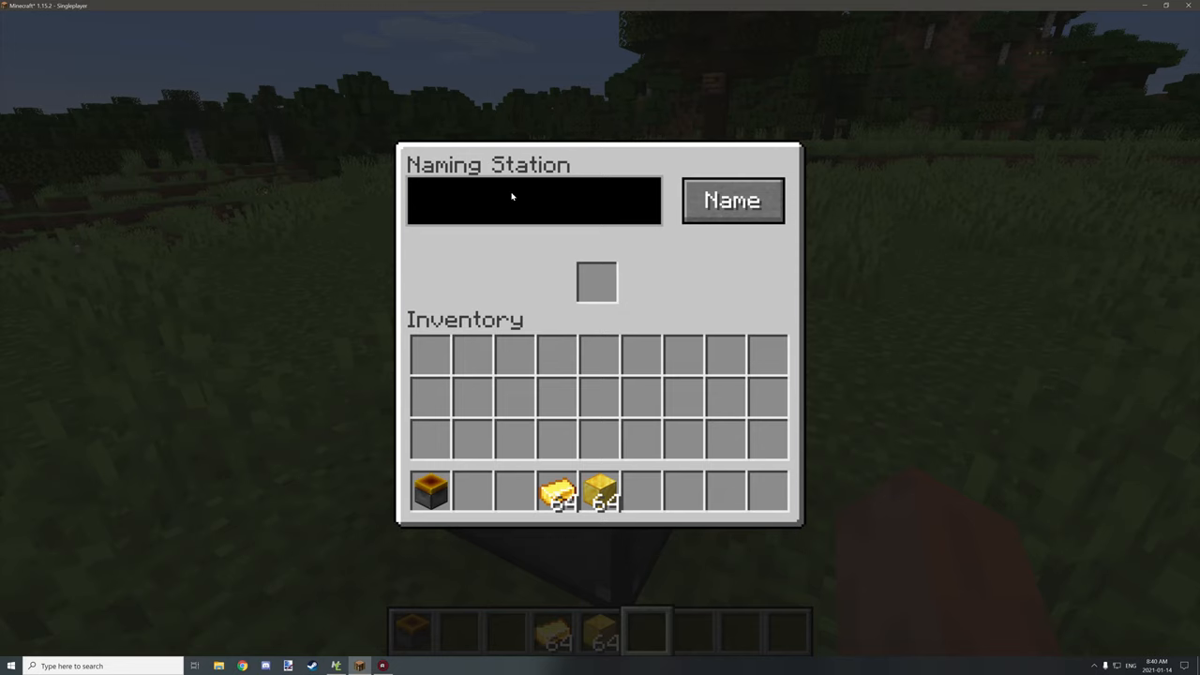
mouse_move(811, 206)
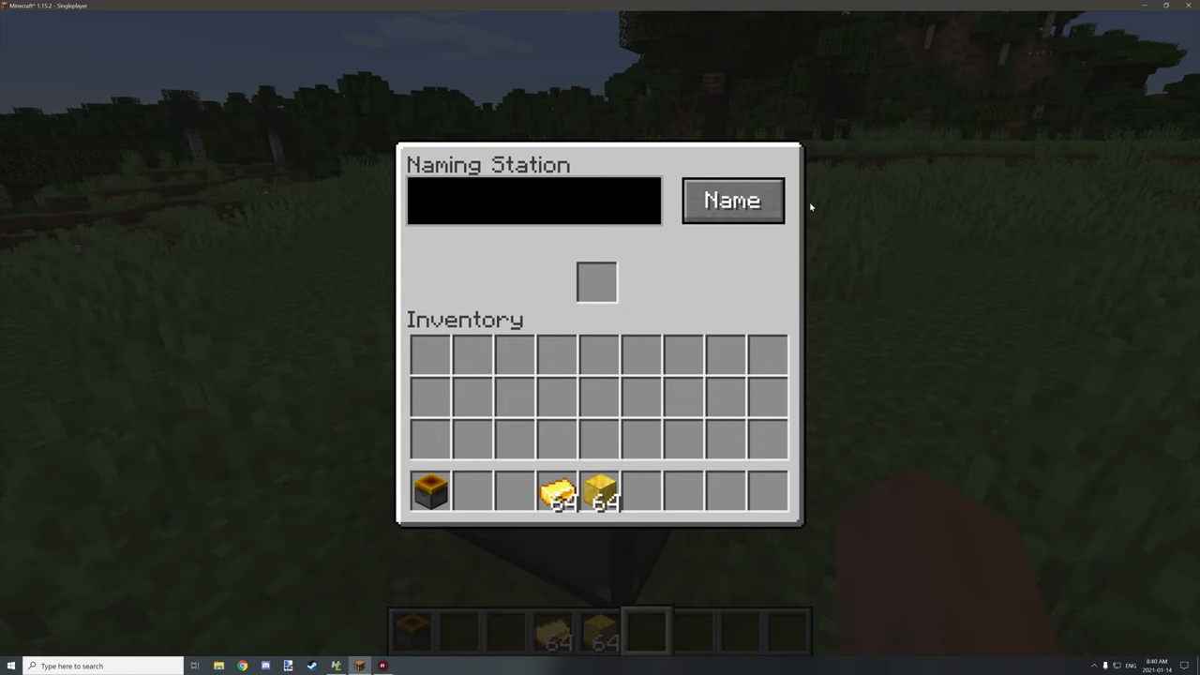
mouse_move(514, 395)
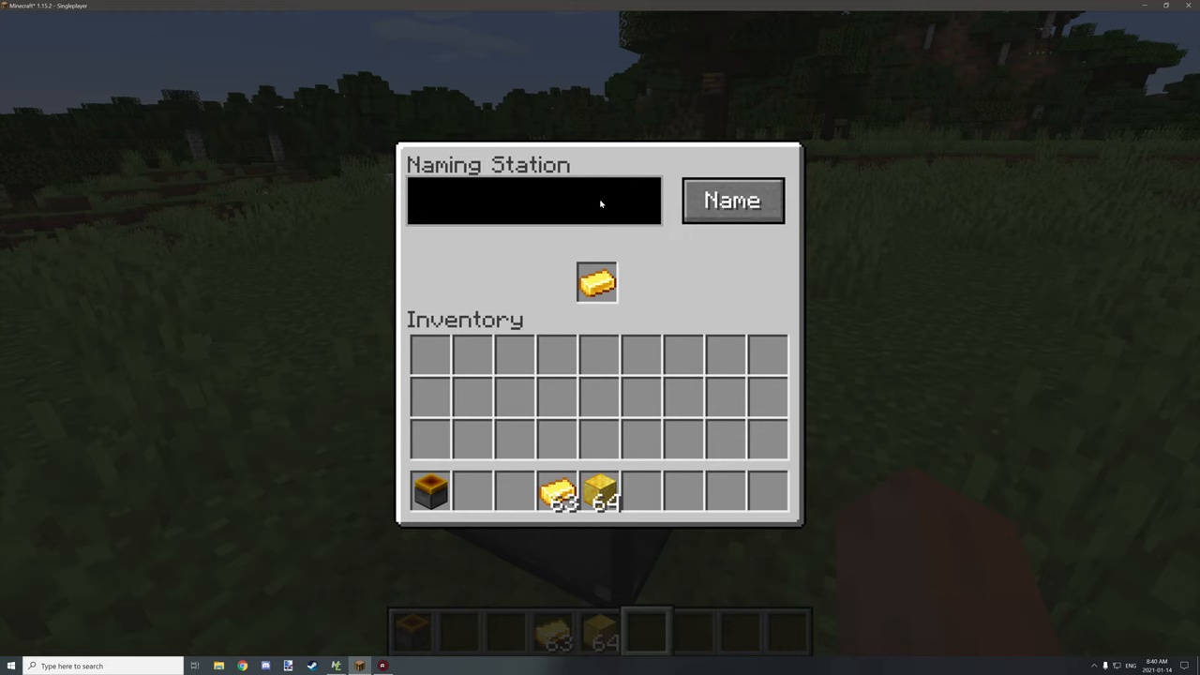
Enter a name for the gold ingot, then leave the Naming Station with Escape
text(MN)
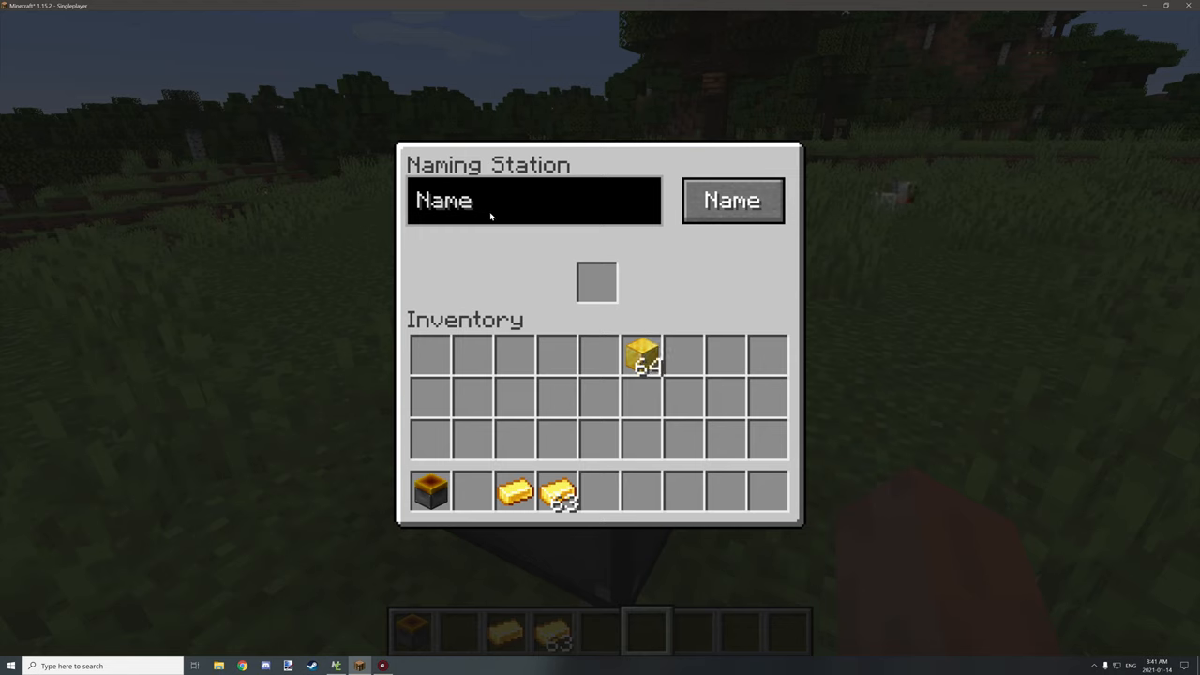
mouse_move(529, 221)
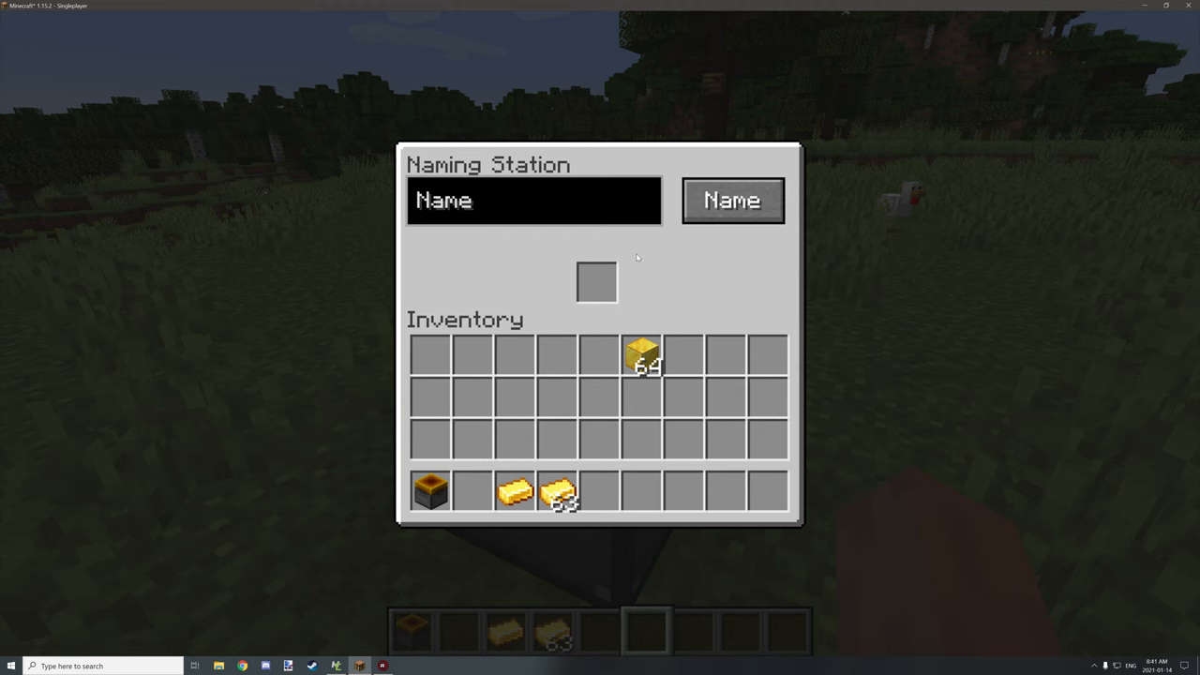
mouse_move(627, 266)
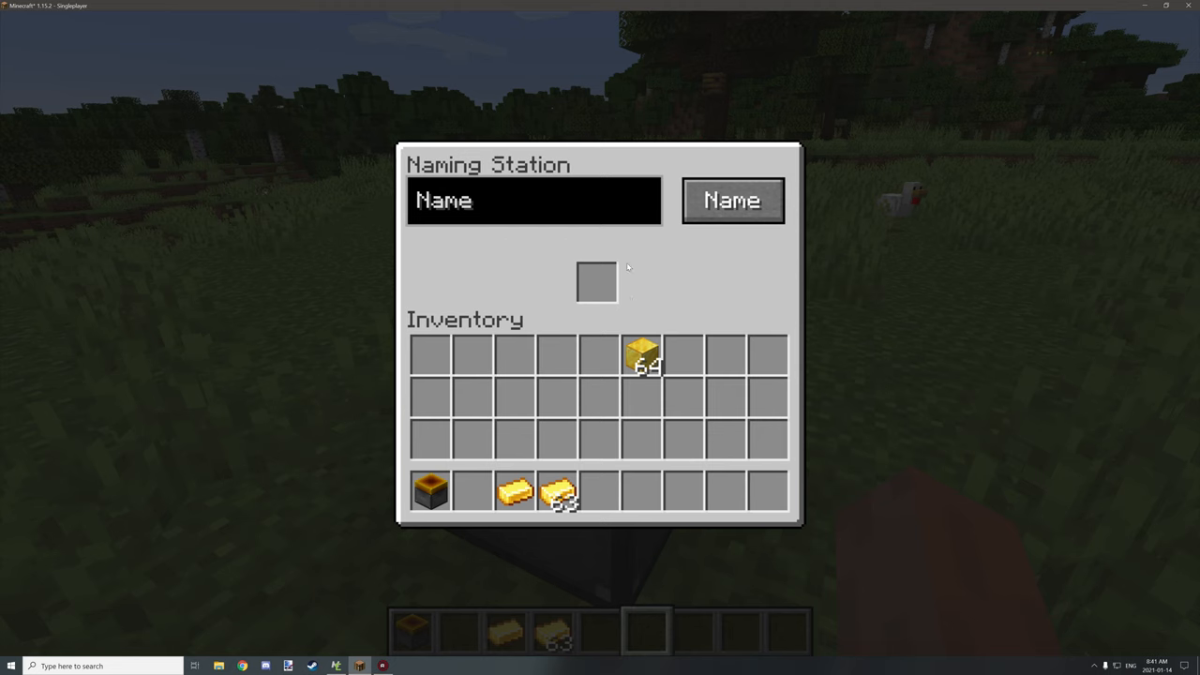
key(Escape)
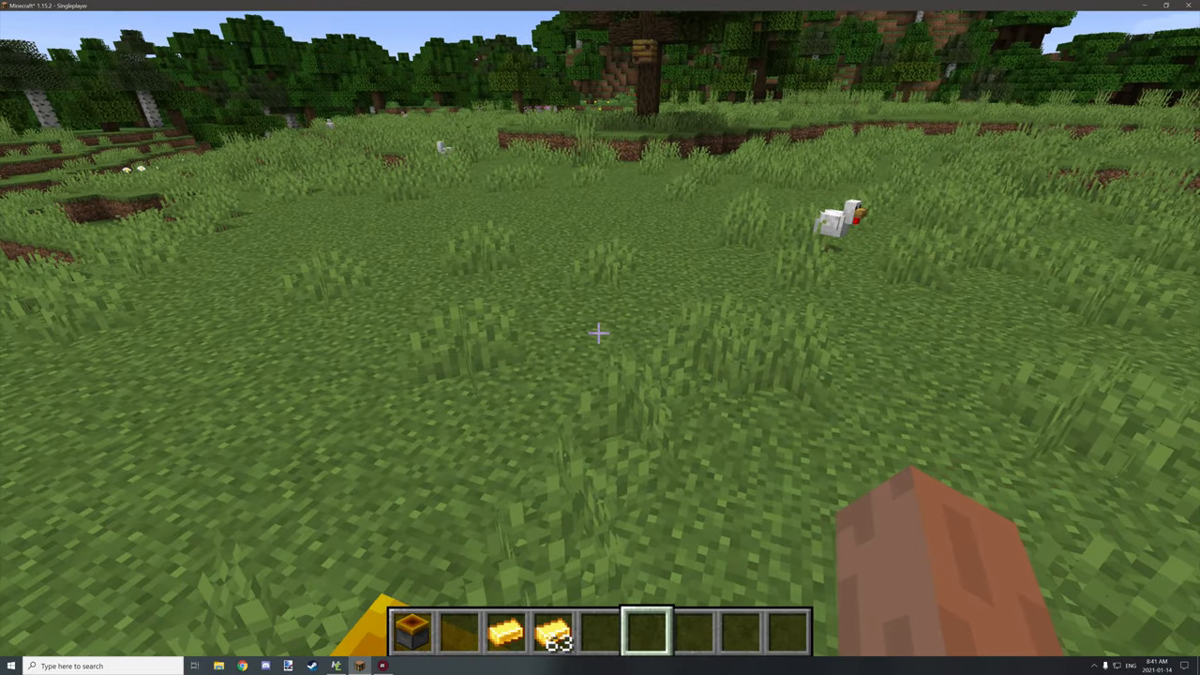
Switch from Minecraft to the MCreator window showing the Workspace tab
click(336, 666)
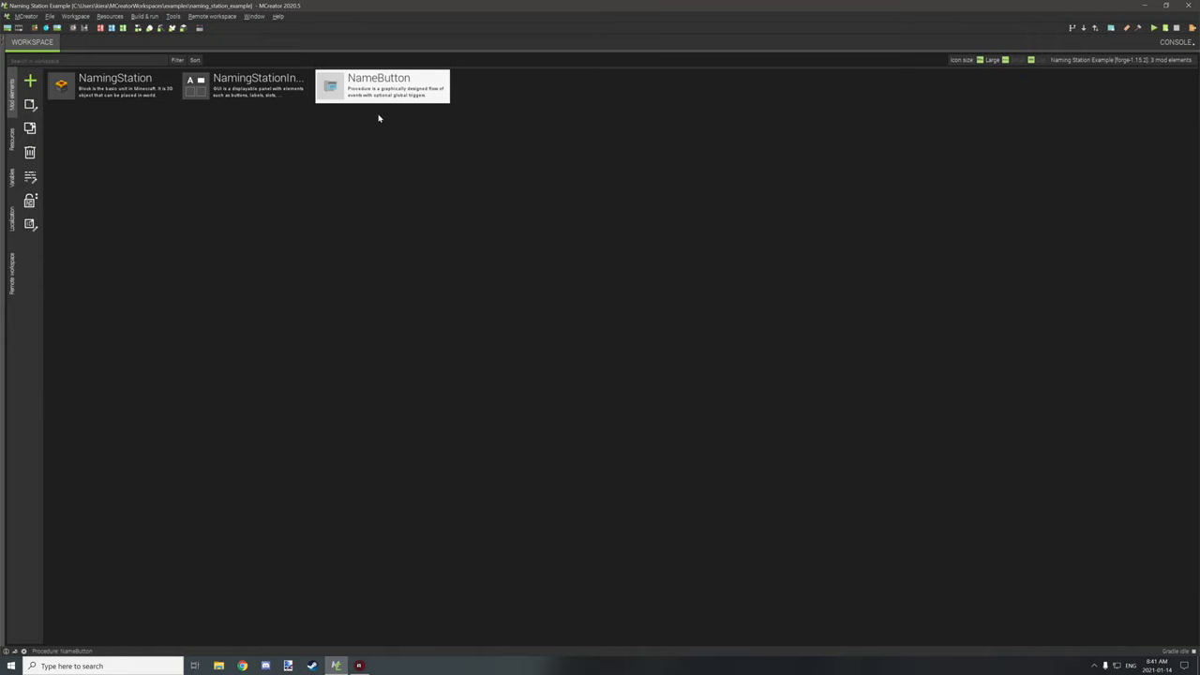
mouse_move(255, 101)
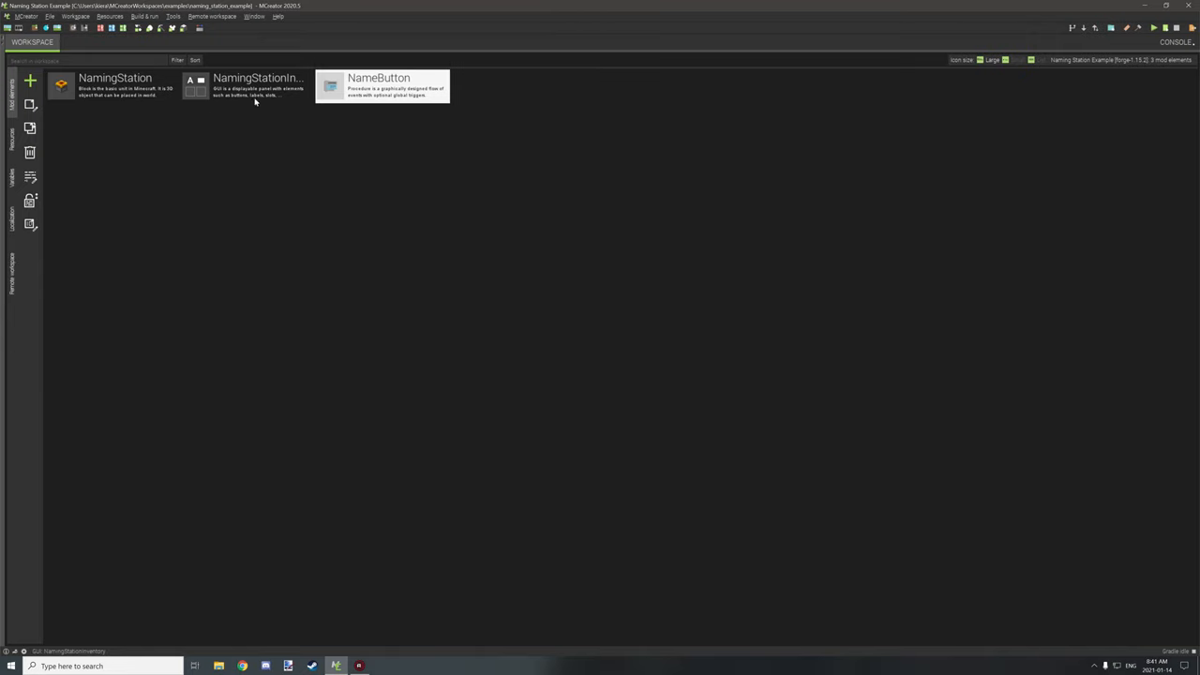
click(113, 86)
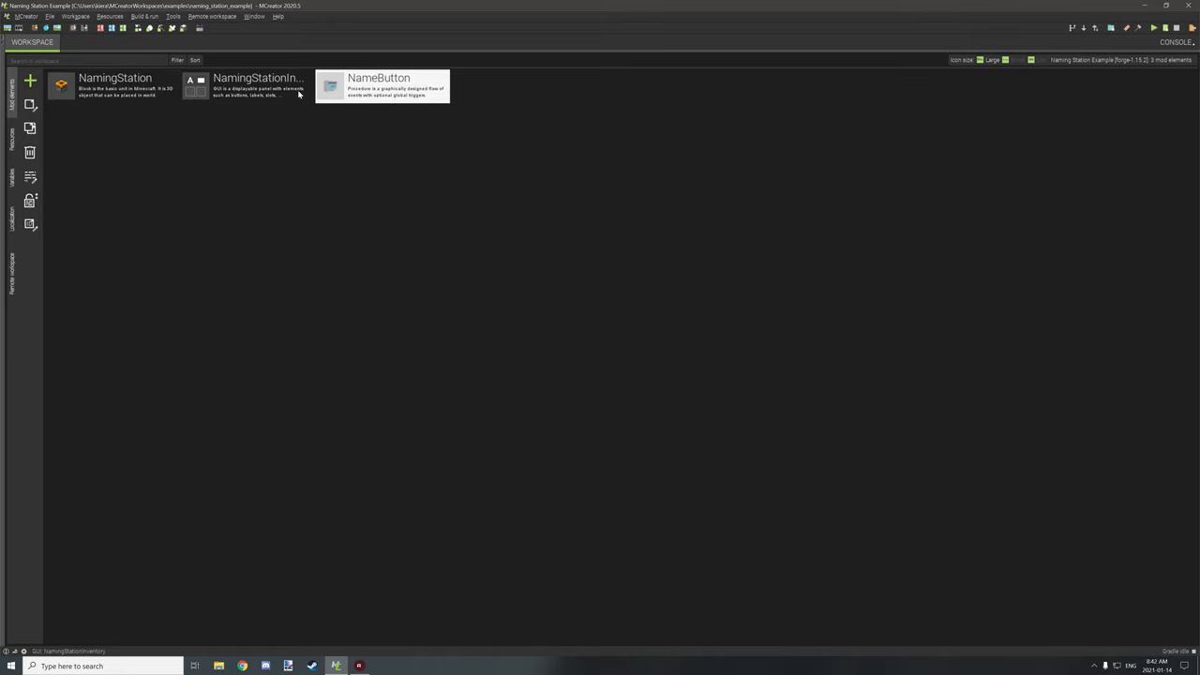
double_click(259, 86)
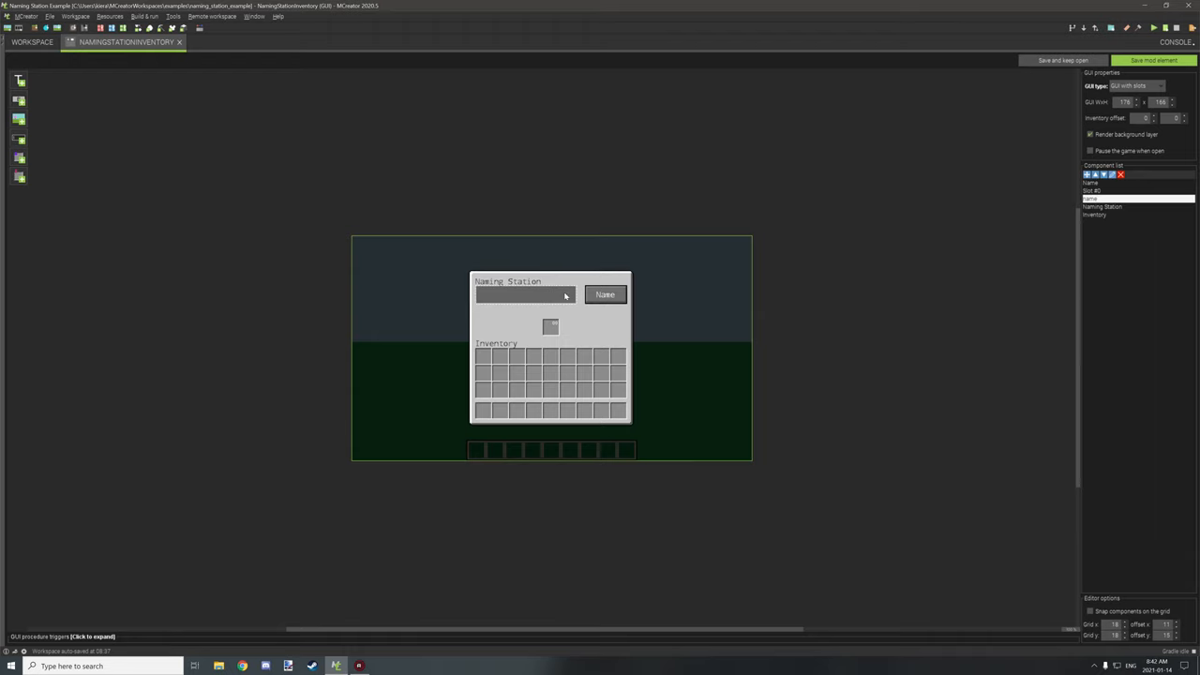
mouse_move(1097, 188)
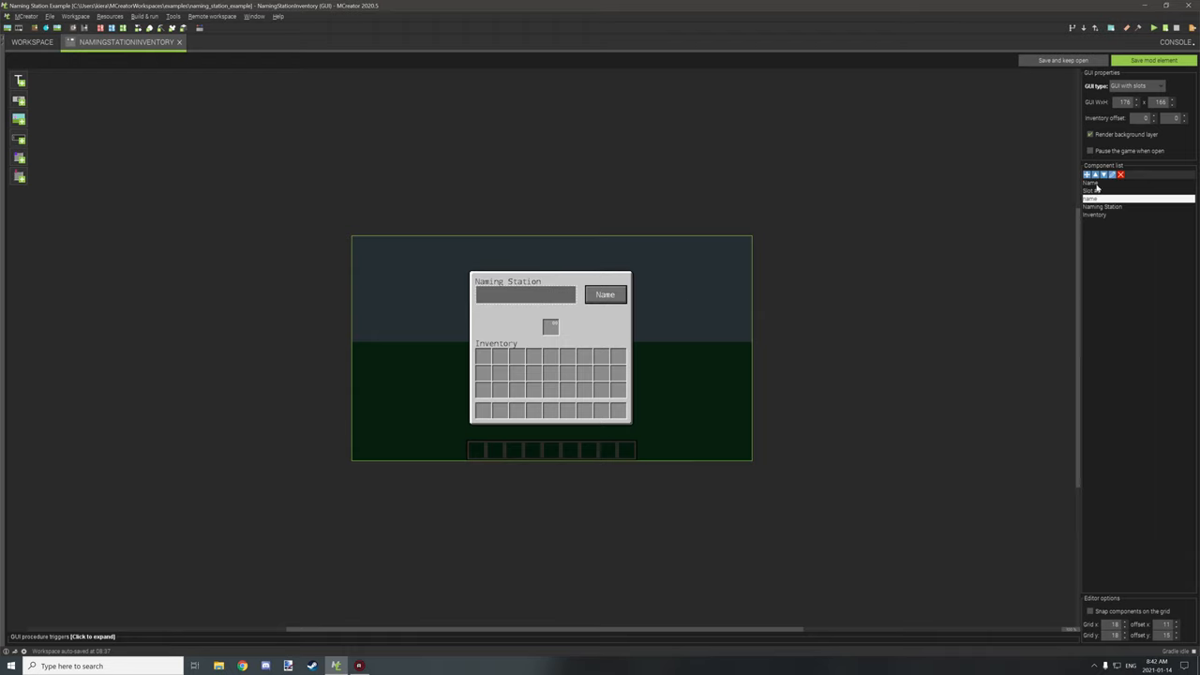
double_click(525, 293)
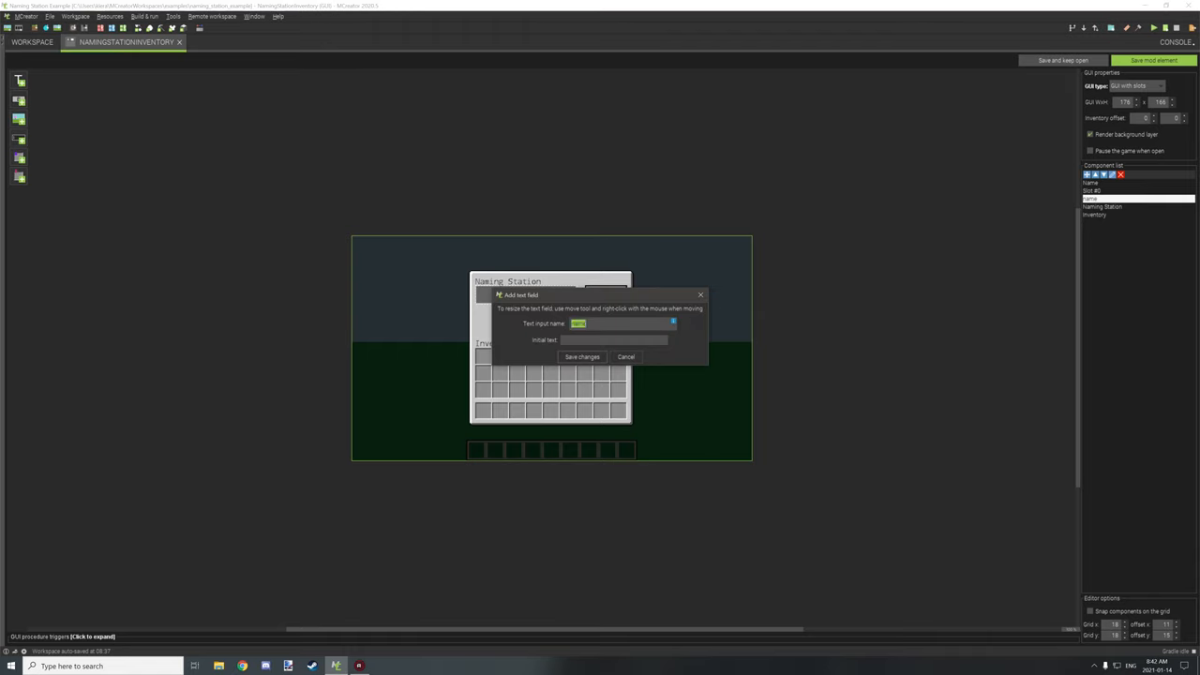
mouse_move(529, 330)
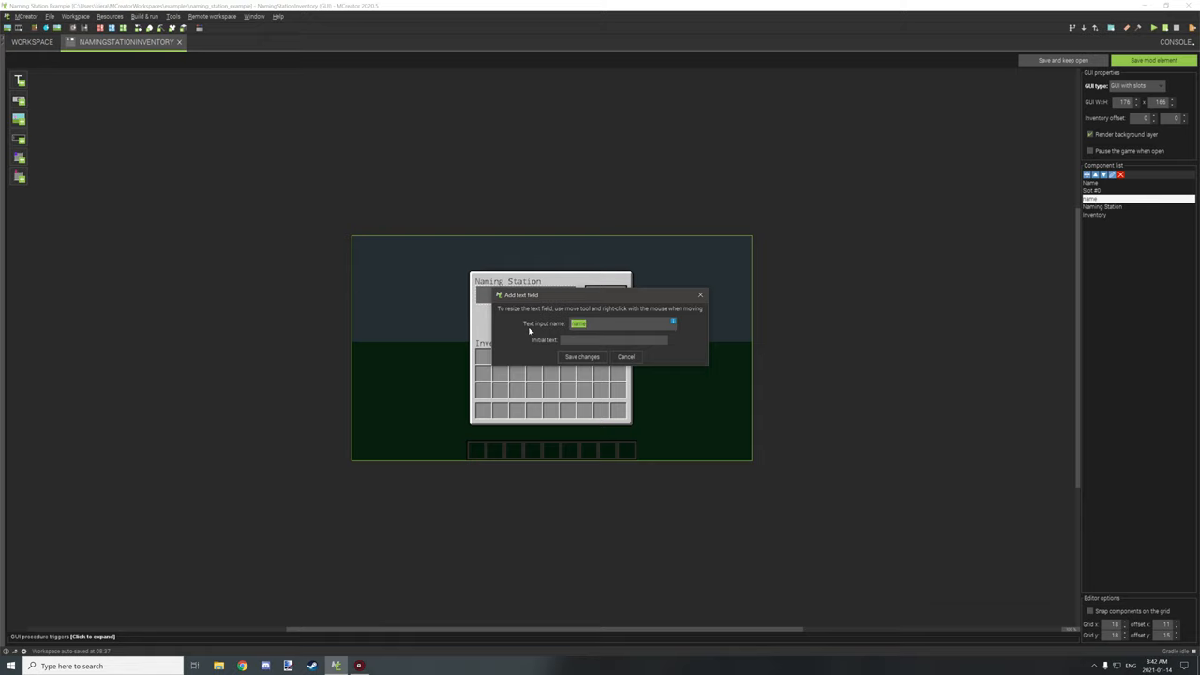
mouse_move(560, 323)
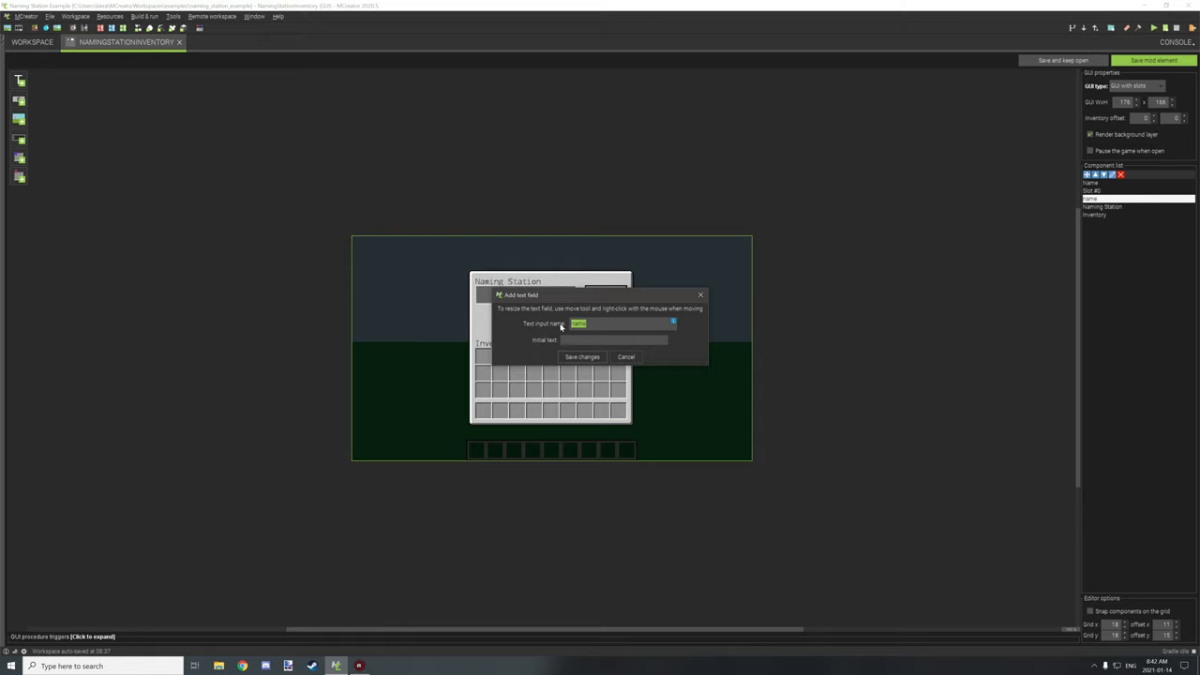
click(582, 357)
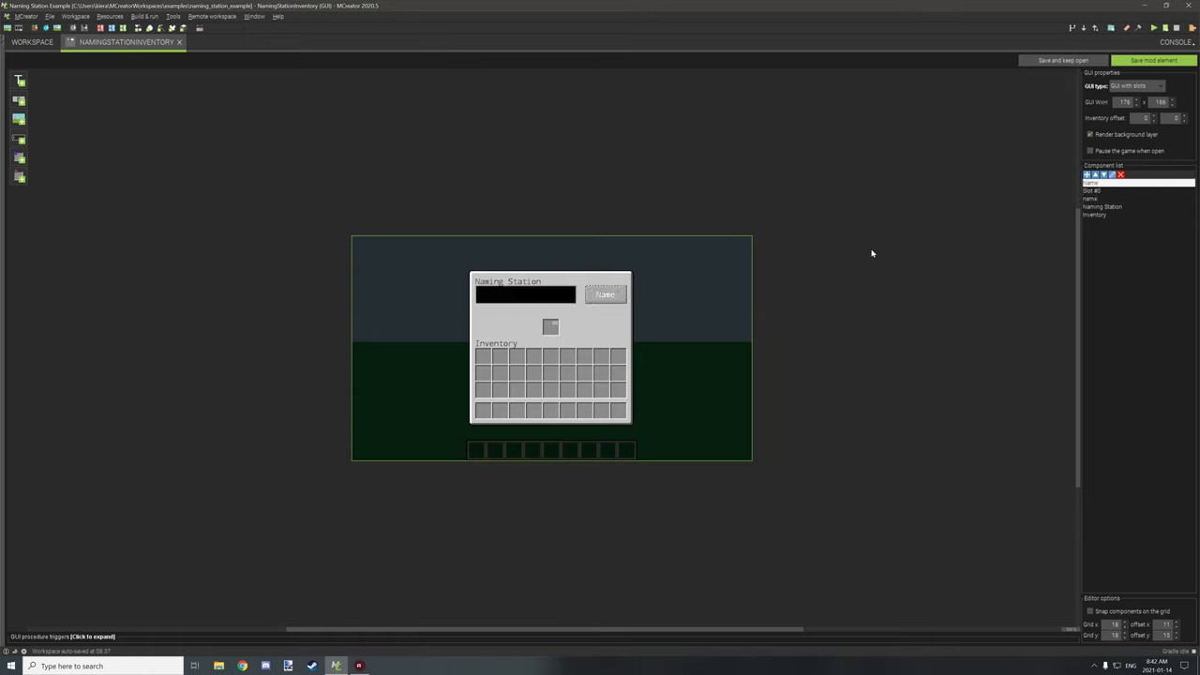
double_click(604, 295)
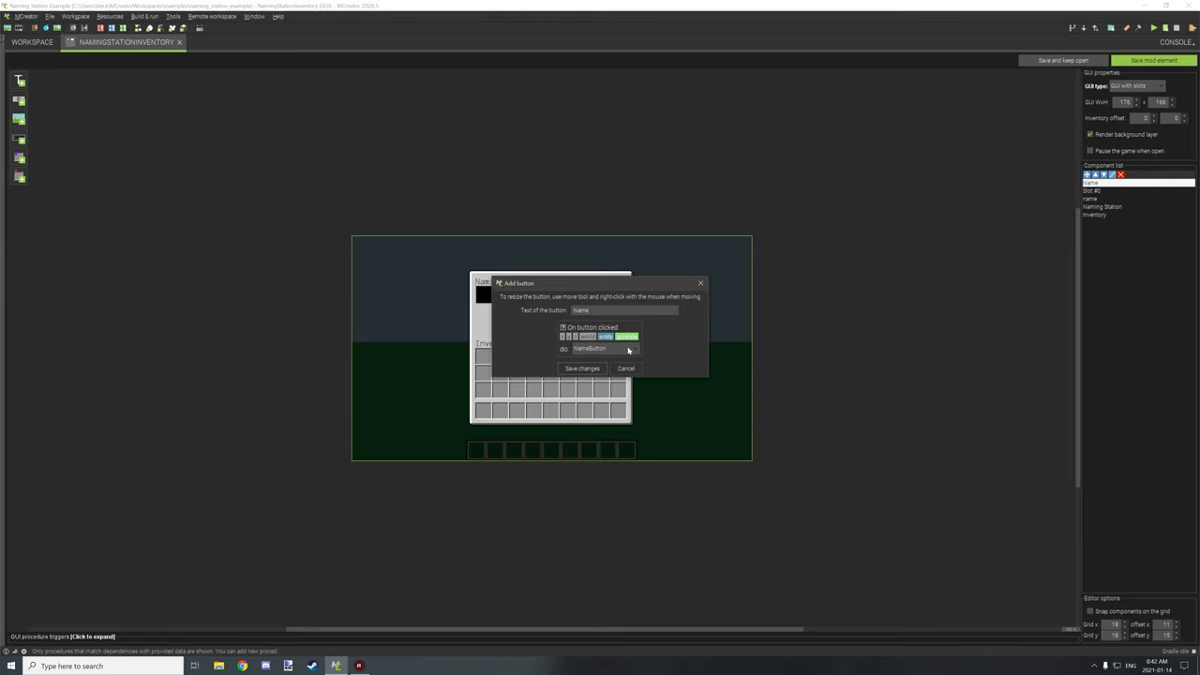
mouse_move(598, 357)
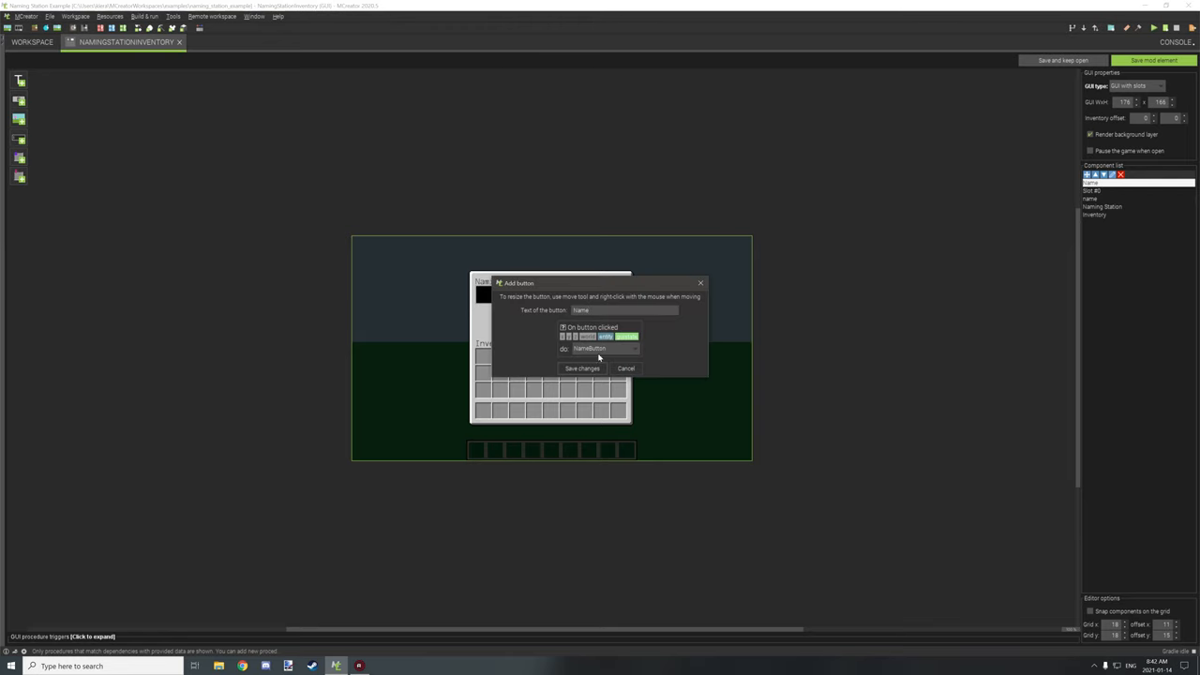
click(581, 368)
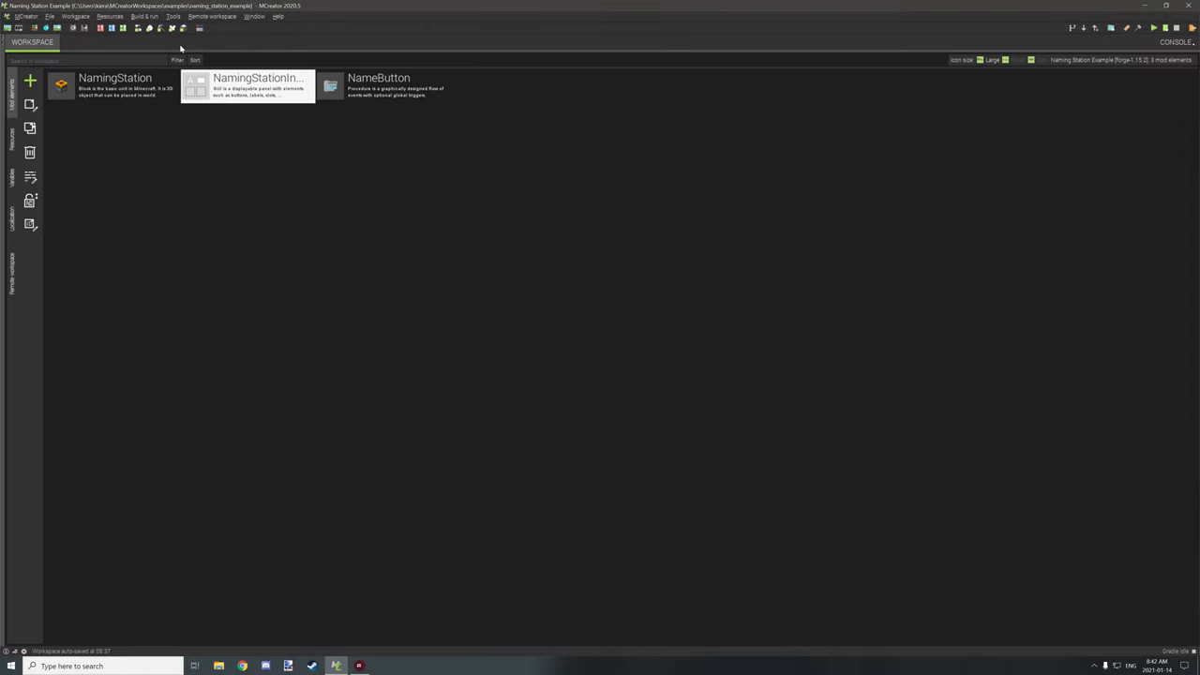
Review the NamingStation block's general, advanced, tile entity and trigger pages, then return to the workspace
double_click(114, 86)
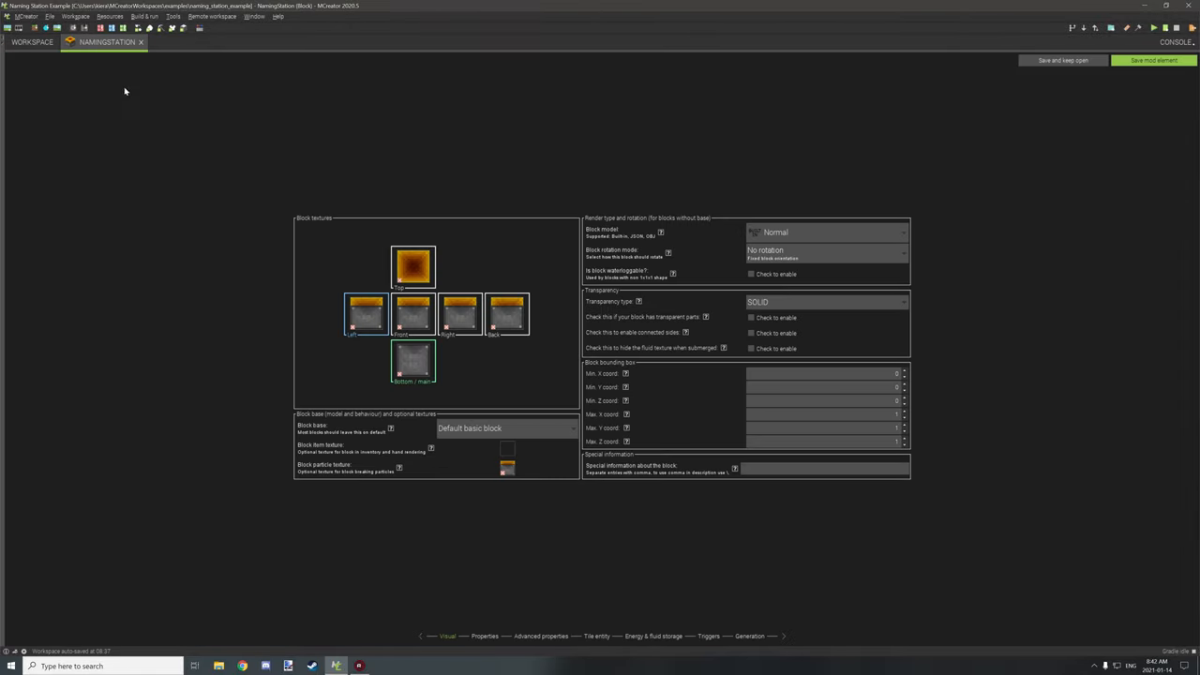
mouse_move(694, 641)
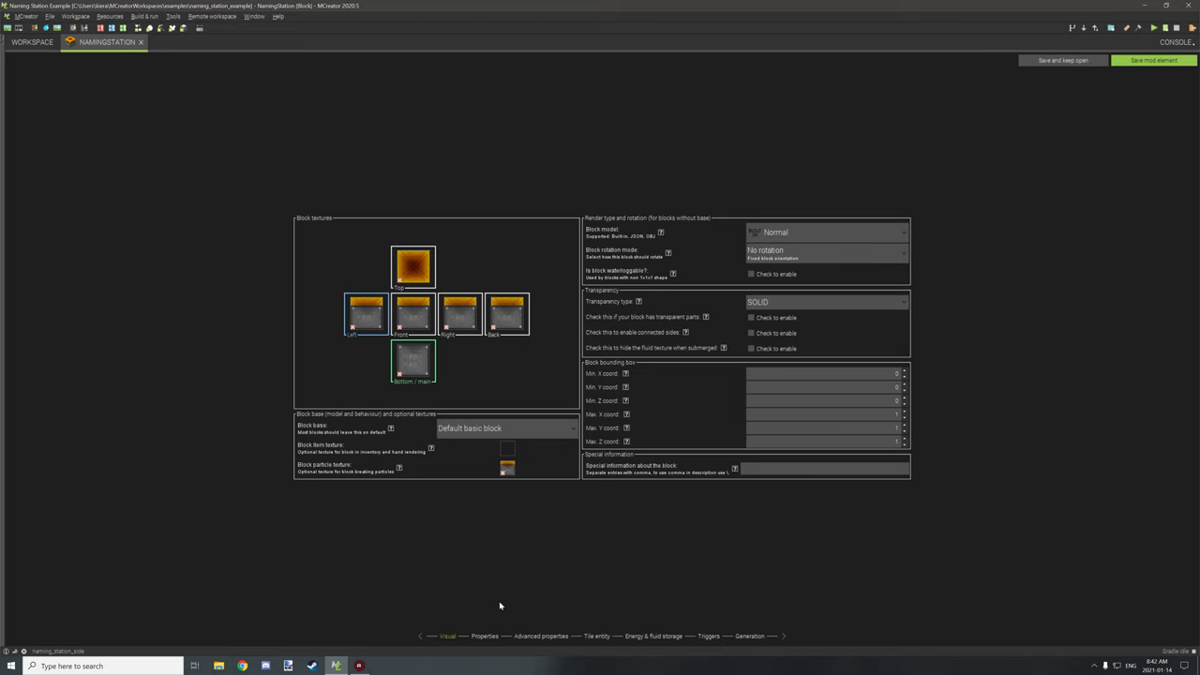
click(484, 636)
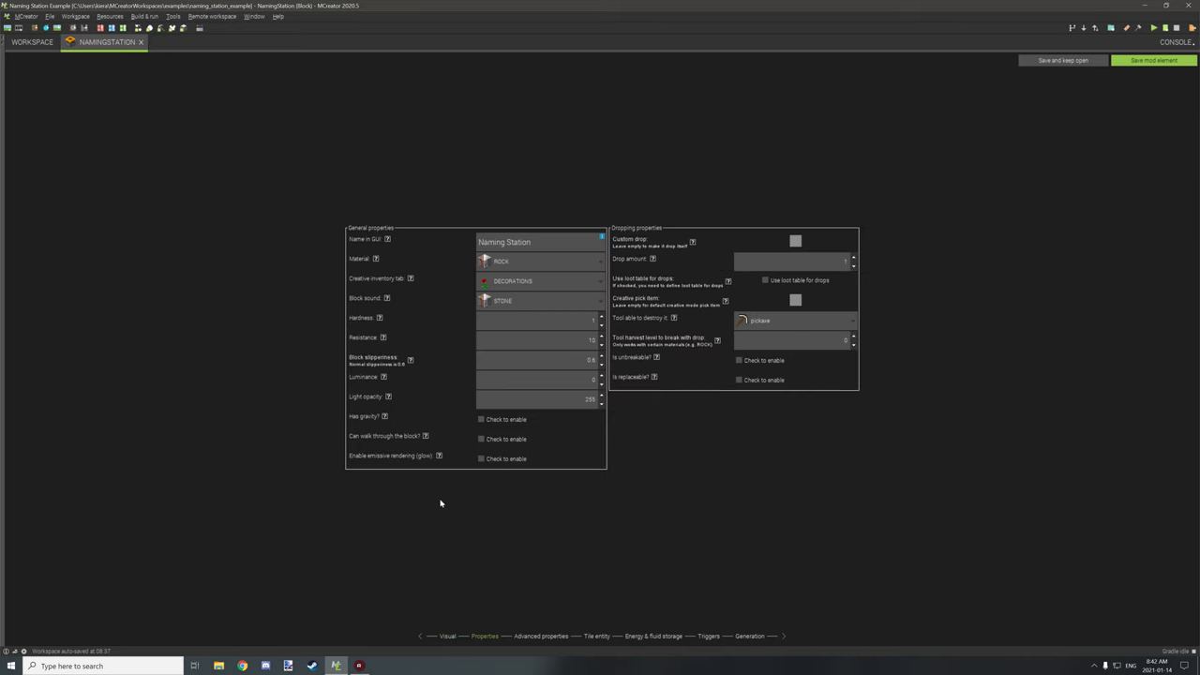
click(540, 636)
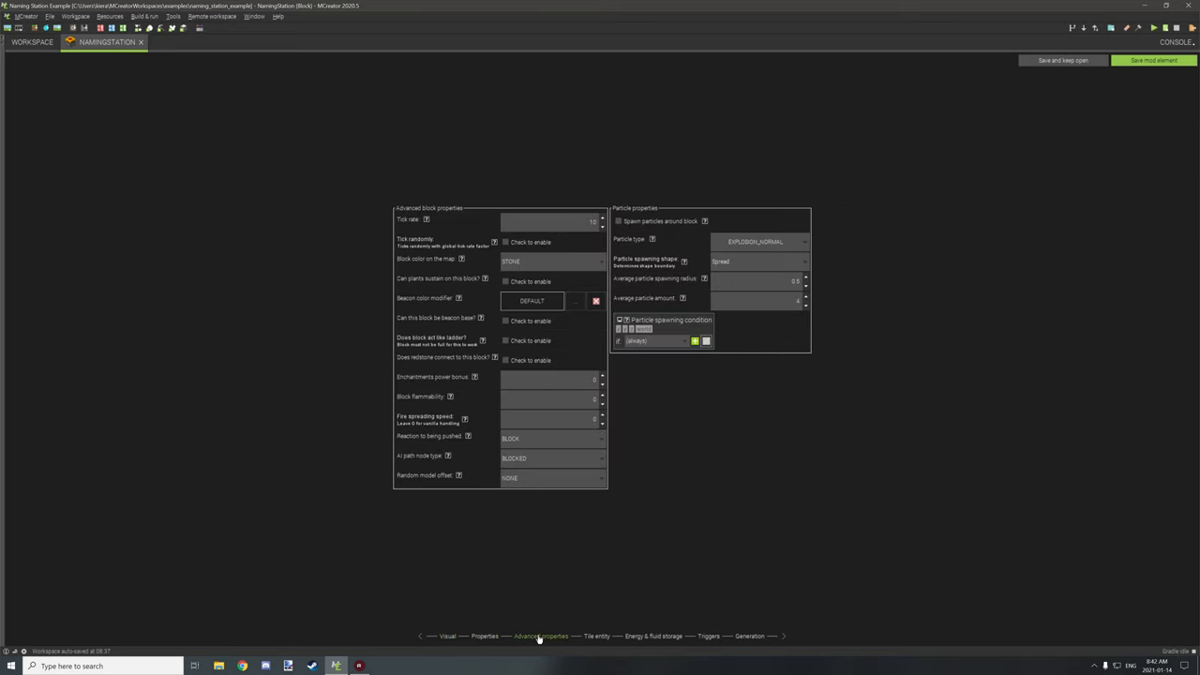
mouse_move(670, 660)
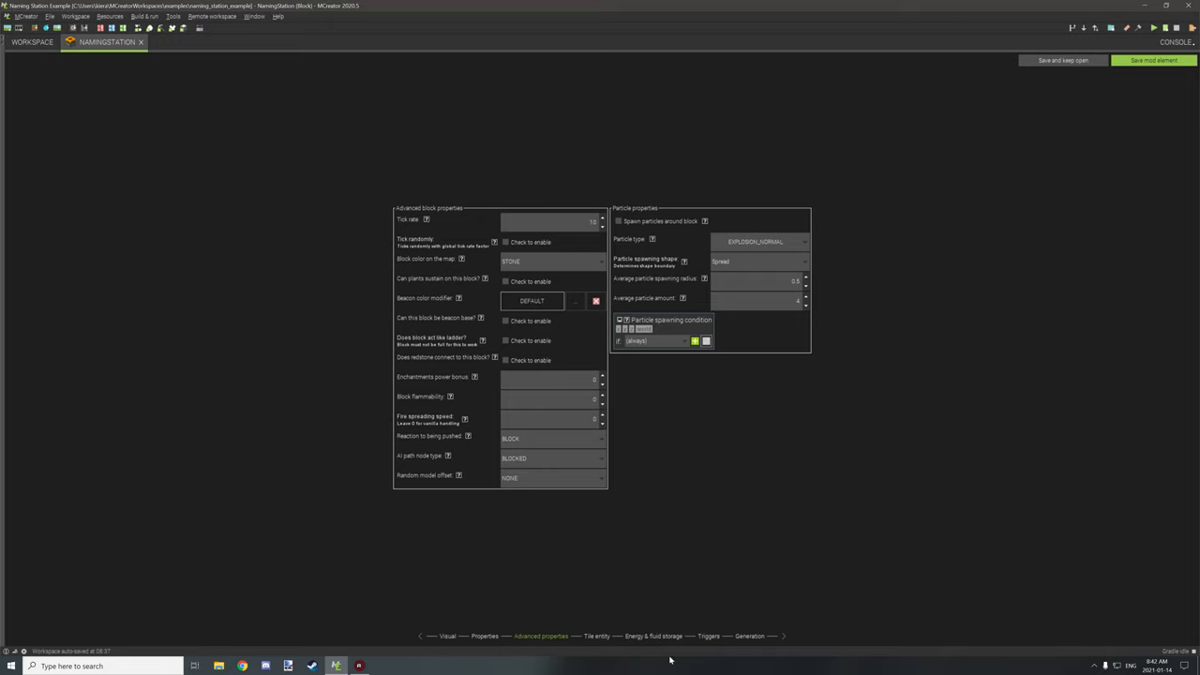
click(596, 635)
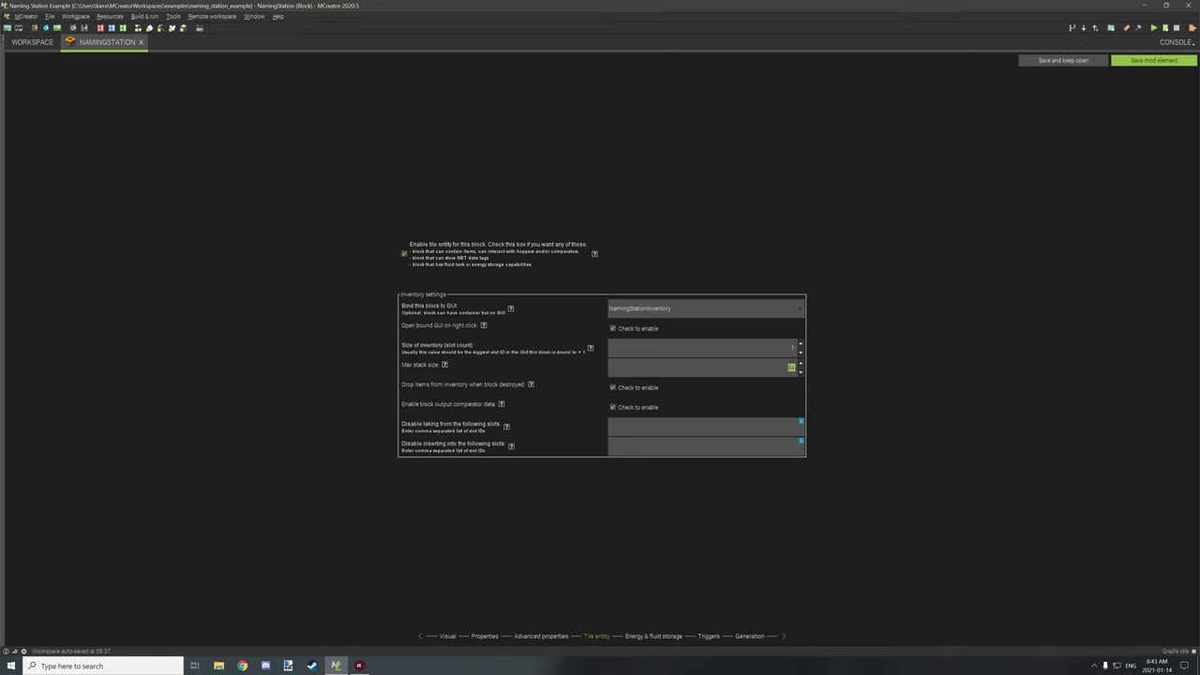
mouse_move(803, 372)
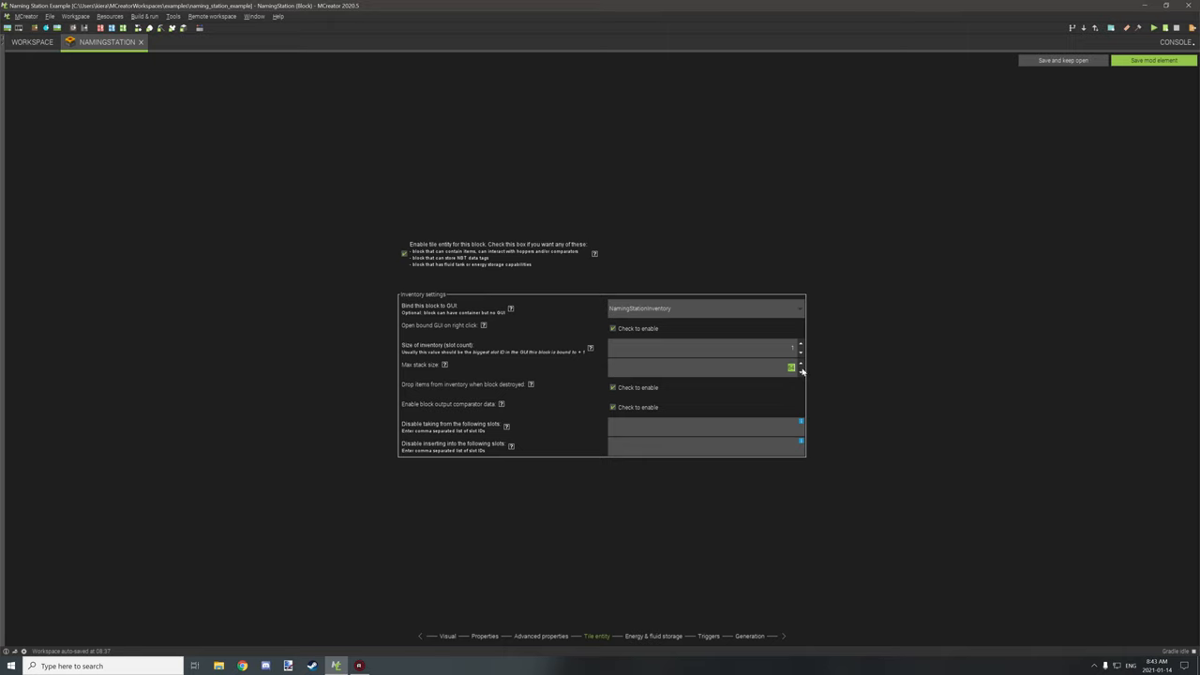
mouse_move(652, 604)
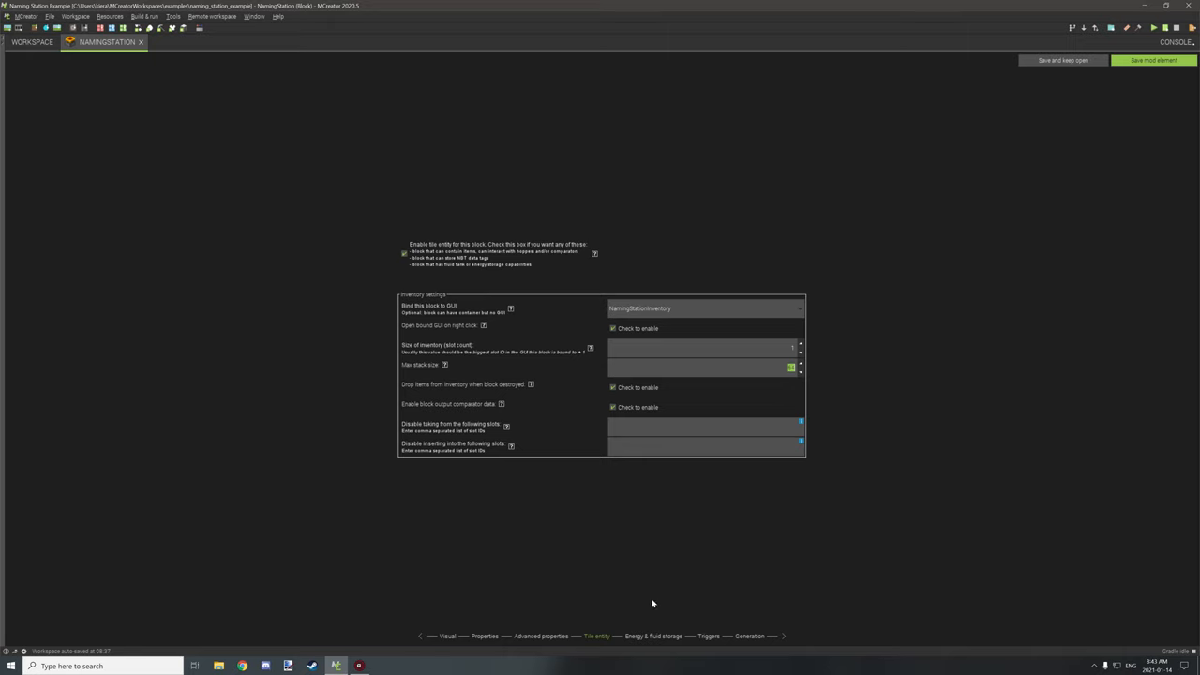
mouse_move(682, 641)
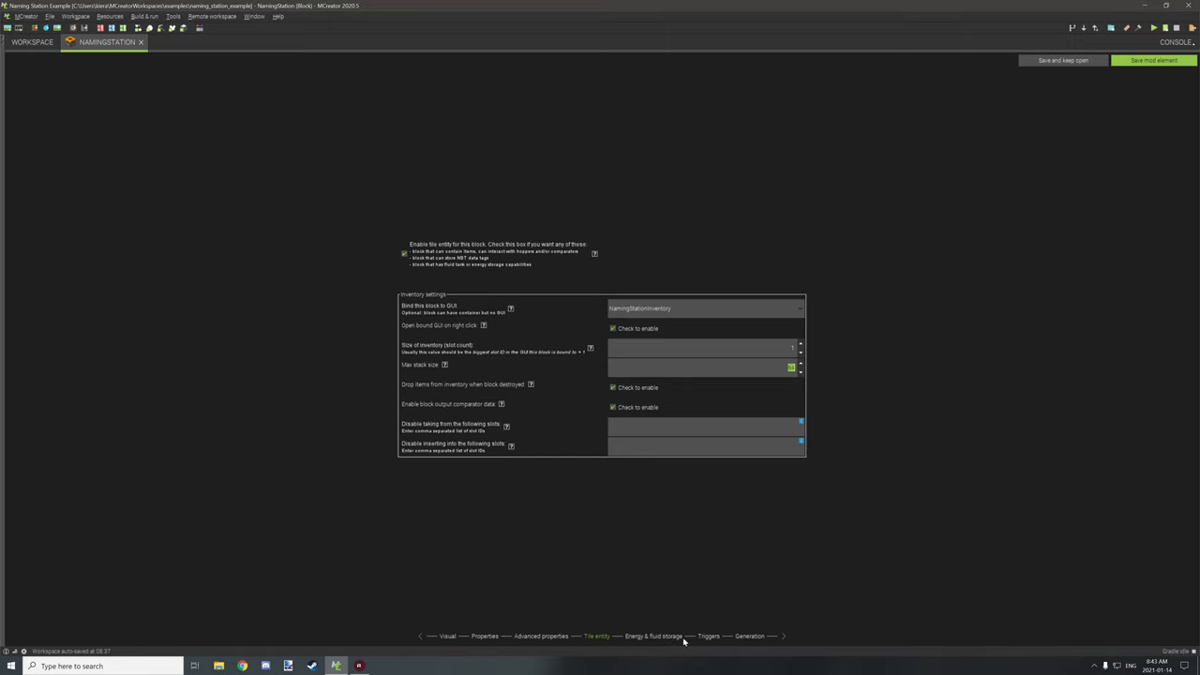
click(709, 636)
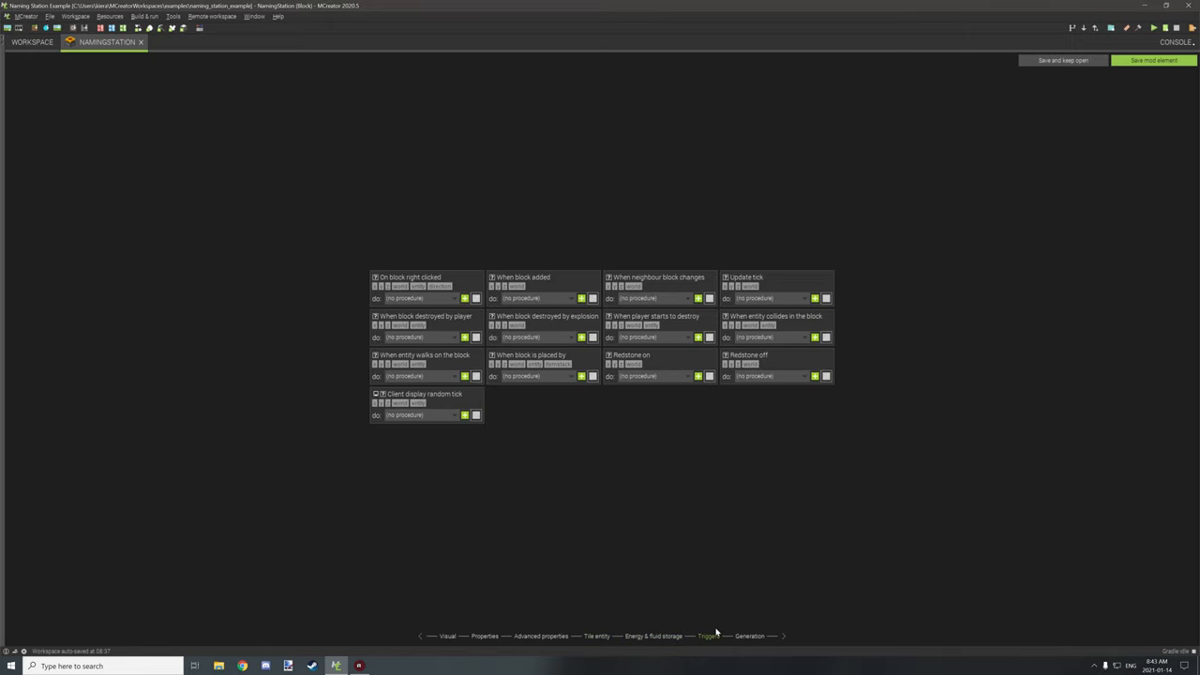
click(750, 636)
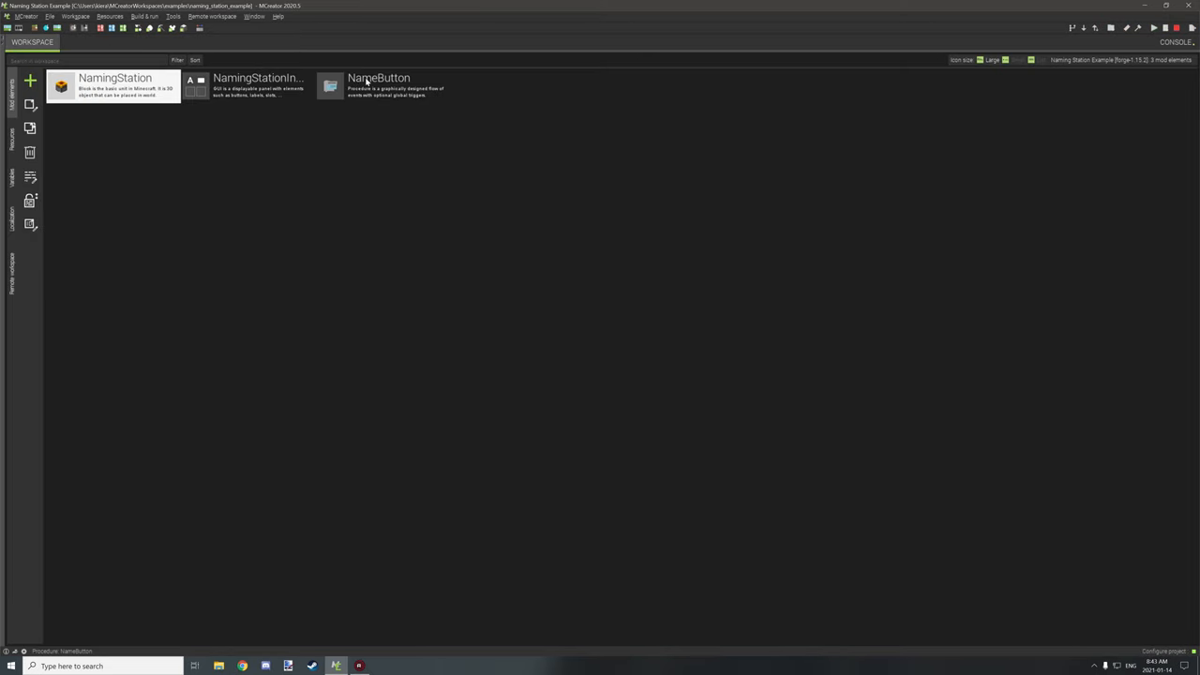
Bring up the NameButton procedure in the procedure editor
double_click(378, 84)
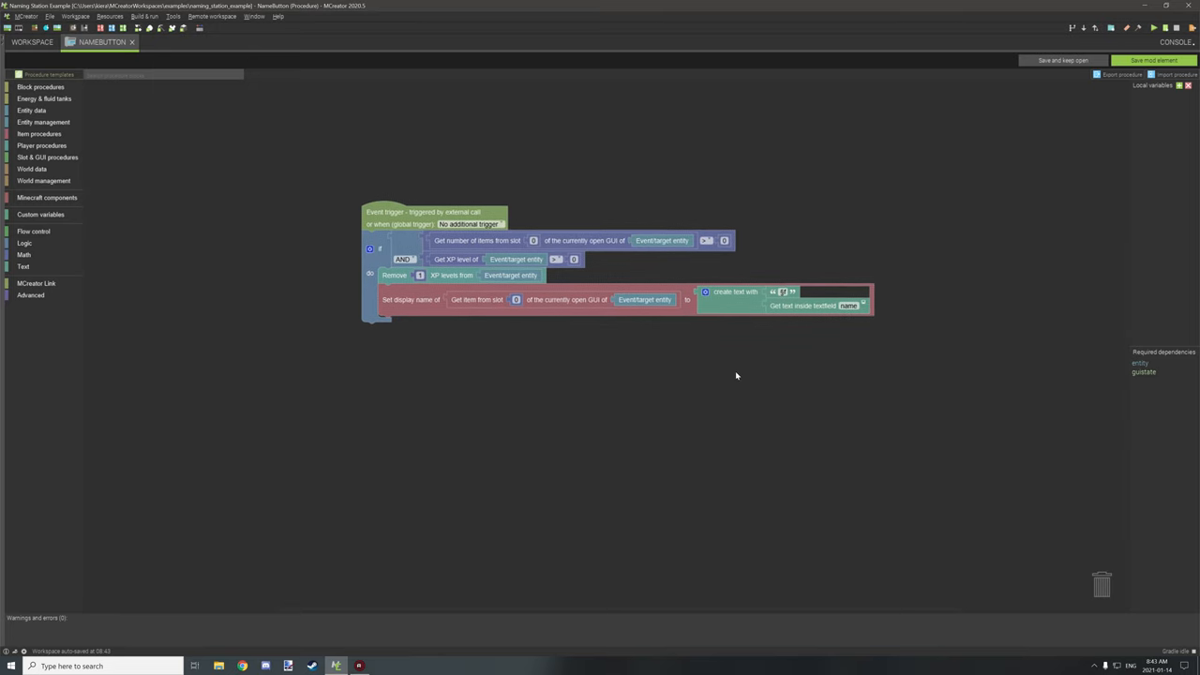
mouse_move(581, 176)
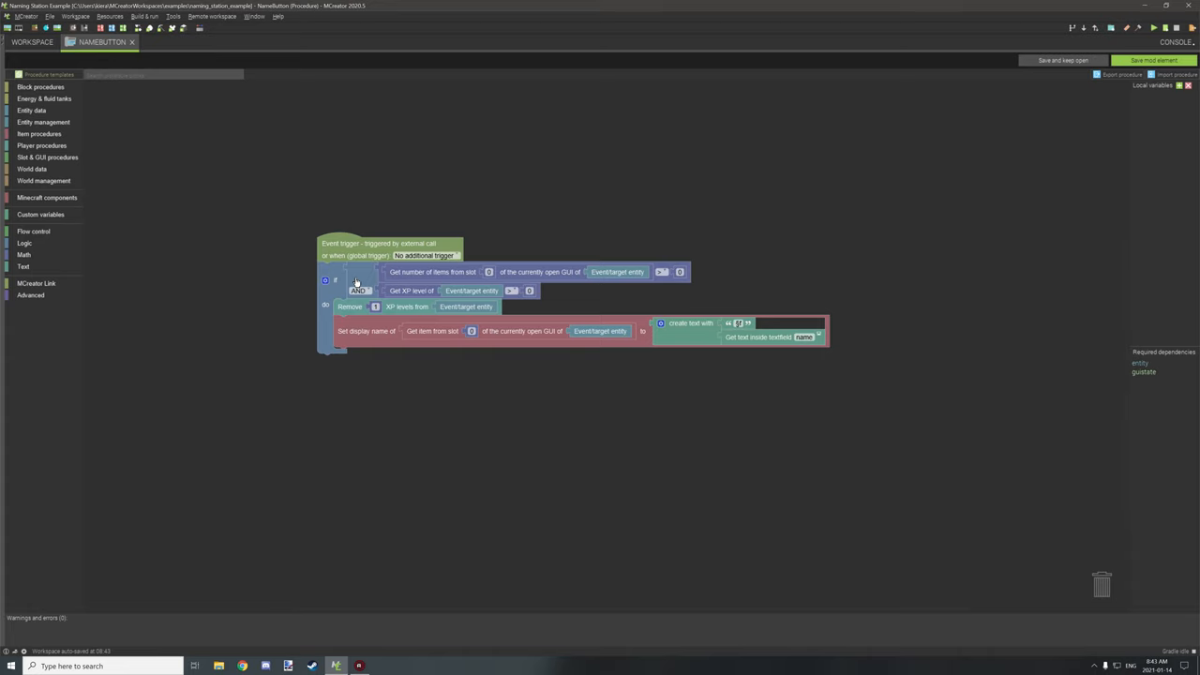
mouse_move(422, 281)
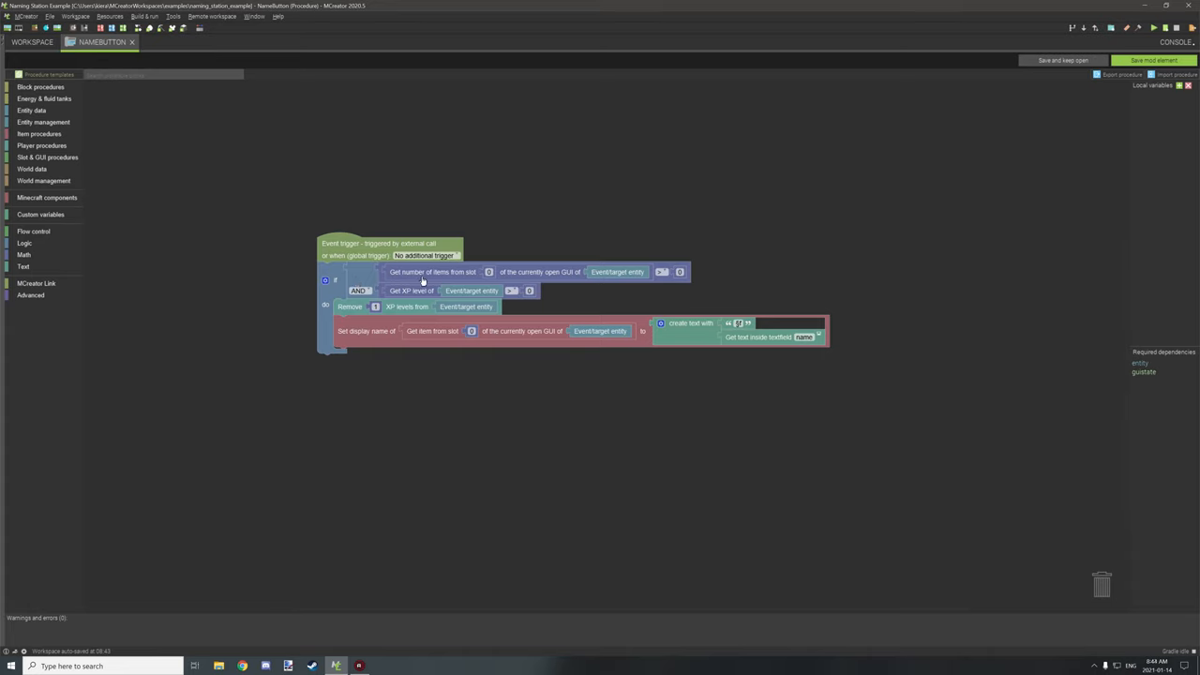
mouse_move(641, 285)
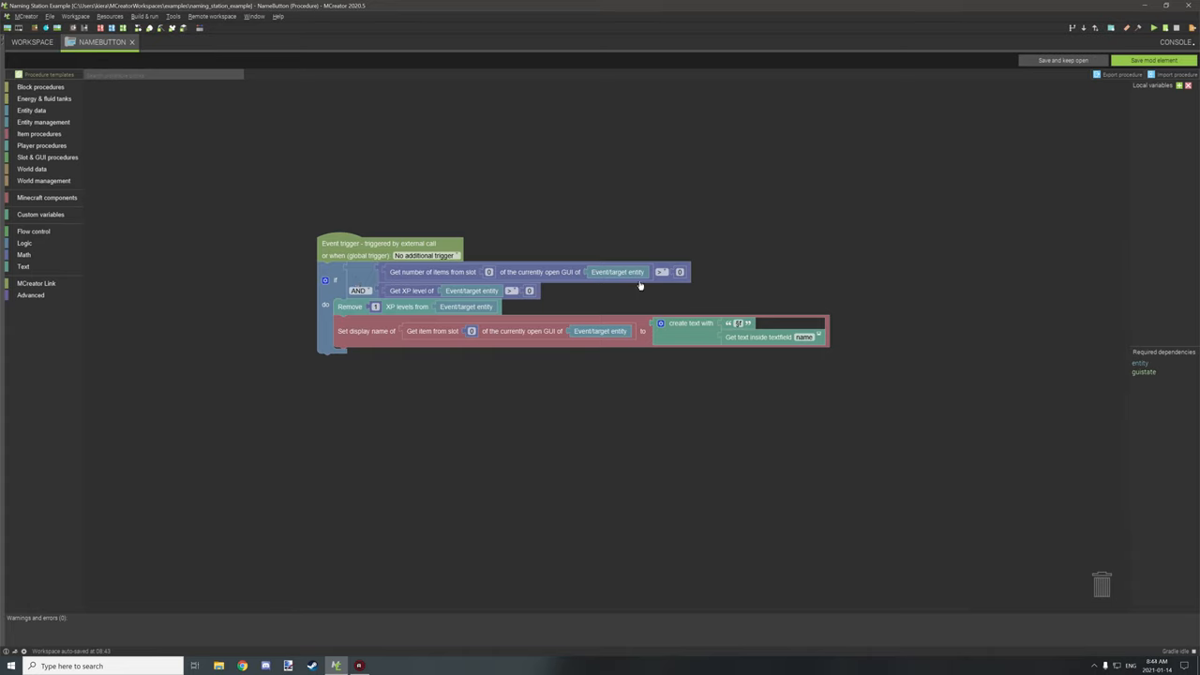
mouse_move(665, 281)
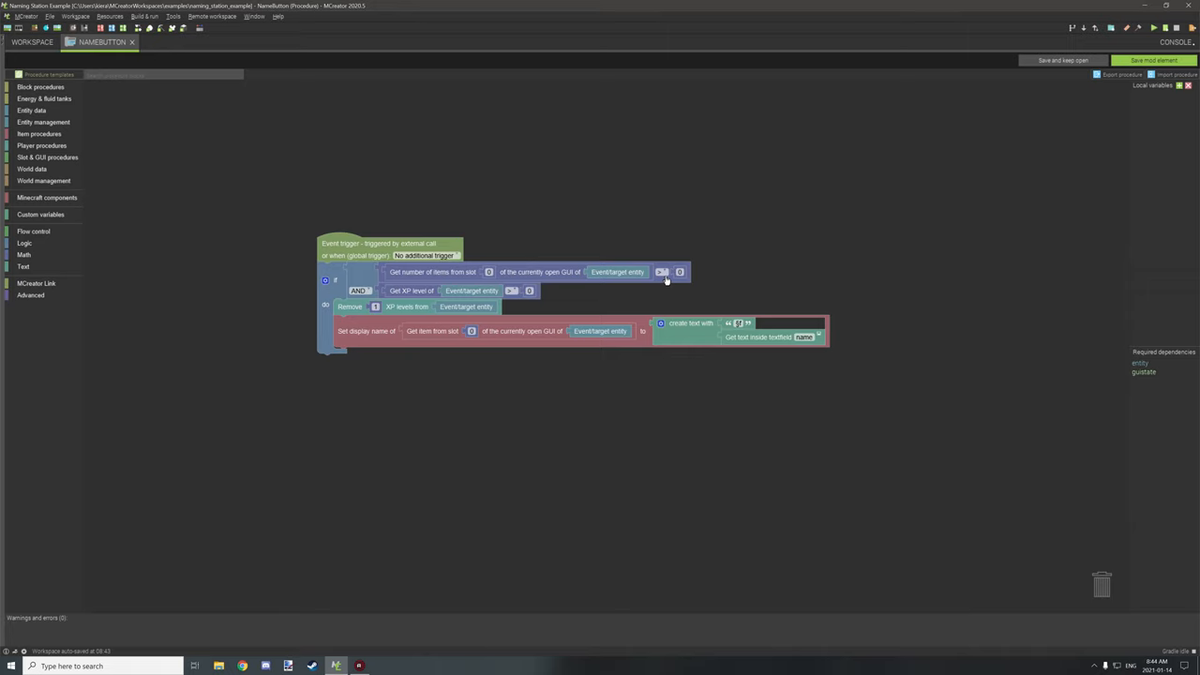
mouse_move(683, 281)
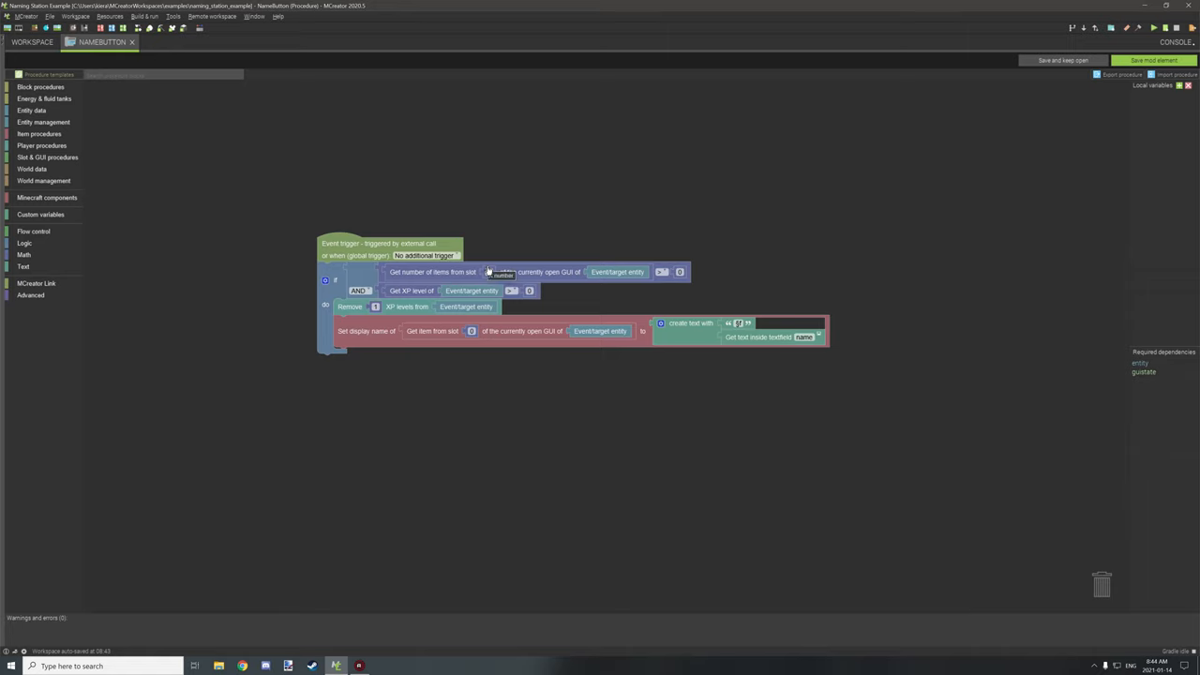
mouse_move(497, 282)
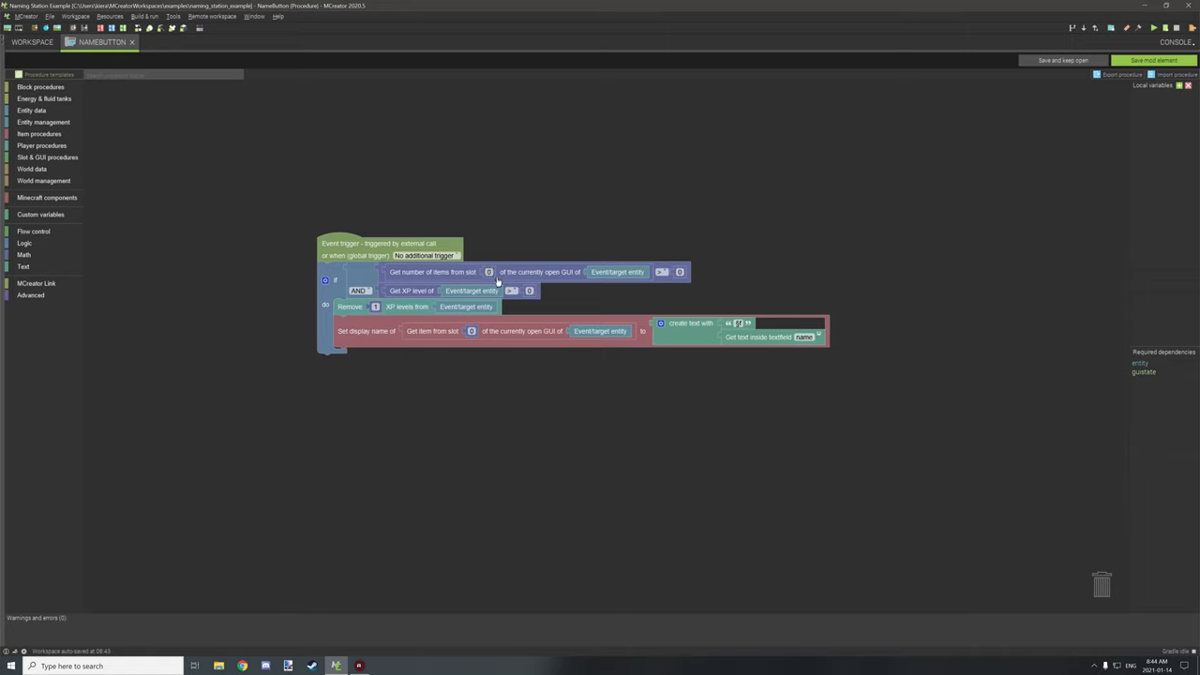
mouse_move(410, 291)
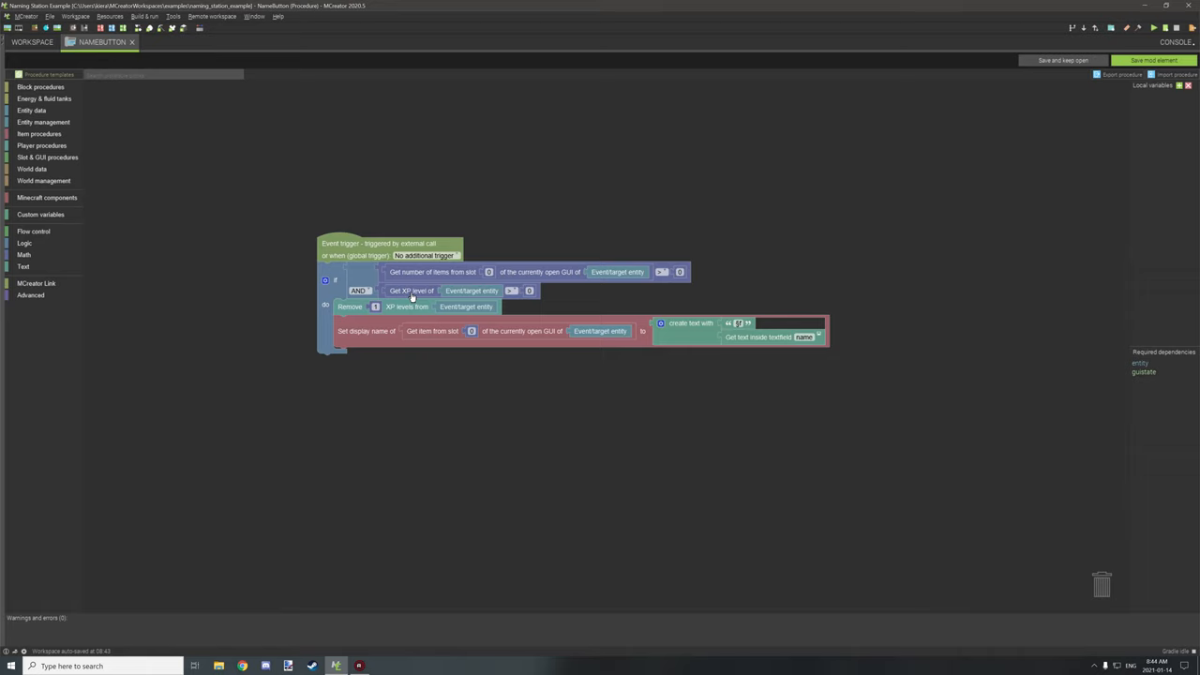
mouse_move(432, 298)
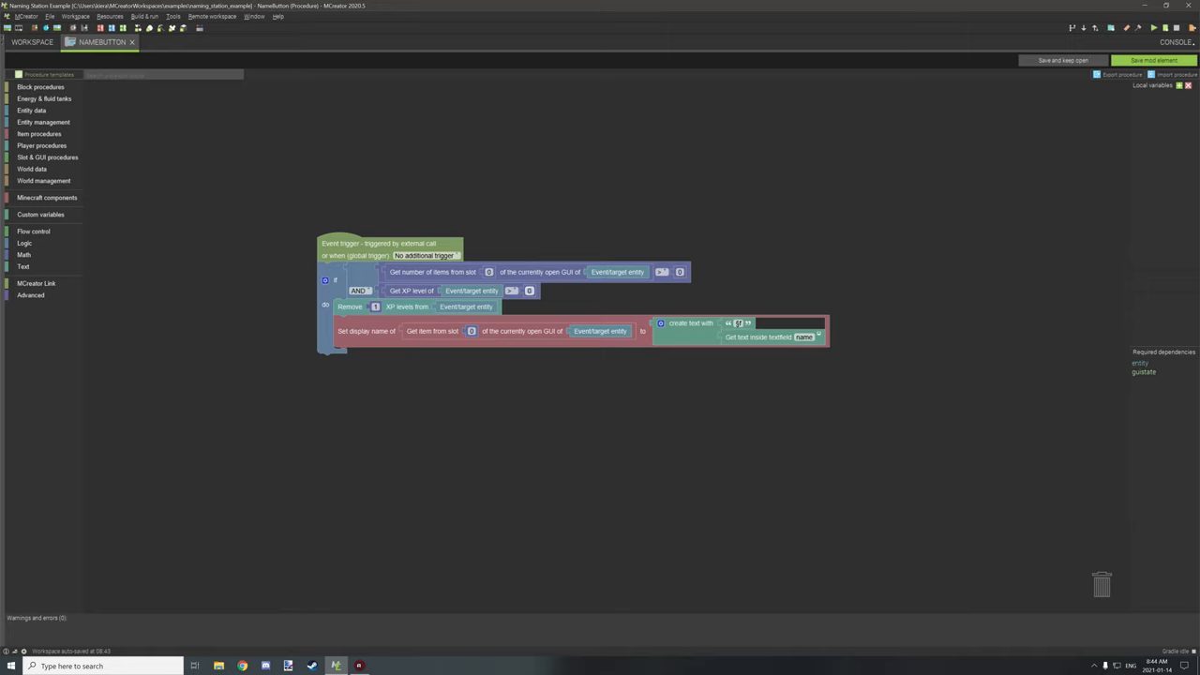
mouse_move(535, 288)
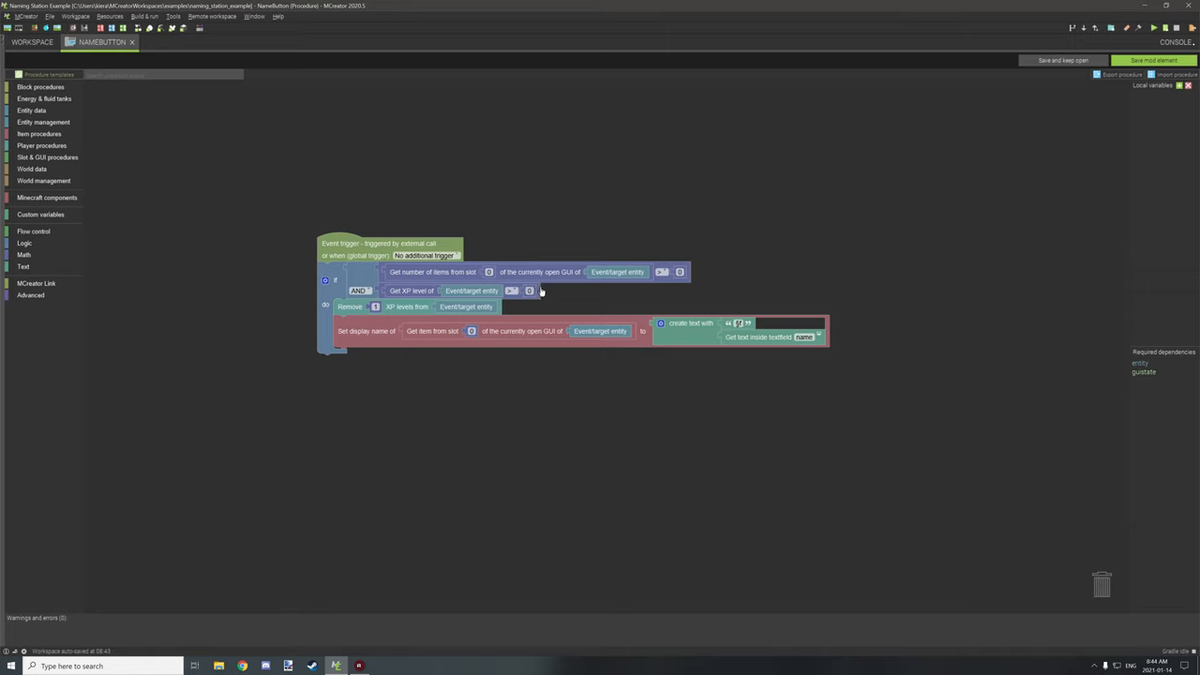
mouse_move(548, 293)
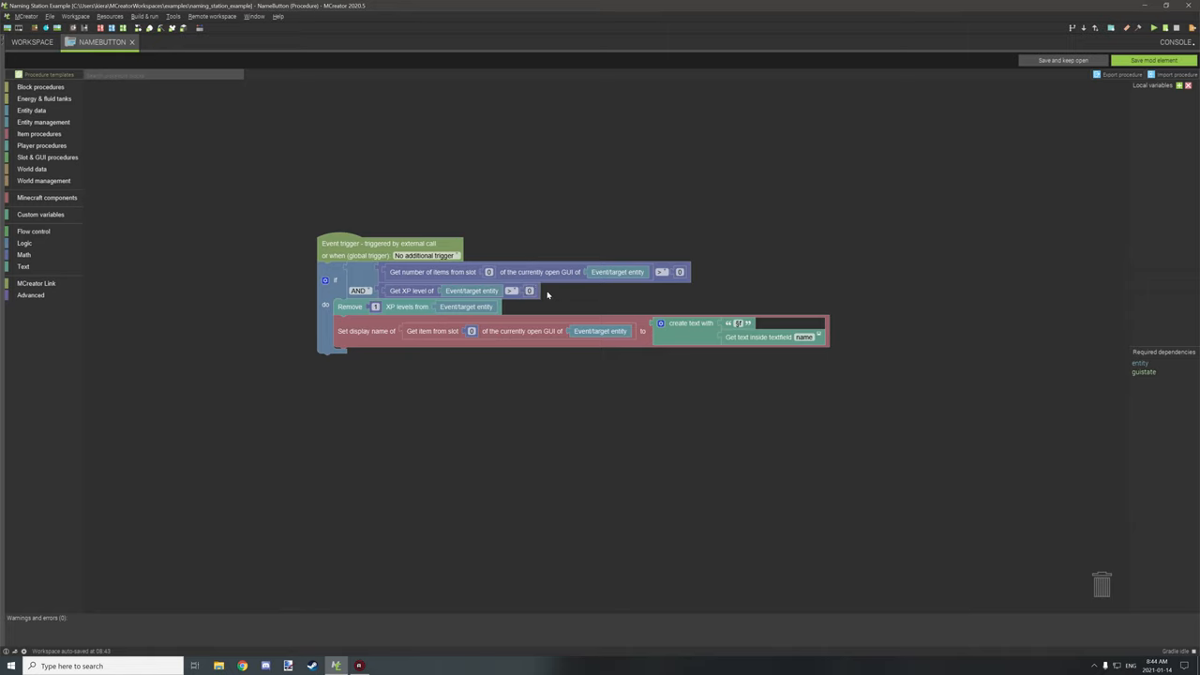
mouse_move(559, 294)
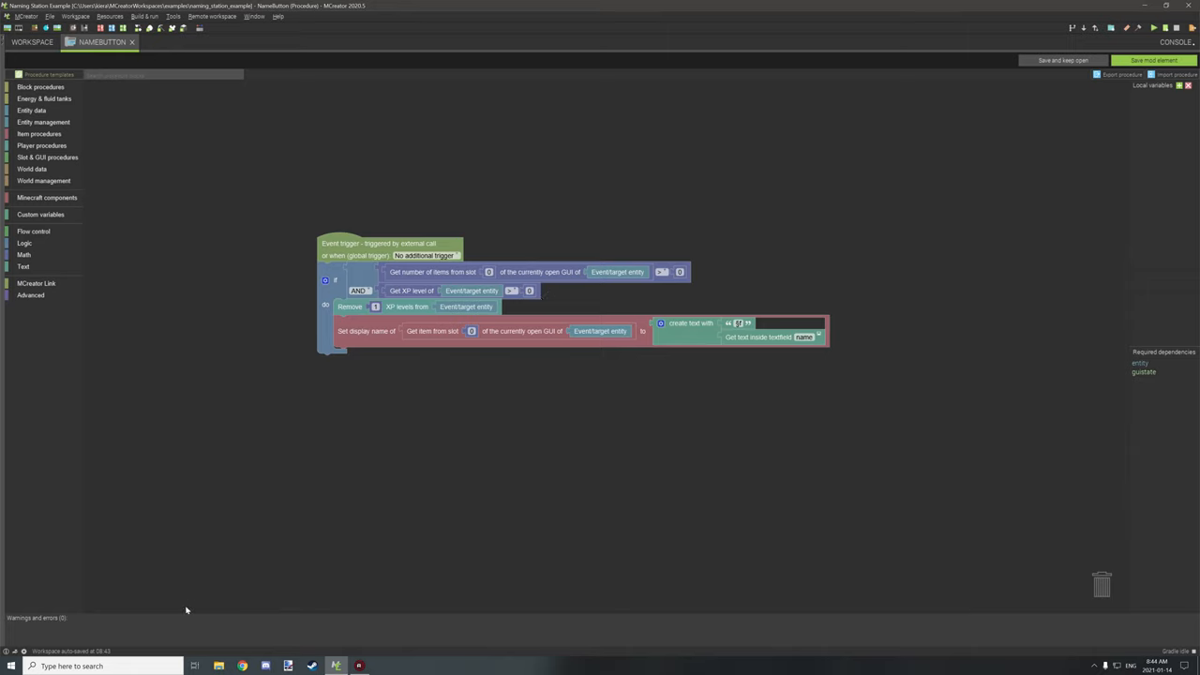
mouse_move(352, 450)
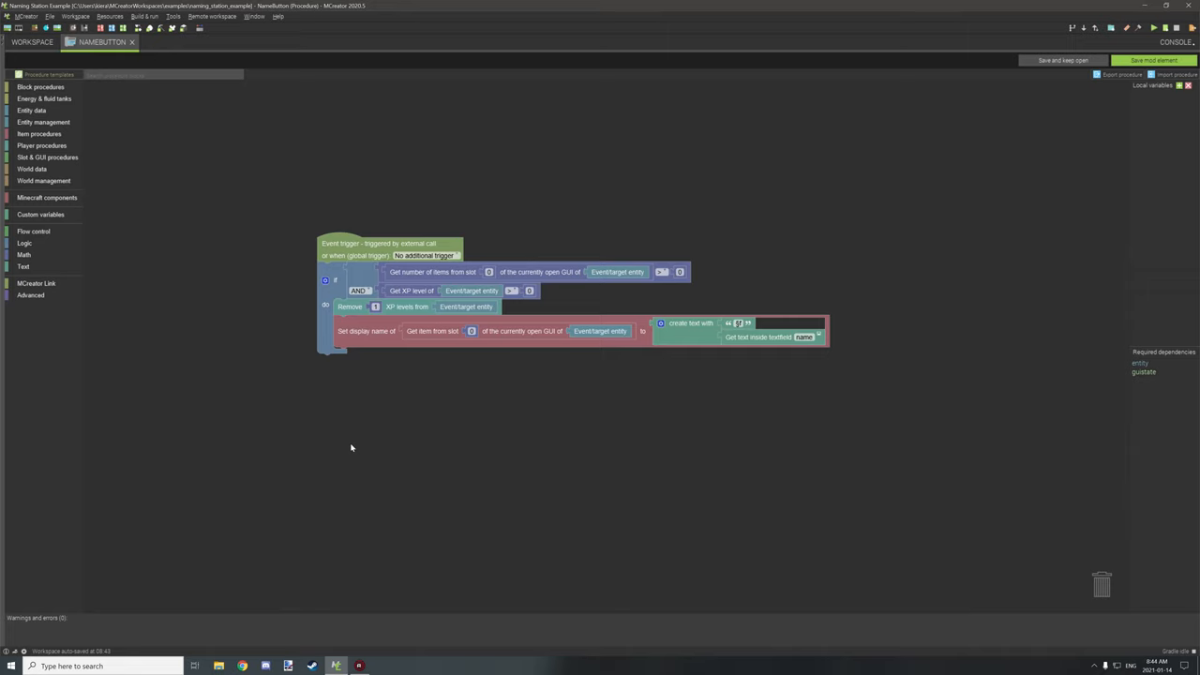
mouse_move(351, 444)
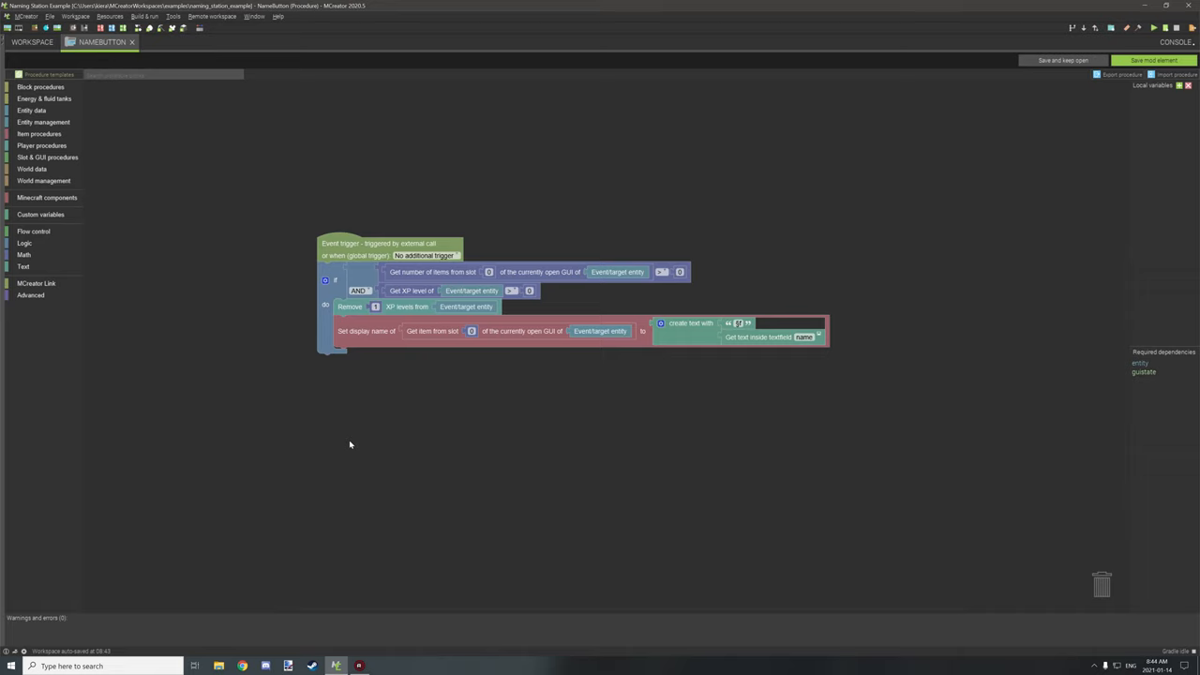
mouse_move(420, 282)
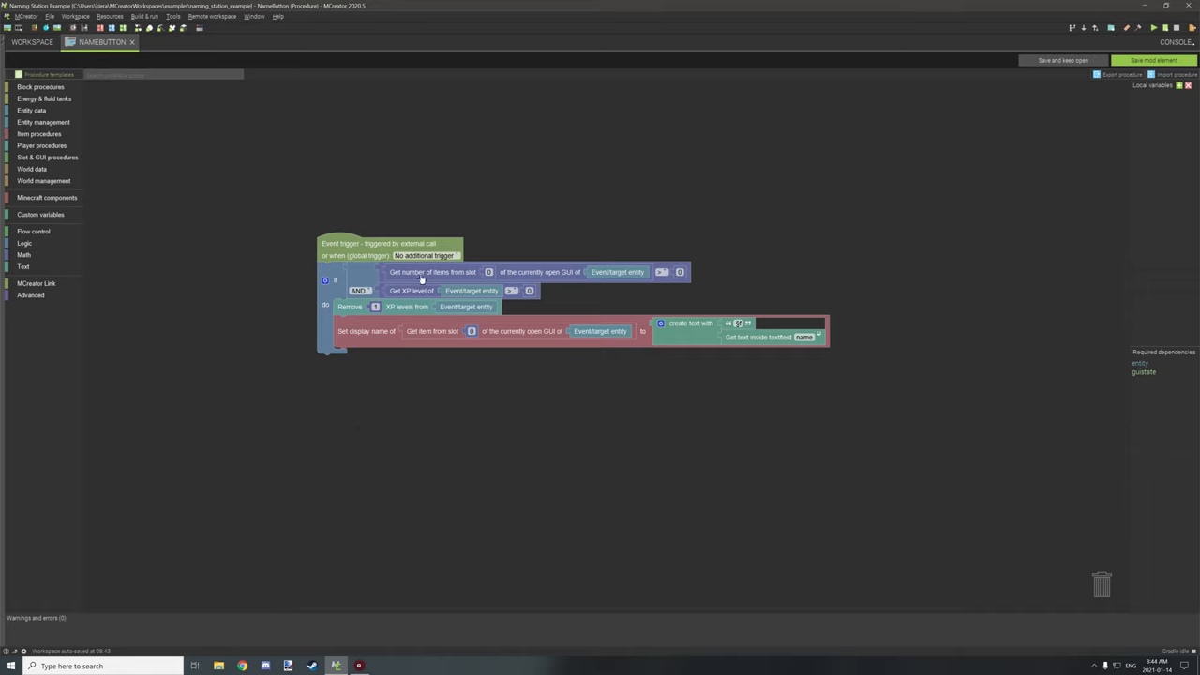
mouse_move(548, 292)
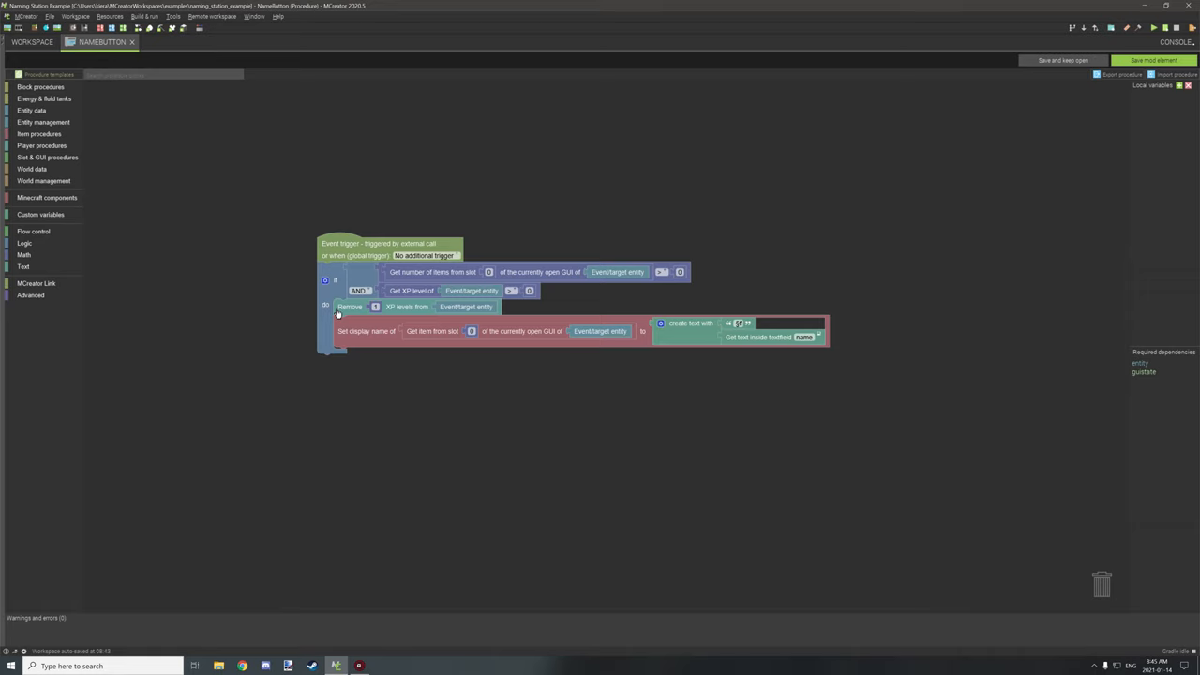
mouse_move(417, 309)
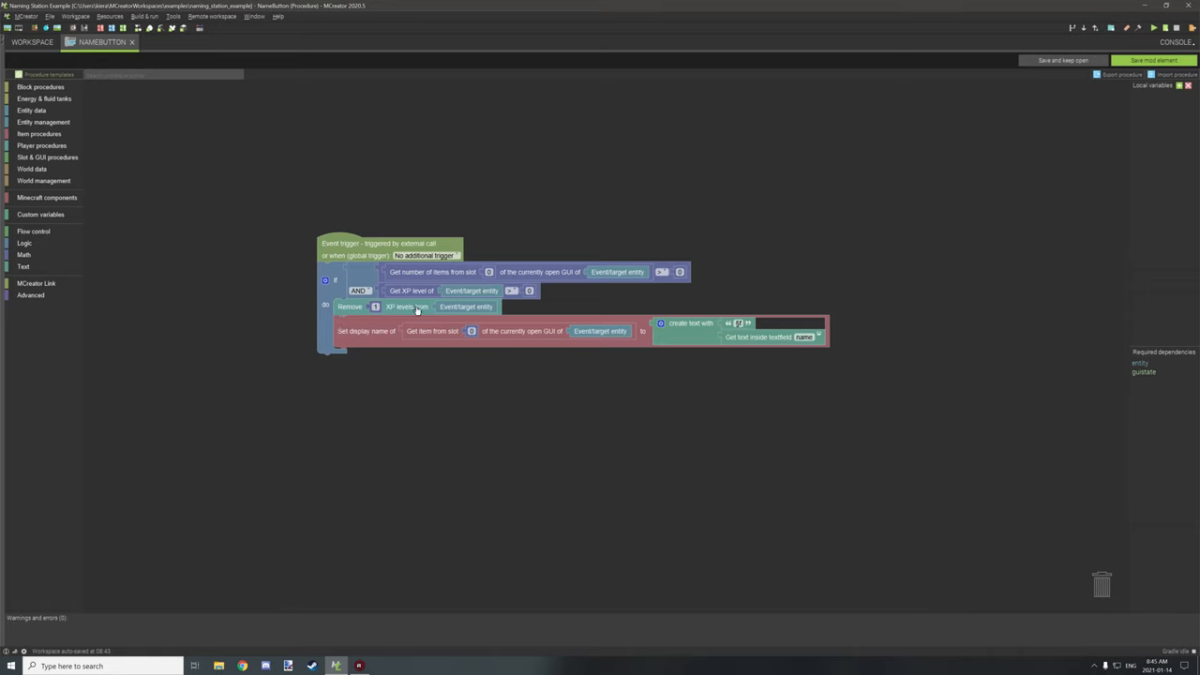
mouse_move(428, 315)
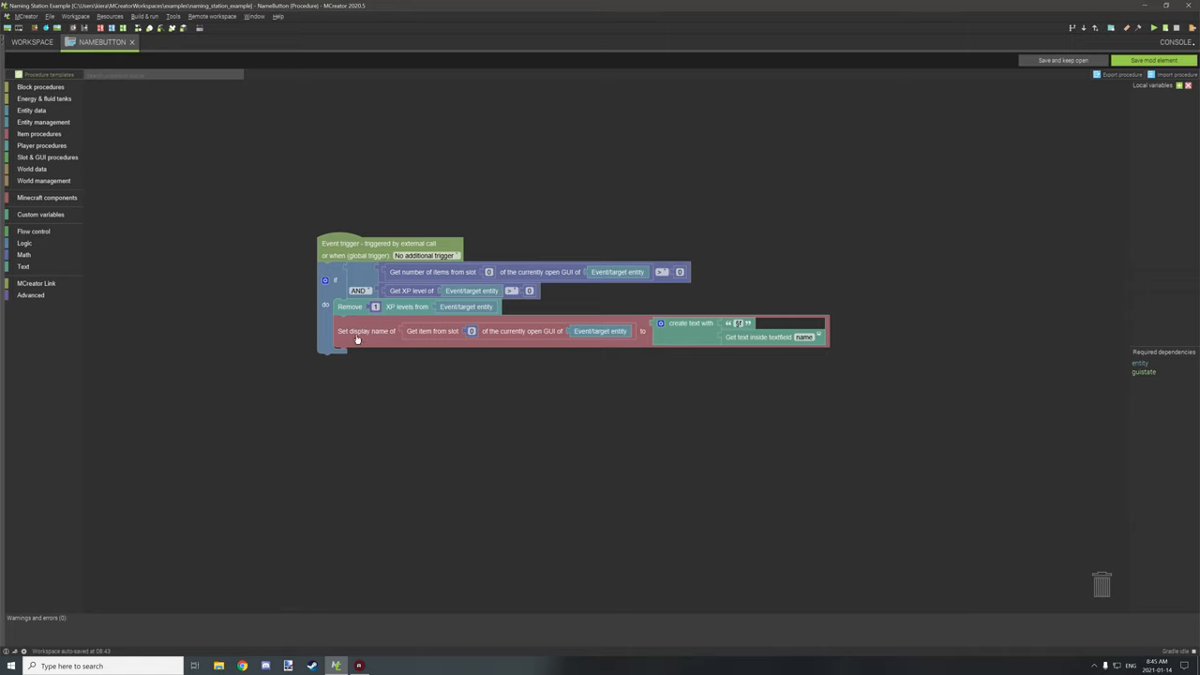
mouse_move(533, 358)
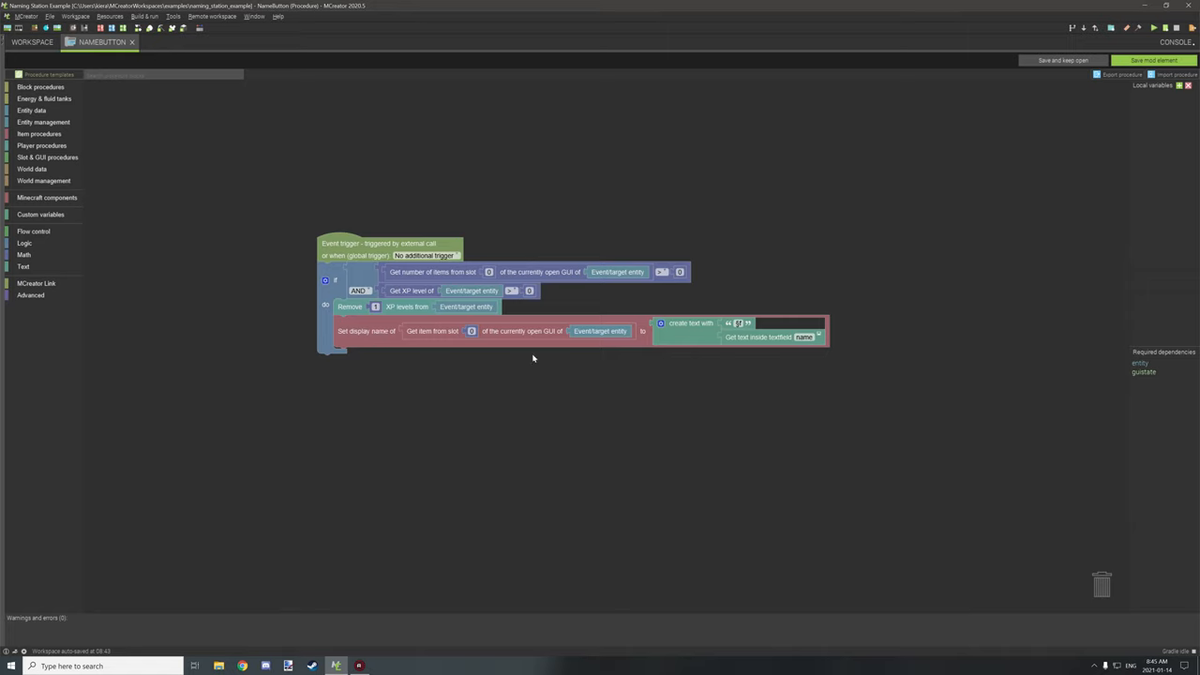
mouse_move(432, 331)
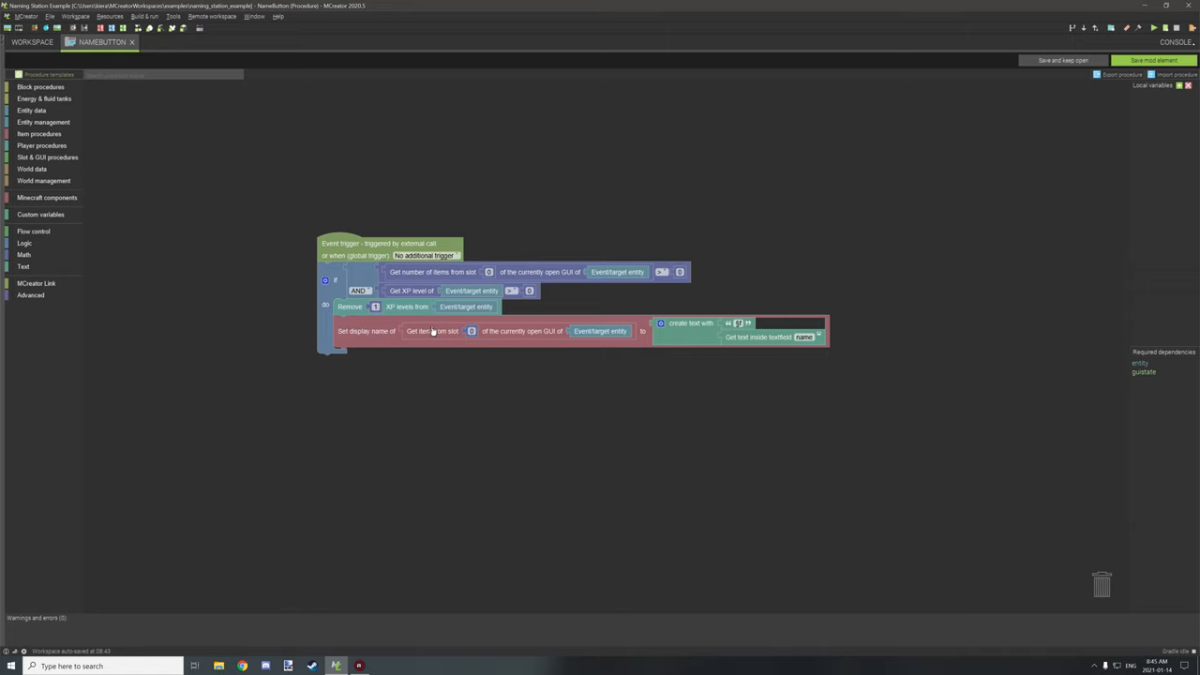
mouse_move(418, 340)
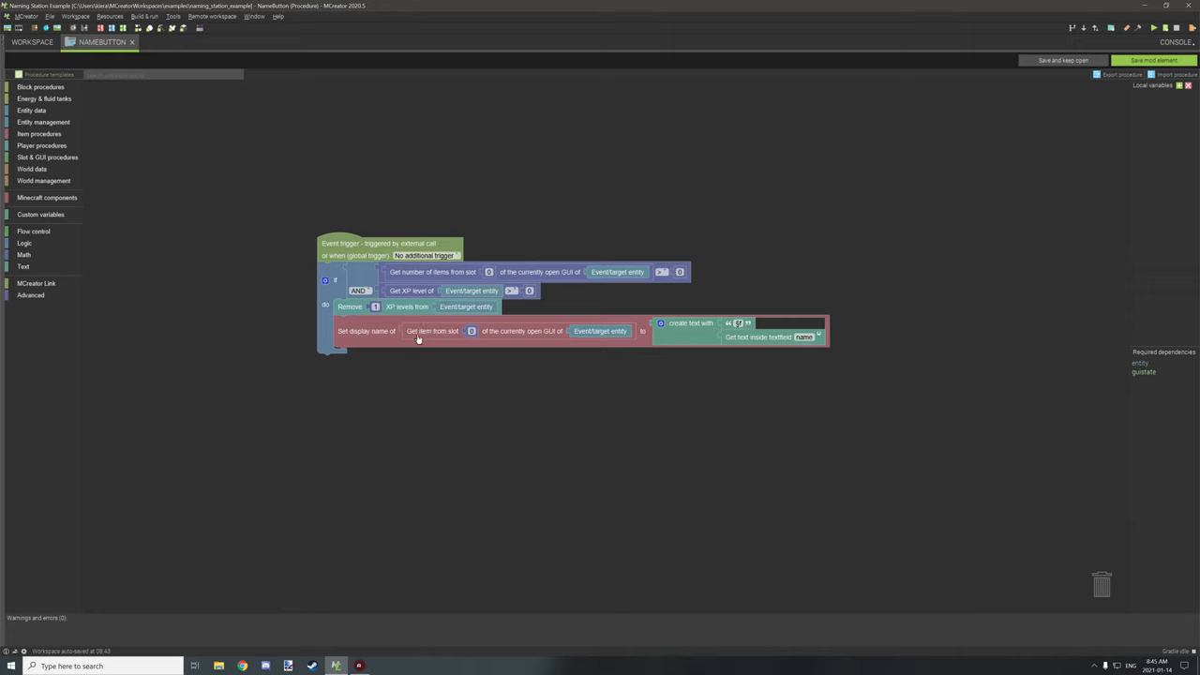
mouse_move(574, 342)
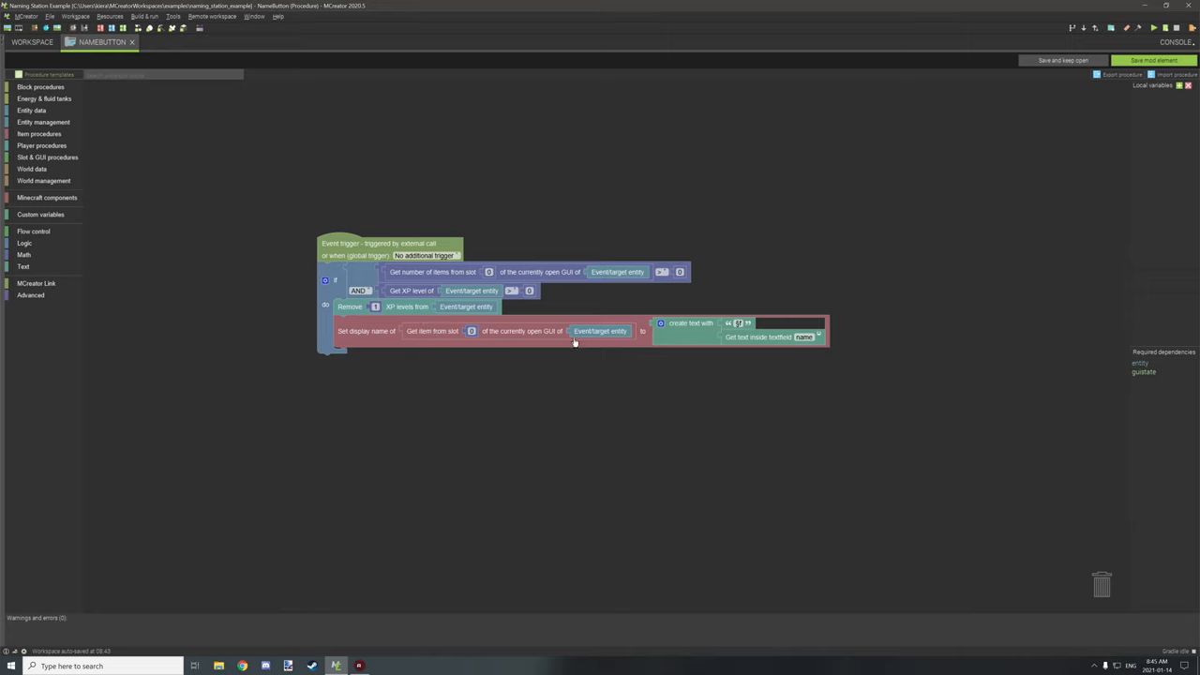
mouse_move(747, 330)
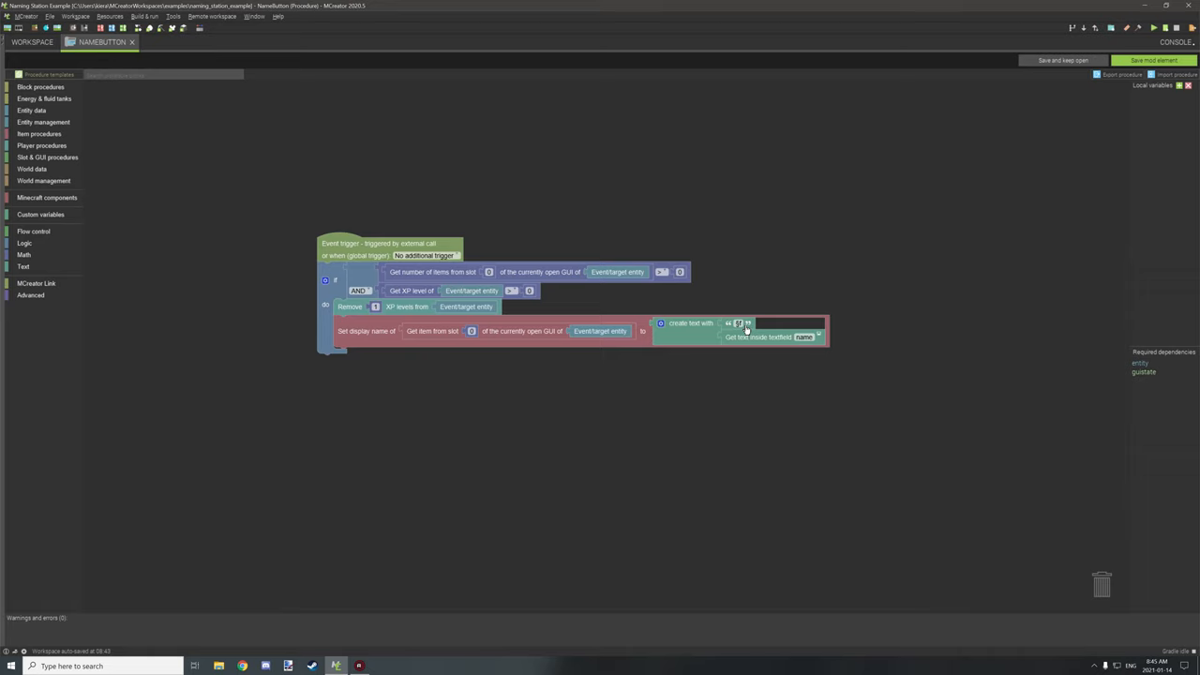
mouse_move(694, 334)
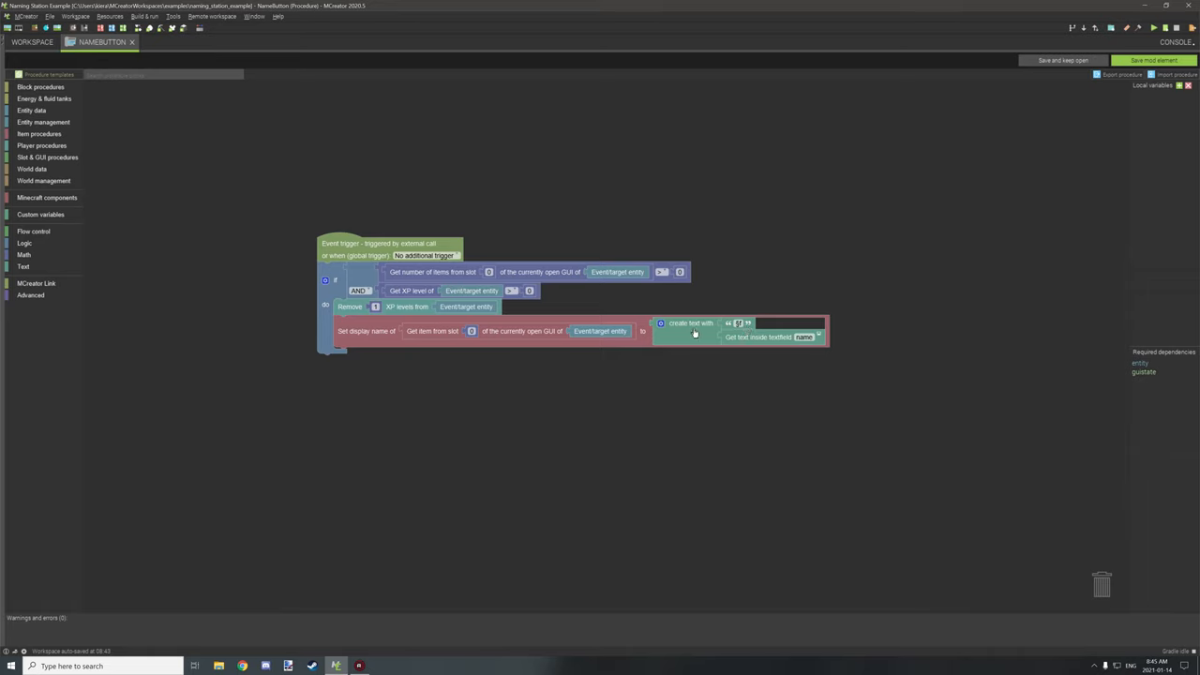
mouse_move(746, 341)
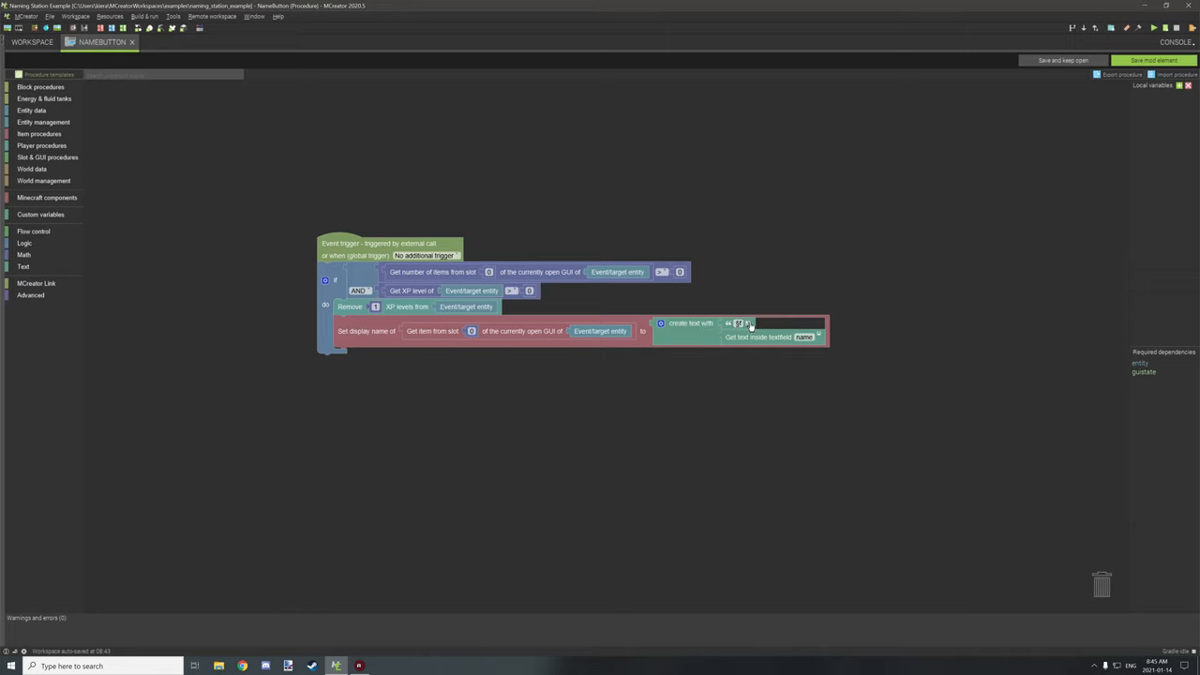
mouse_move(810, 311)
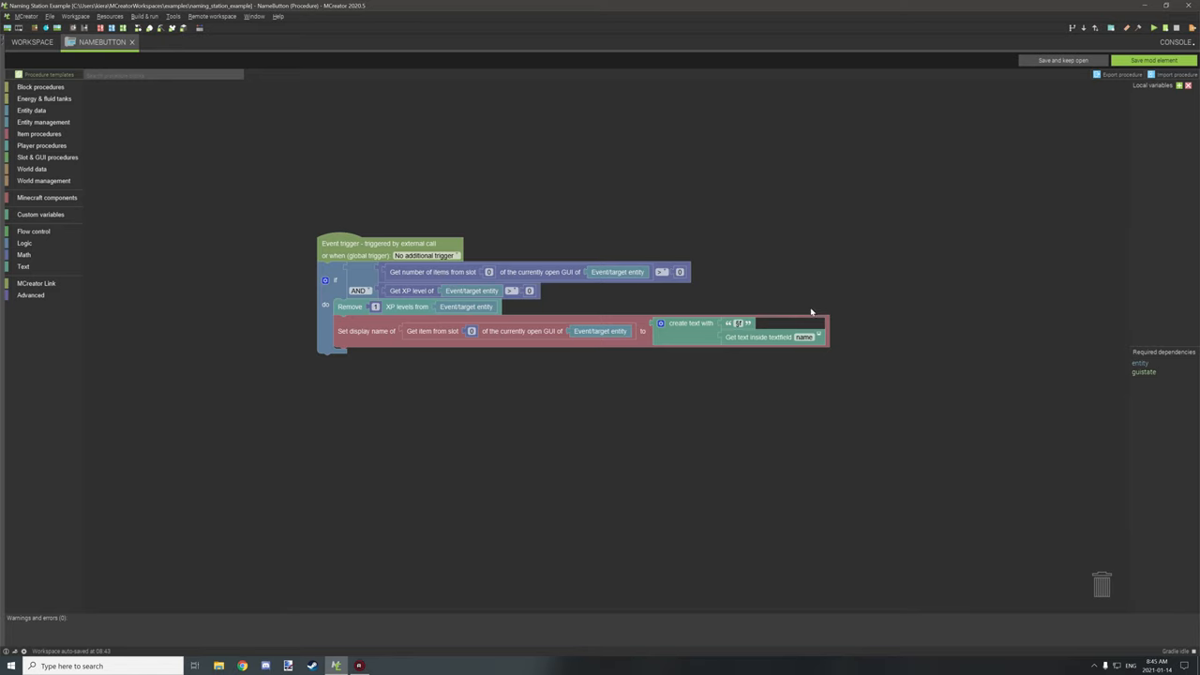
mouse_move(727, 339)
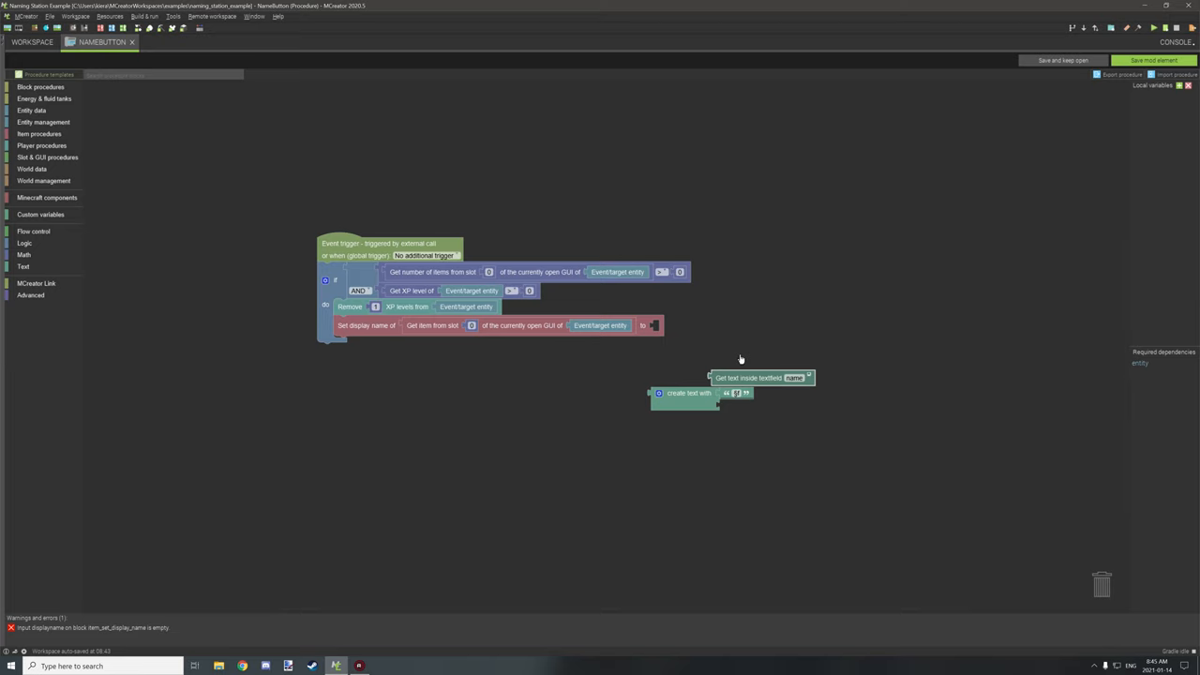
drag(760, 379, 703, 326)
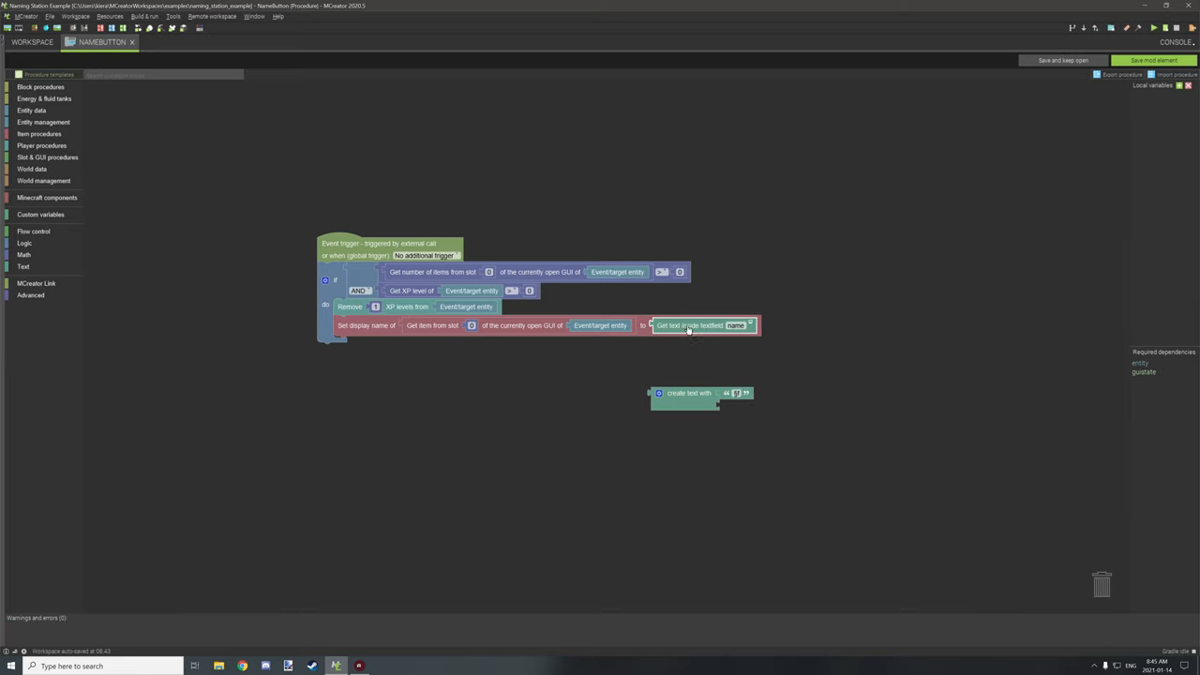
drag(698, 327, 788, 405)
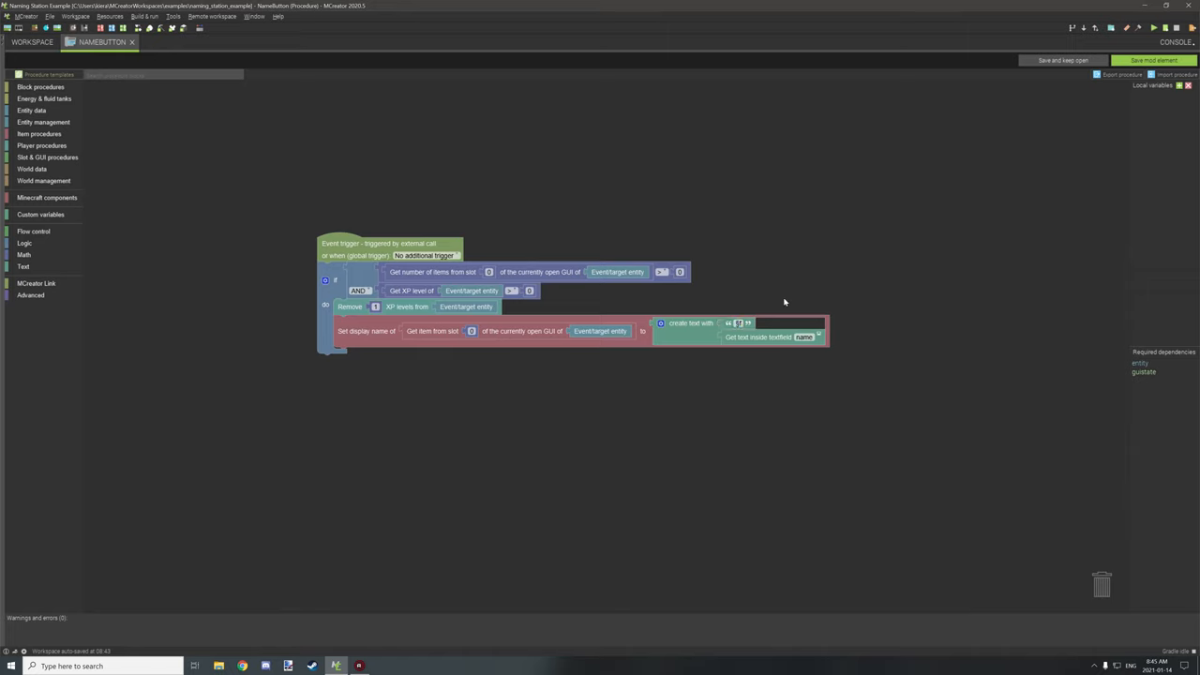
mouse_move(779, 304)
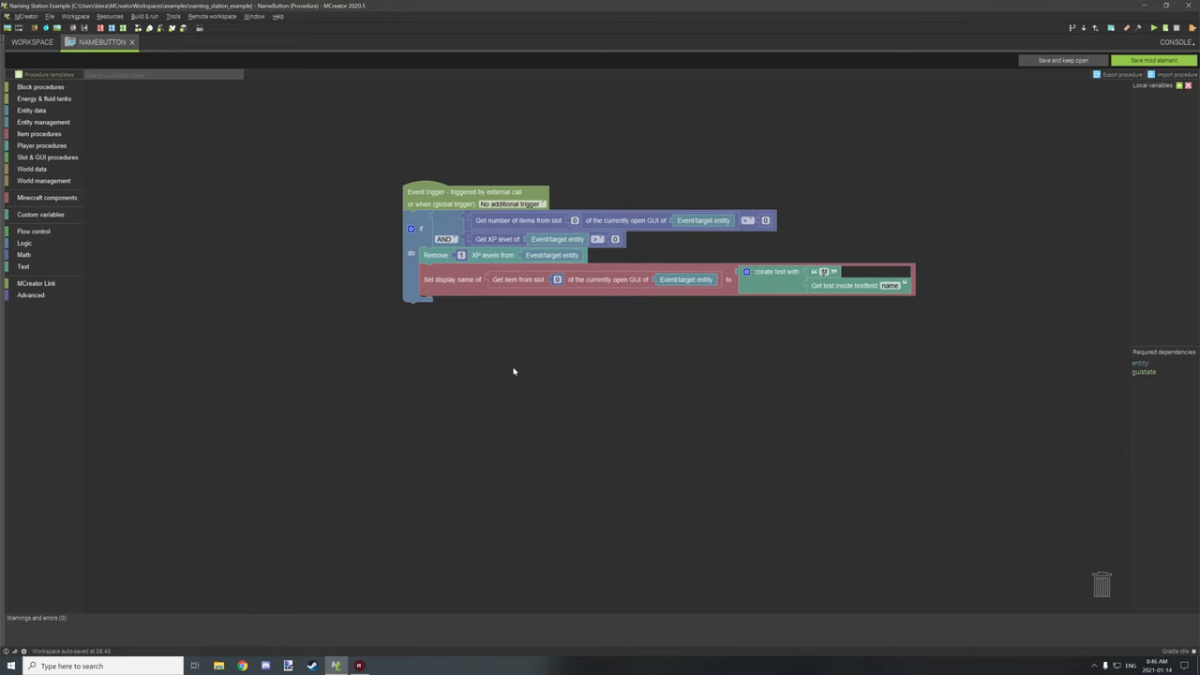
Add a second if block whose condition is an AND of two comparisons
click(34, 232)
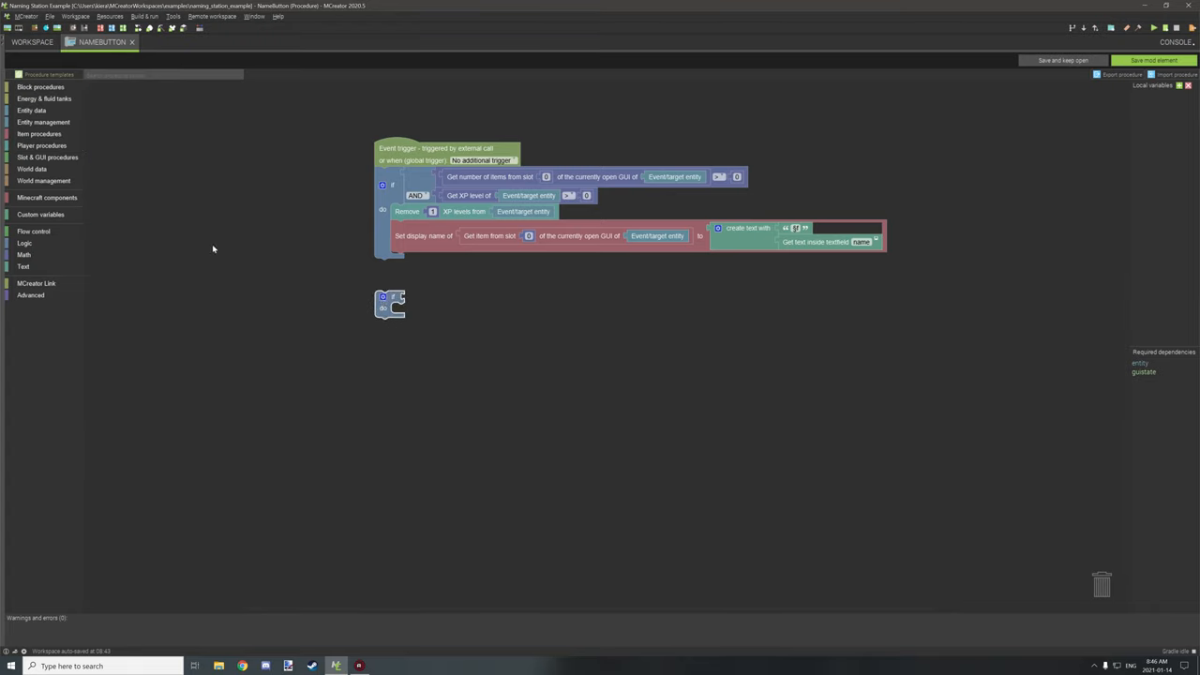
click(24, 244)
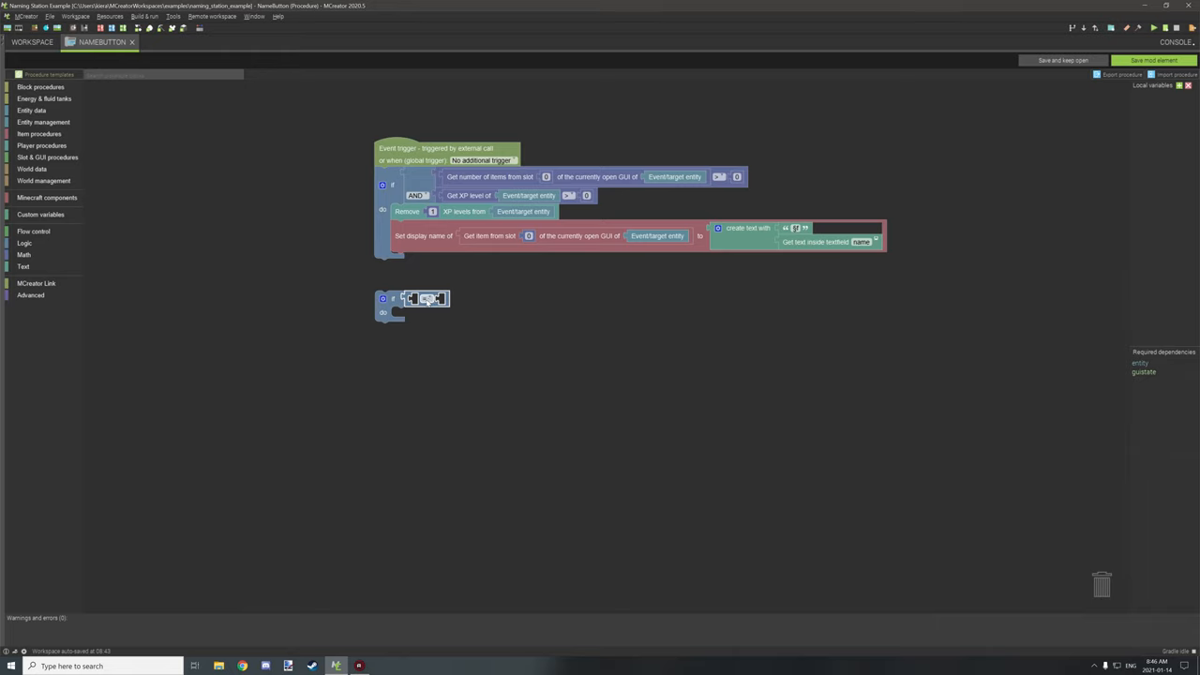
click(428, 298)
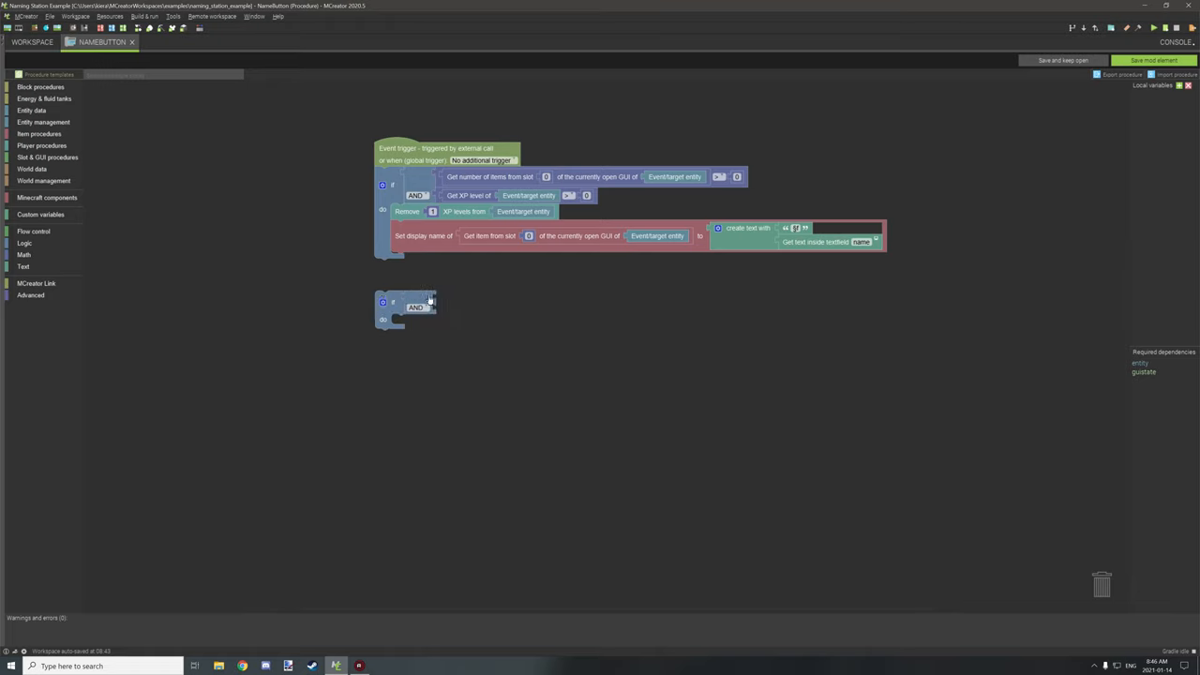
click(24, 244)
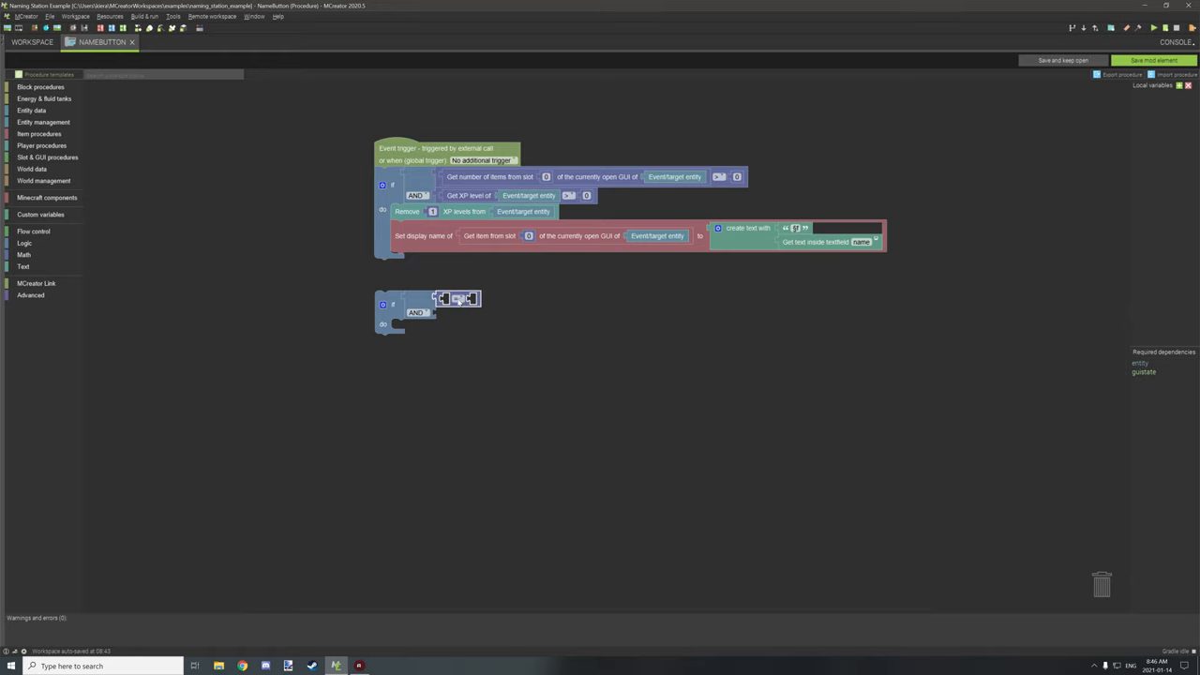
click(457, 300)
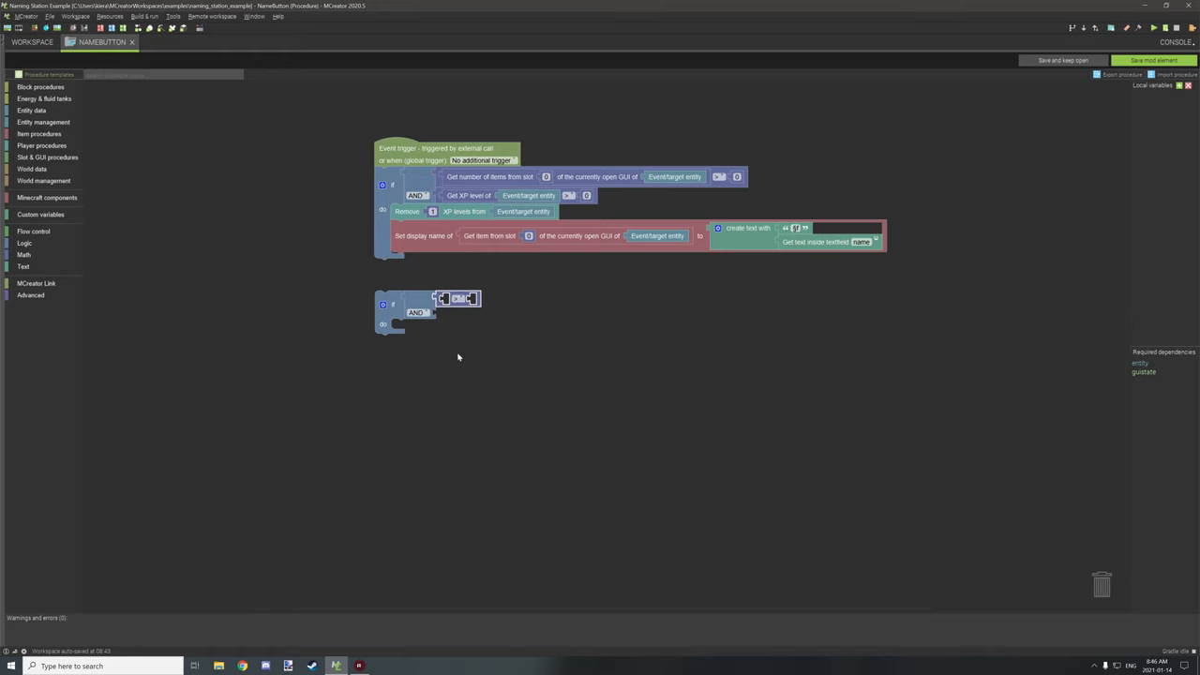
mouse_move(544, 231)
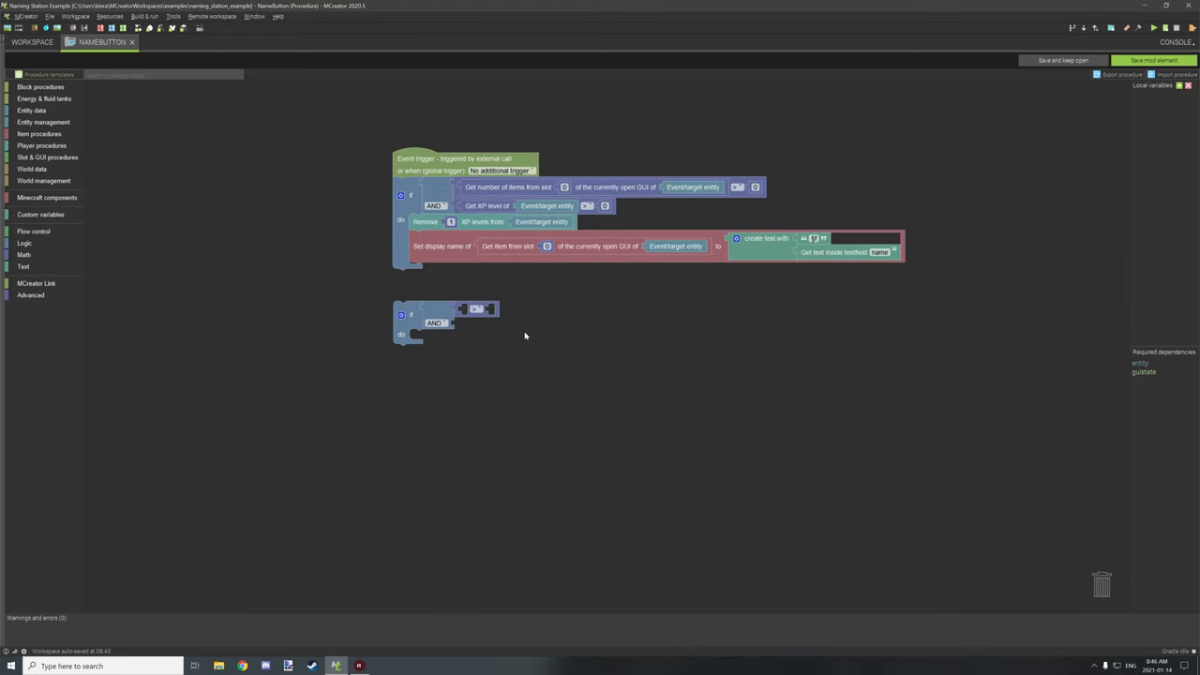
click(22, 255)
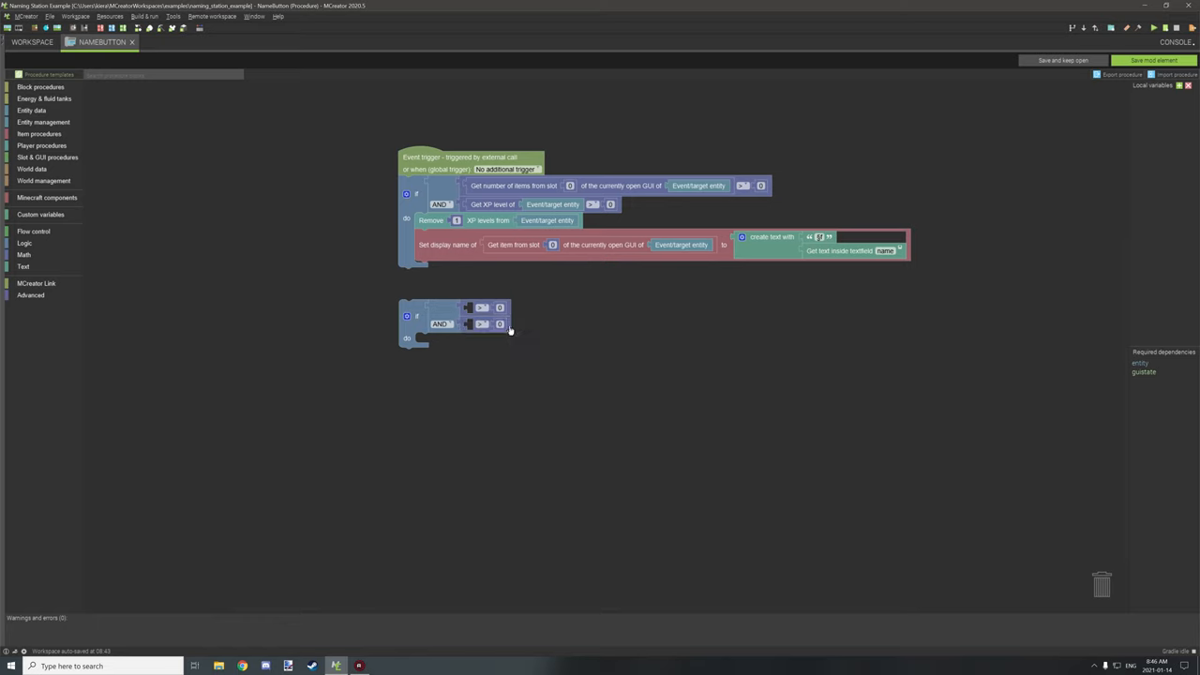
mouse_move(473, 308)
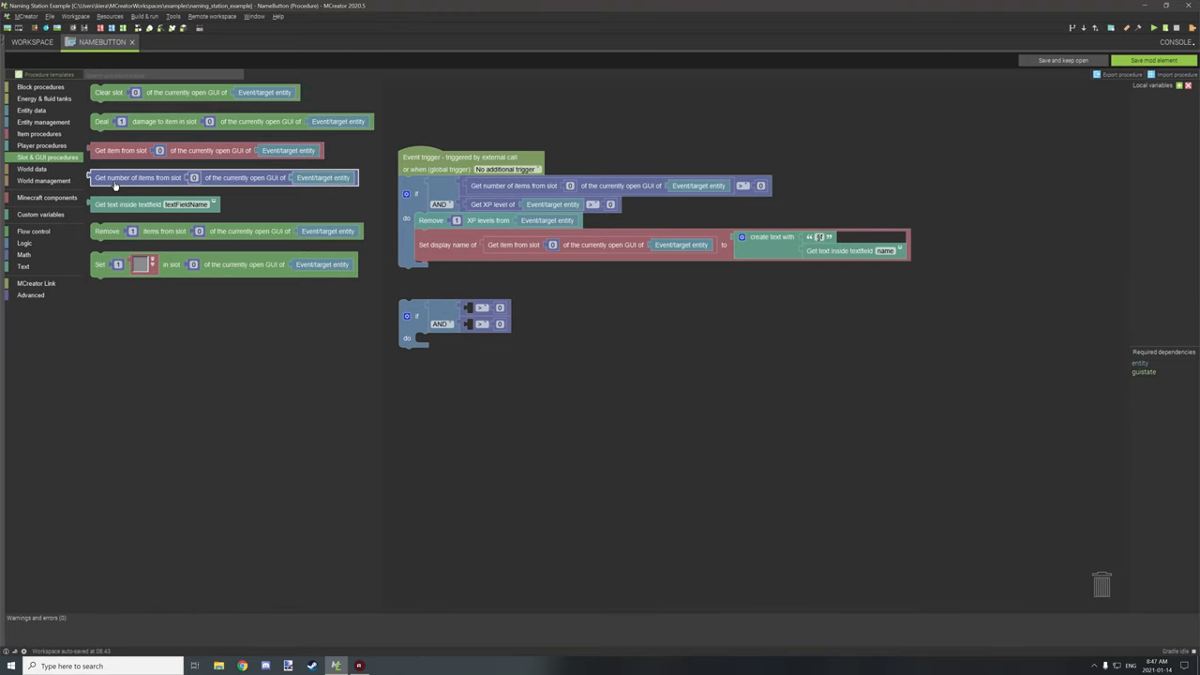
mouse_move(122, 187)
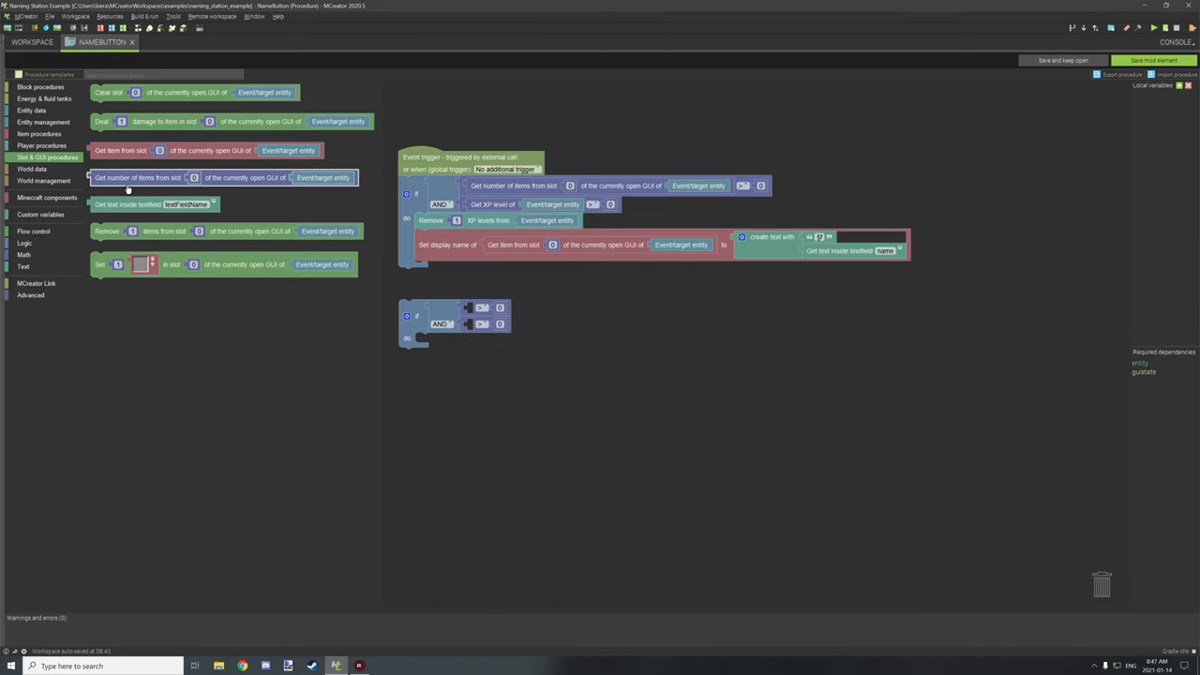
mouse_move(158, 185)
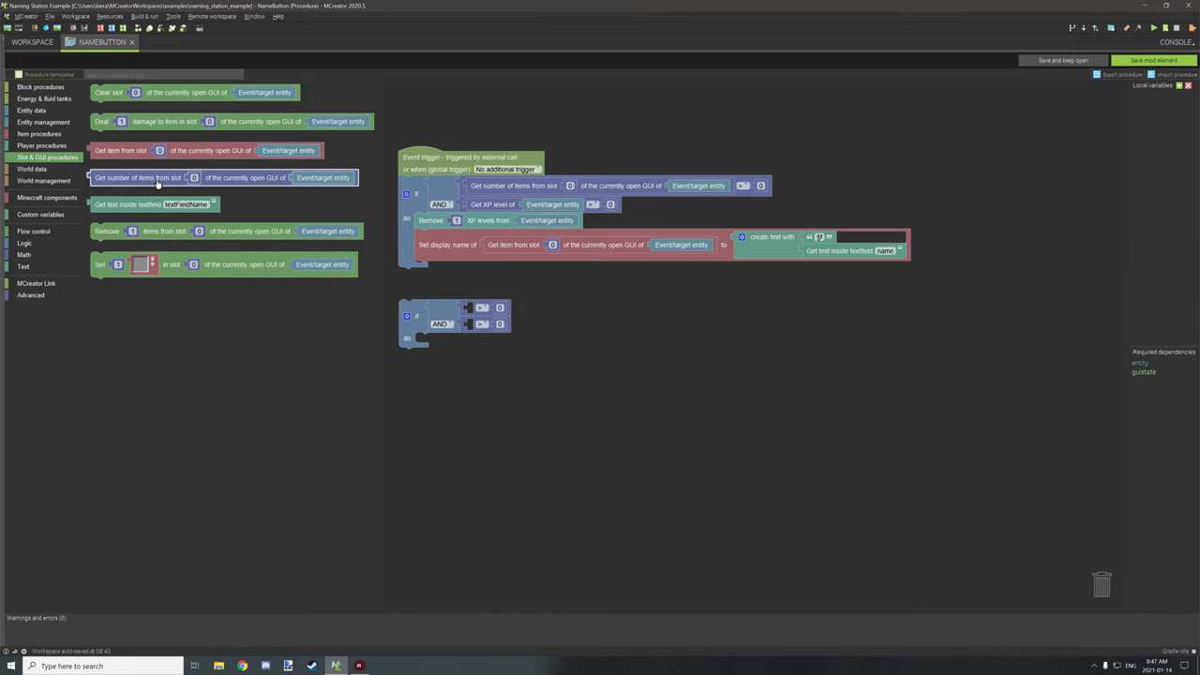
Use Get number of items from slot as the first comparison's value
drag(139, 177, 272, 251)
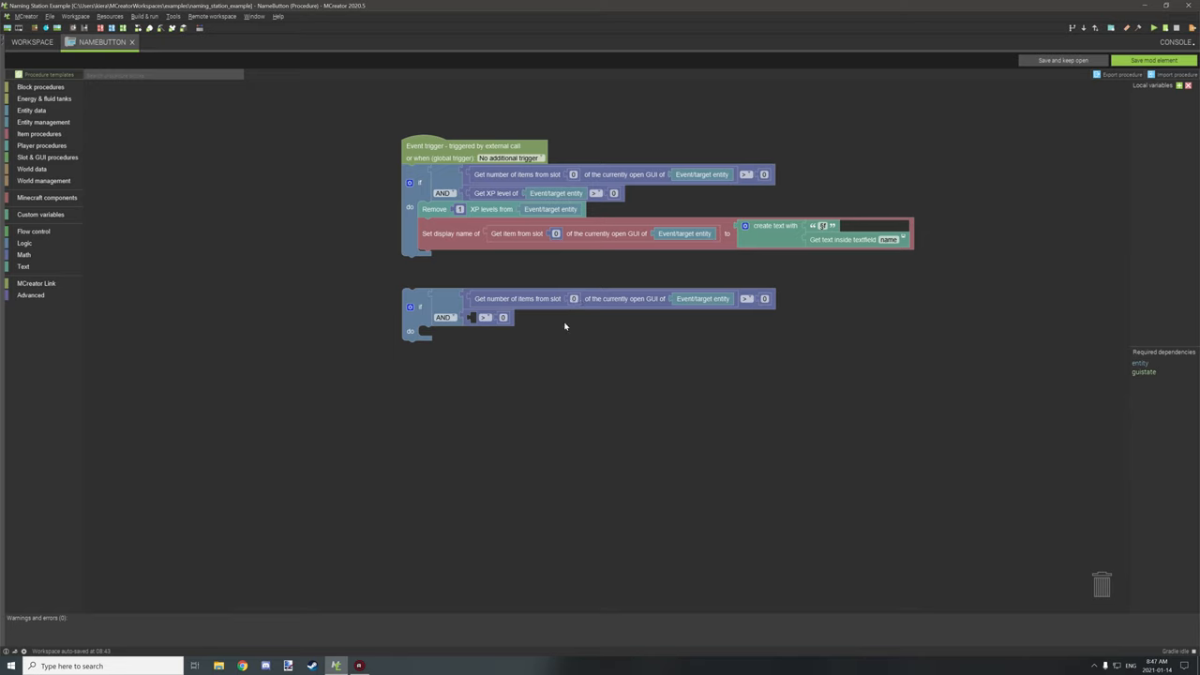
mouse_move(484, 315)
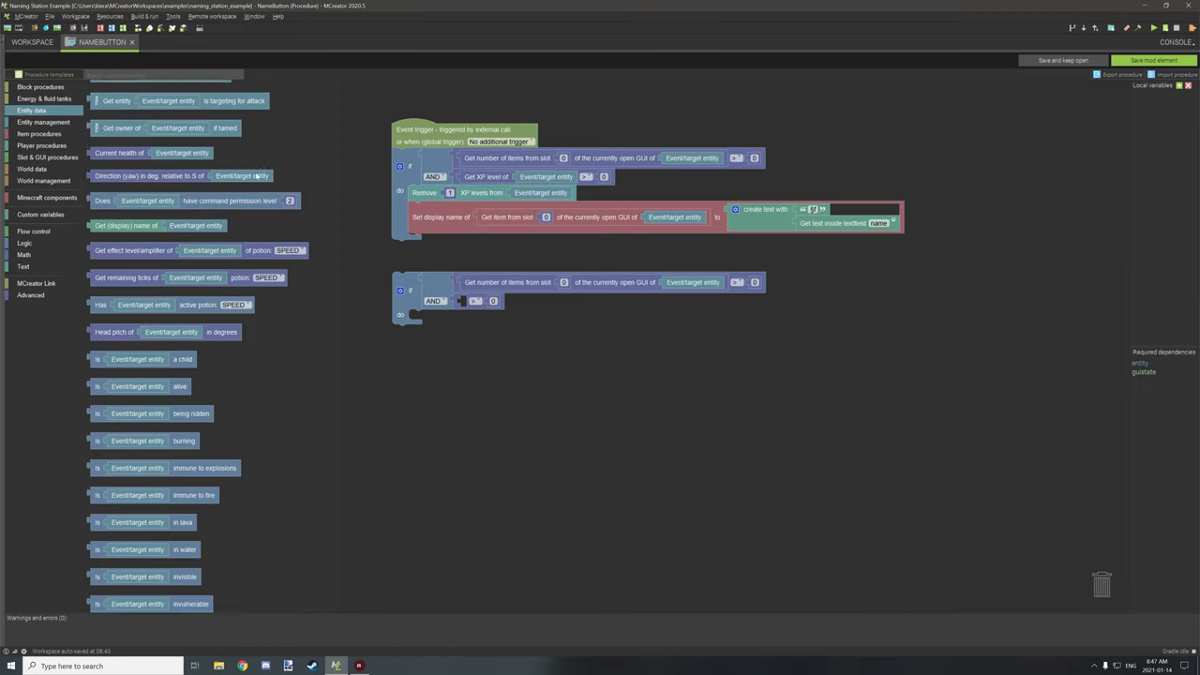
Add Get XP level of Event/target entity to the second comparison and prepare Remove XP levels from Player procedures
scroll(down, 3)
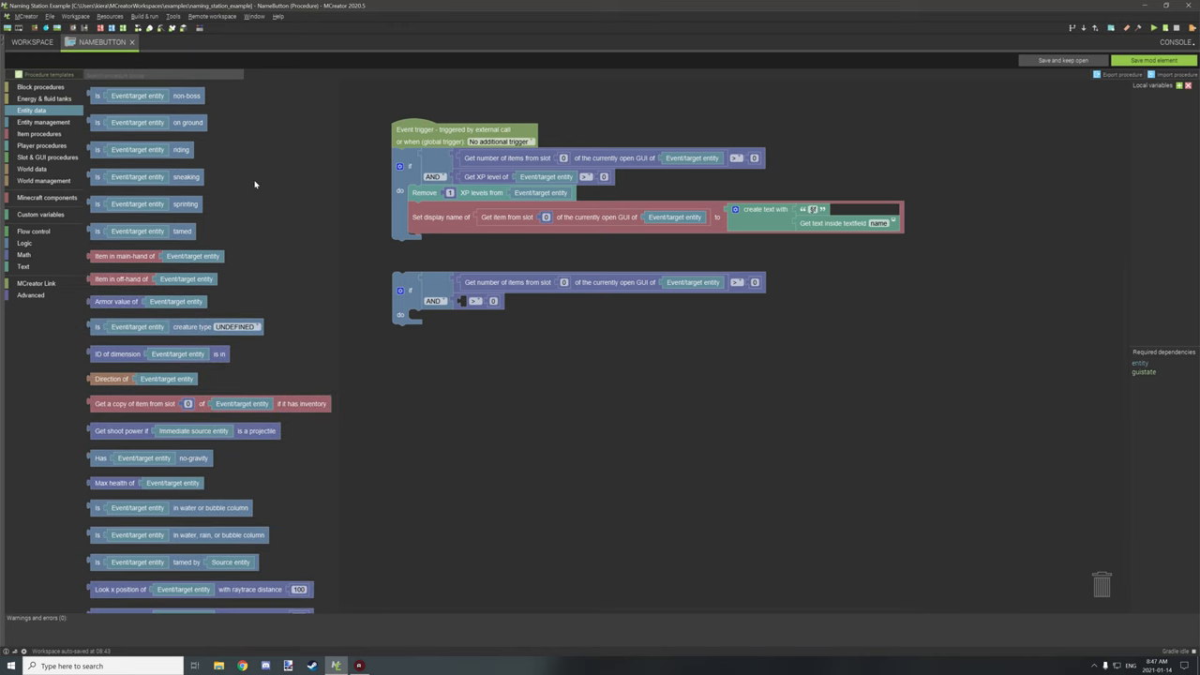
scroll(down, 3)
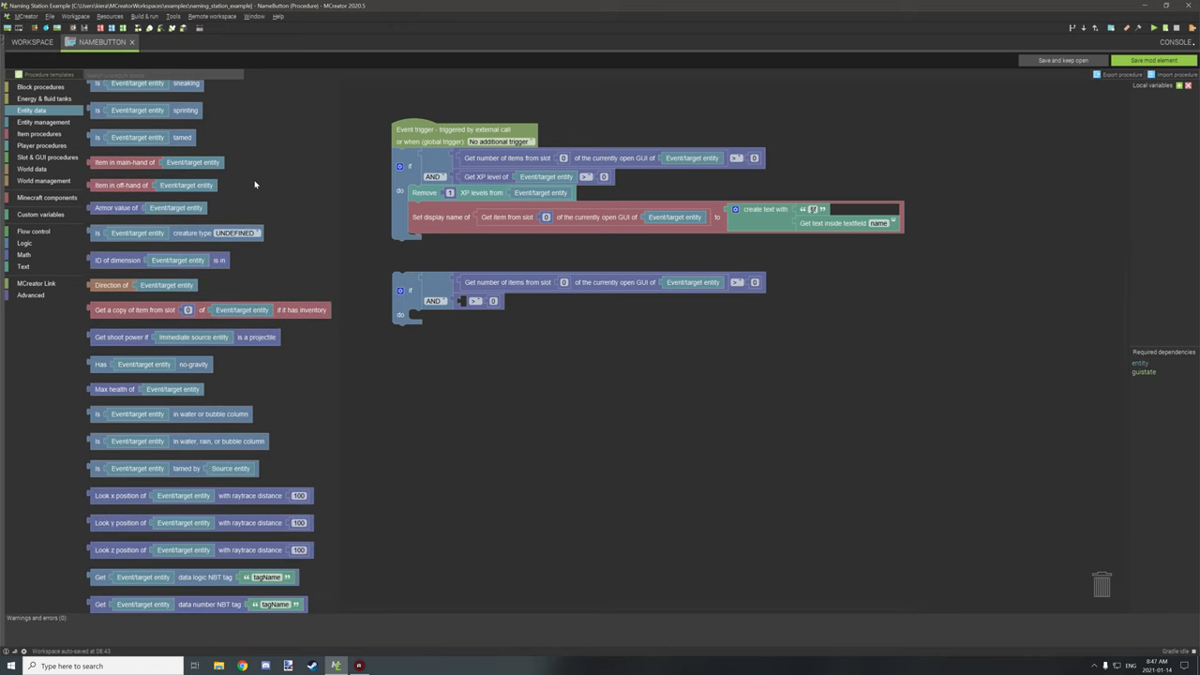
scroll(down, 3)
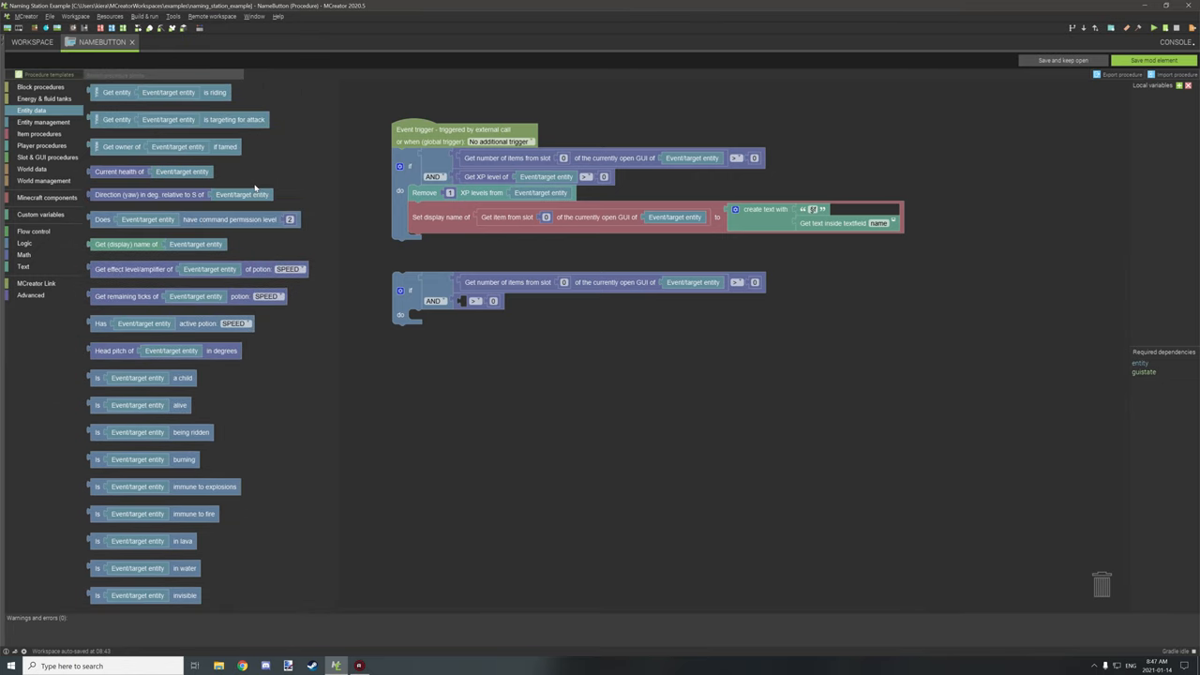
click(41, 146)
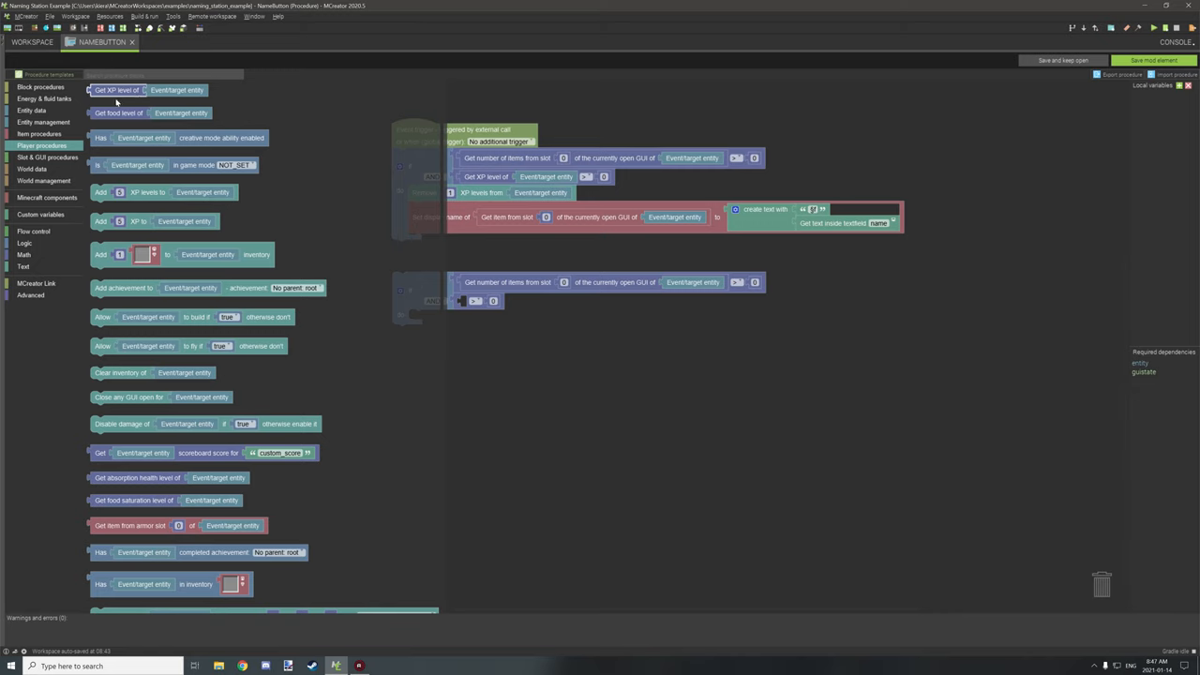
drag(116, 90, 315, 165)
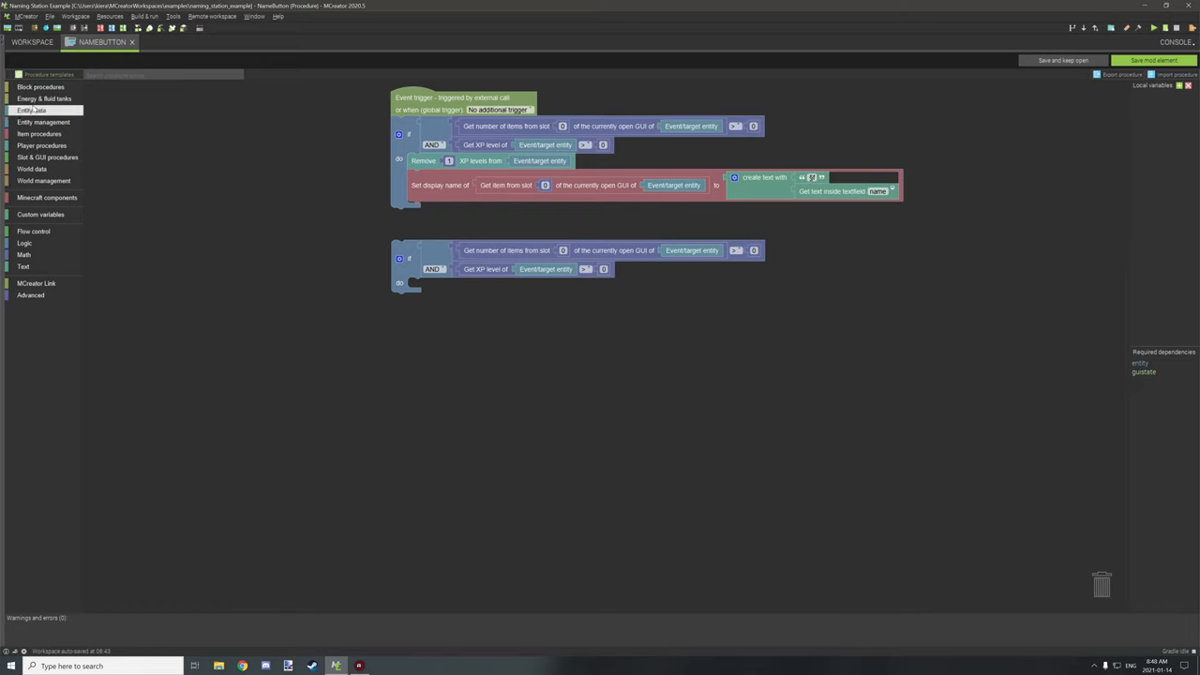
click(41, 147)
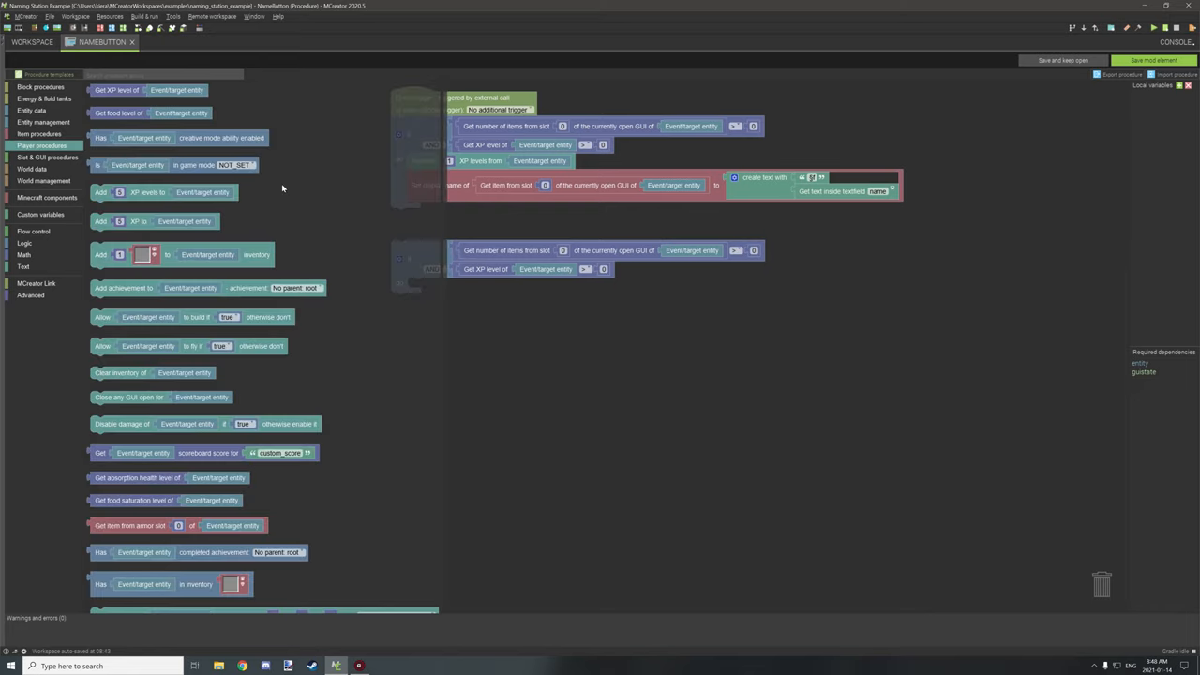
scroll(down, 3)
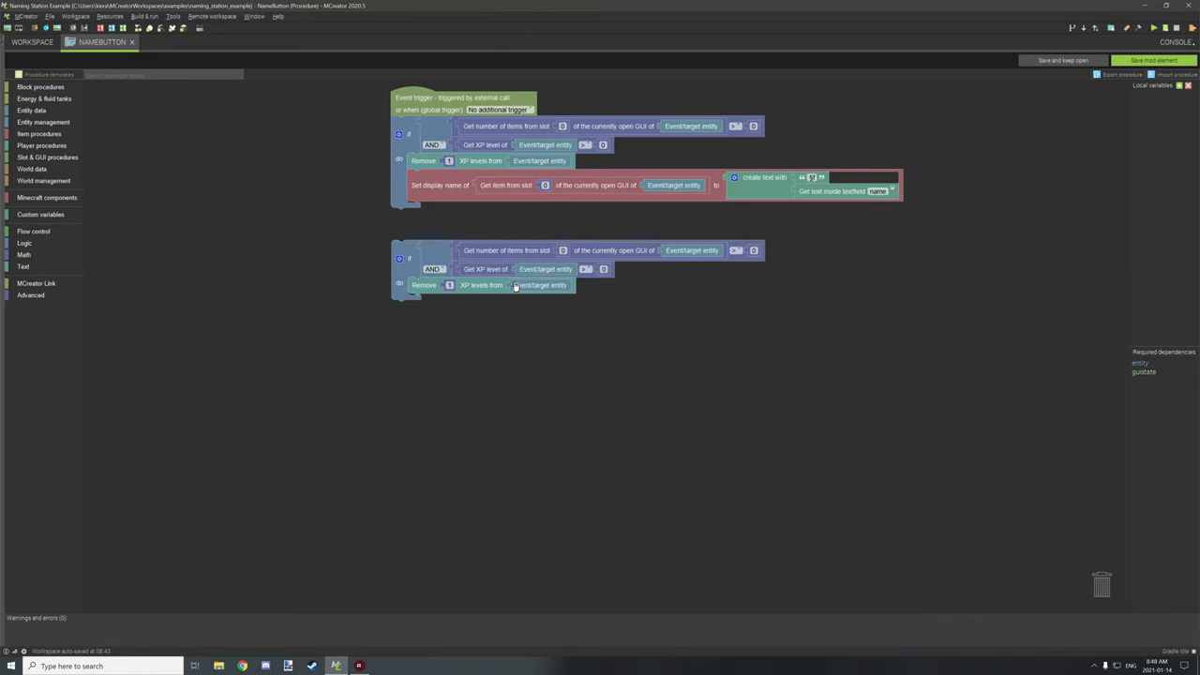
mouse_move(492, 317)
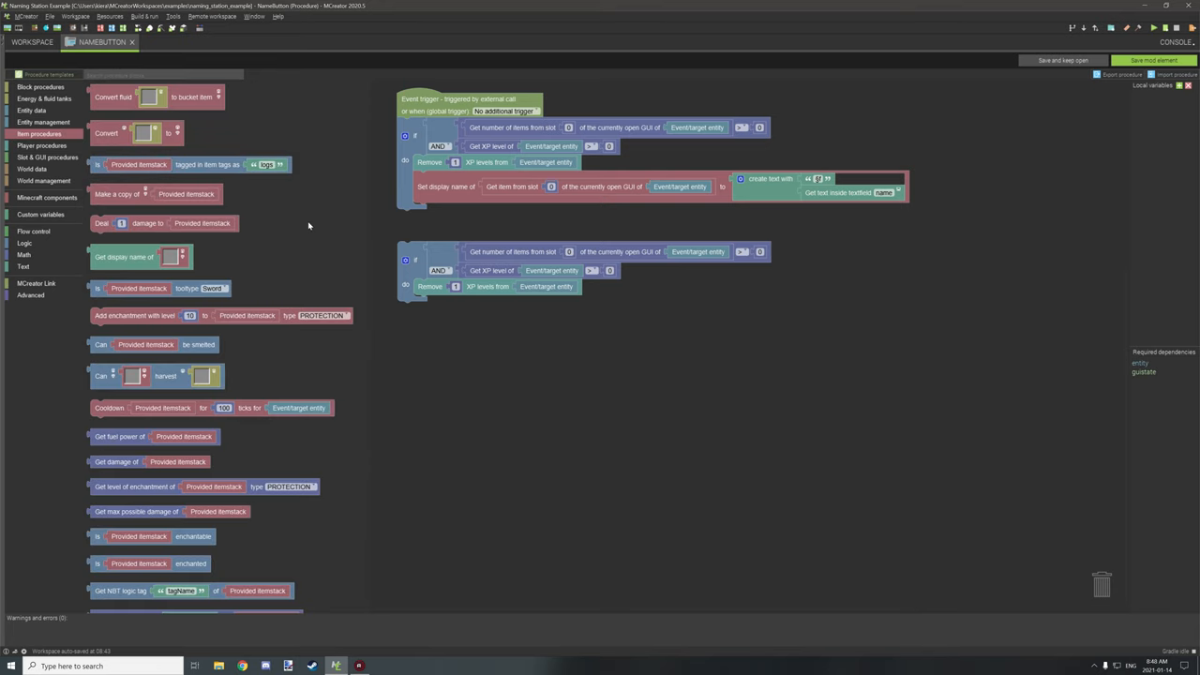
Fill Set display name with Get item from slot and a create-text block holding the Display name text
scroll(down, 3)
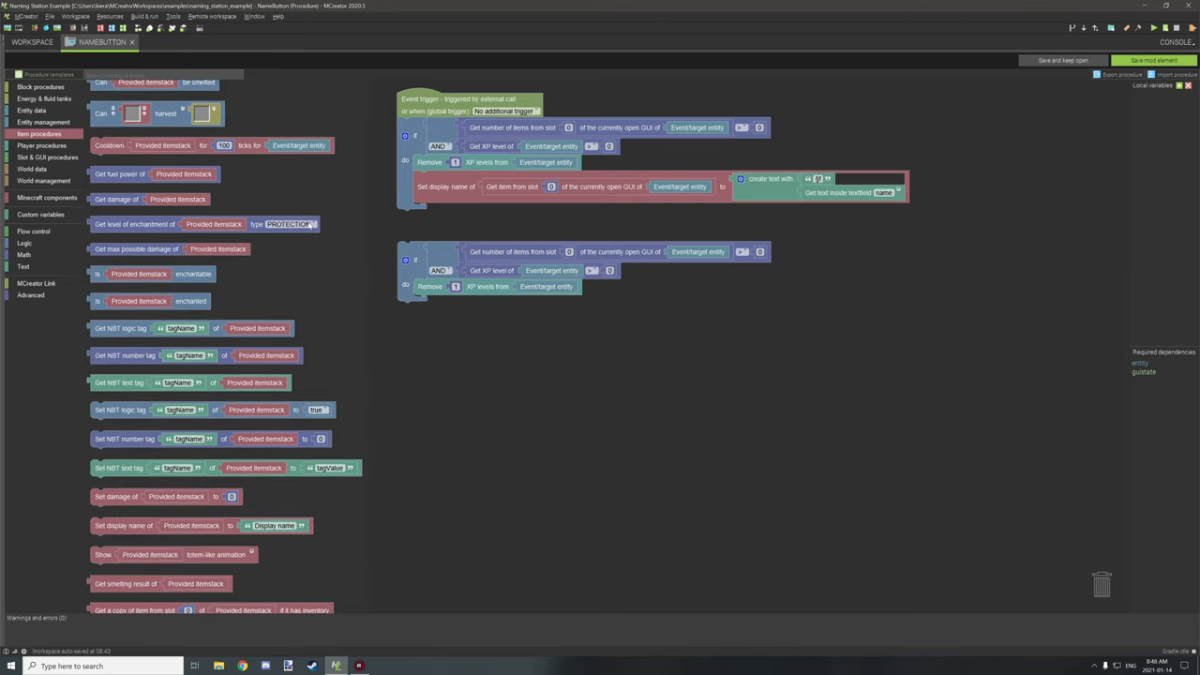
scroll(down, 3)
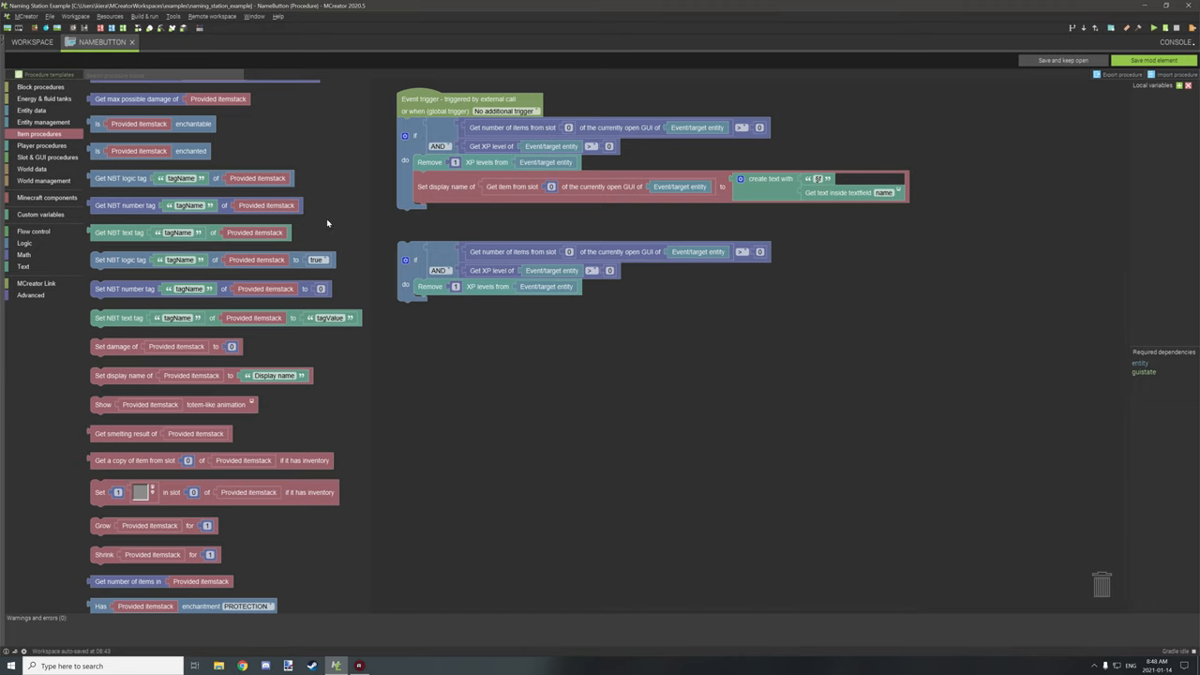
scroll(down, 3)
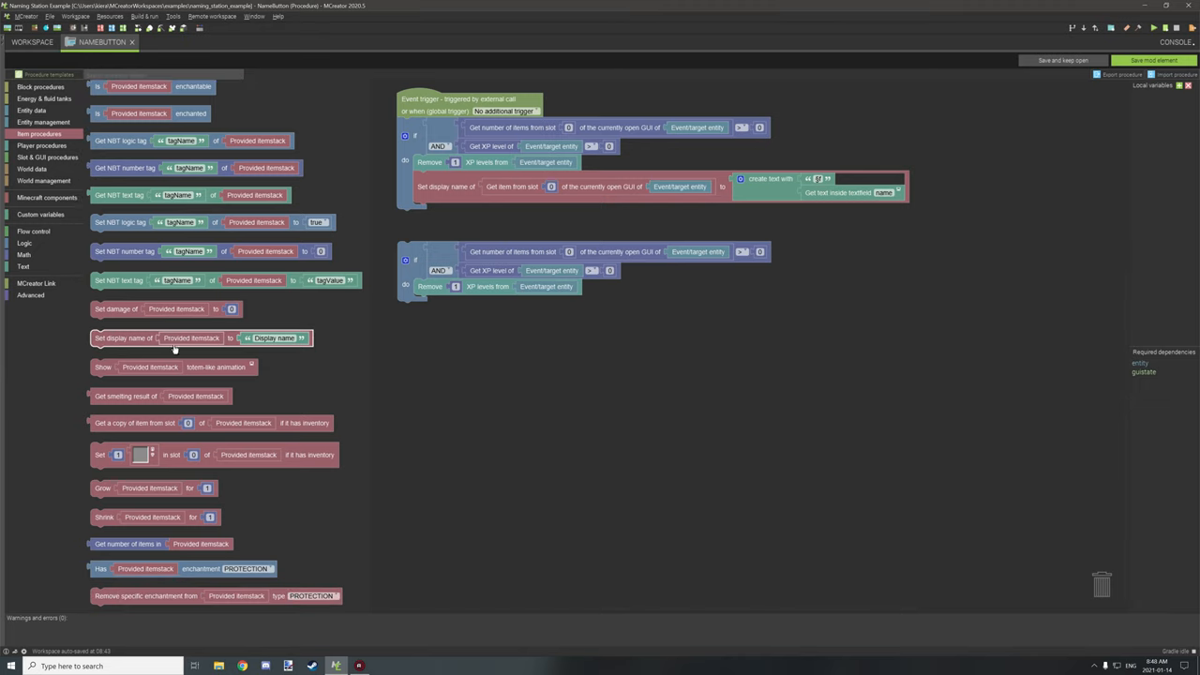
mouse_move(282, 351)
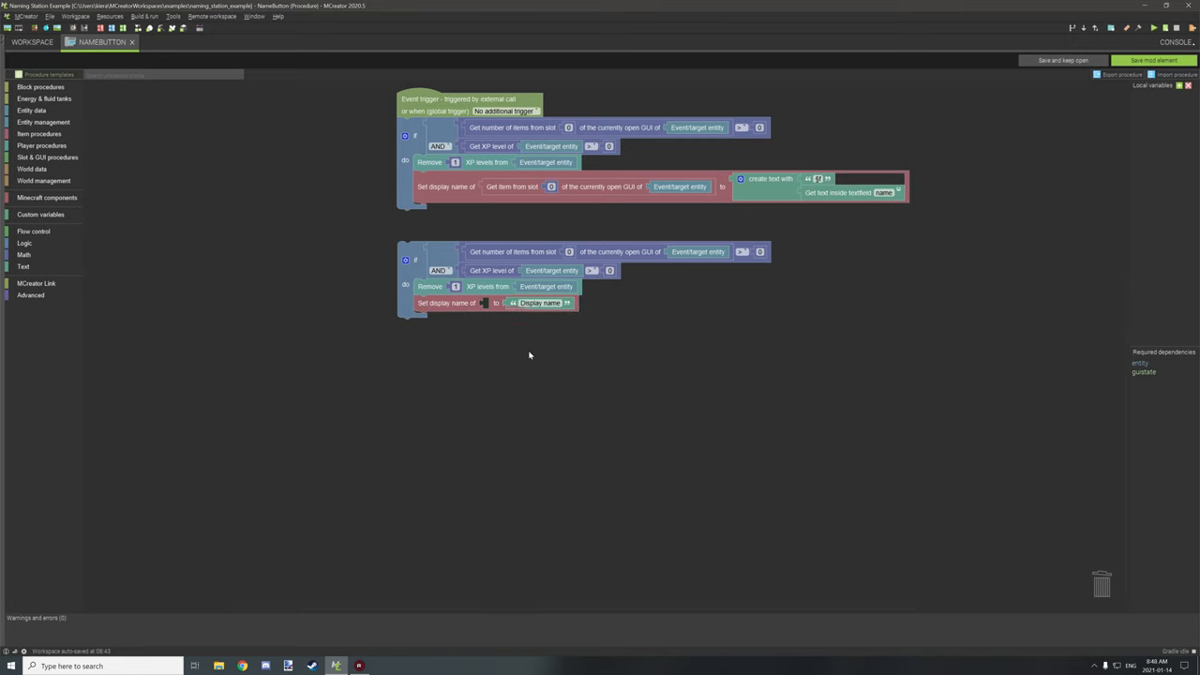
drag(540, 302, 597, 345)
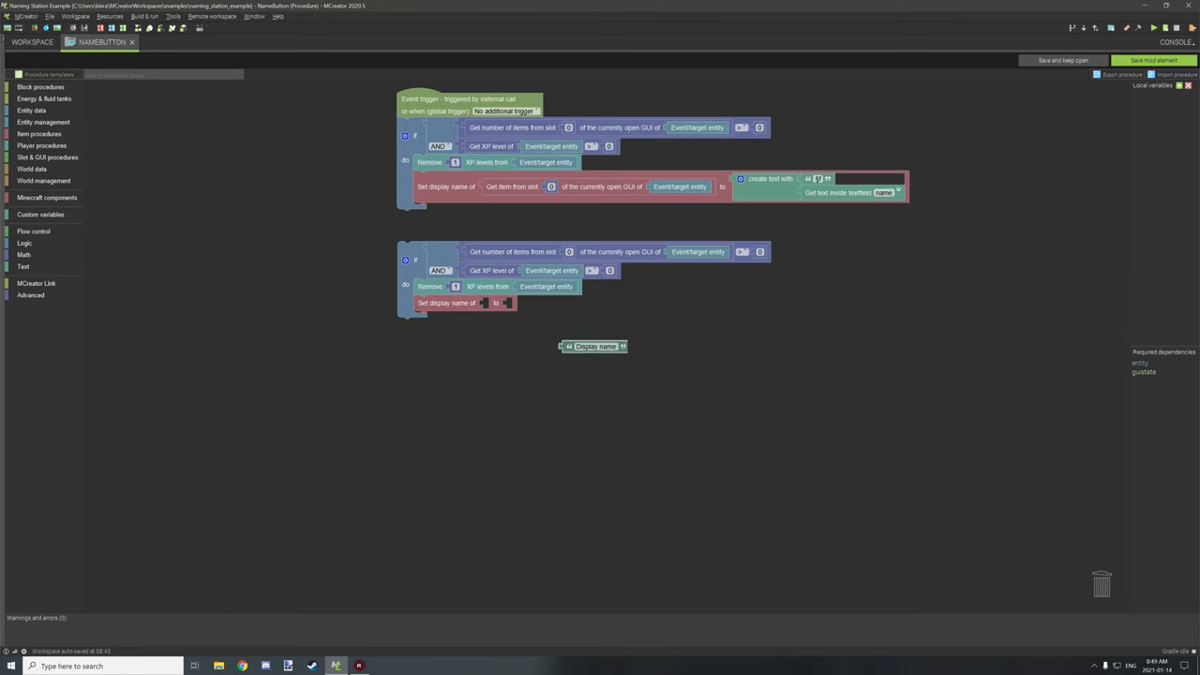
drag(593, 345, 664, 357)
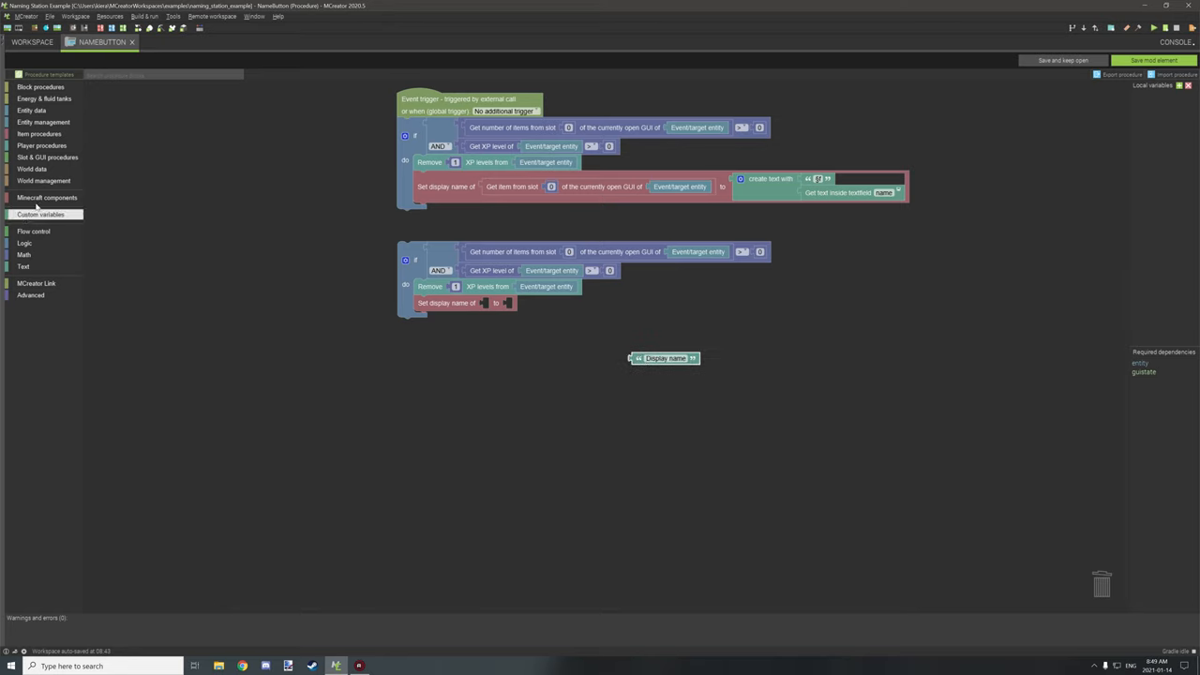
mouse_move(47, 158)
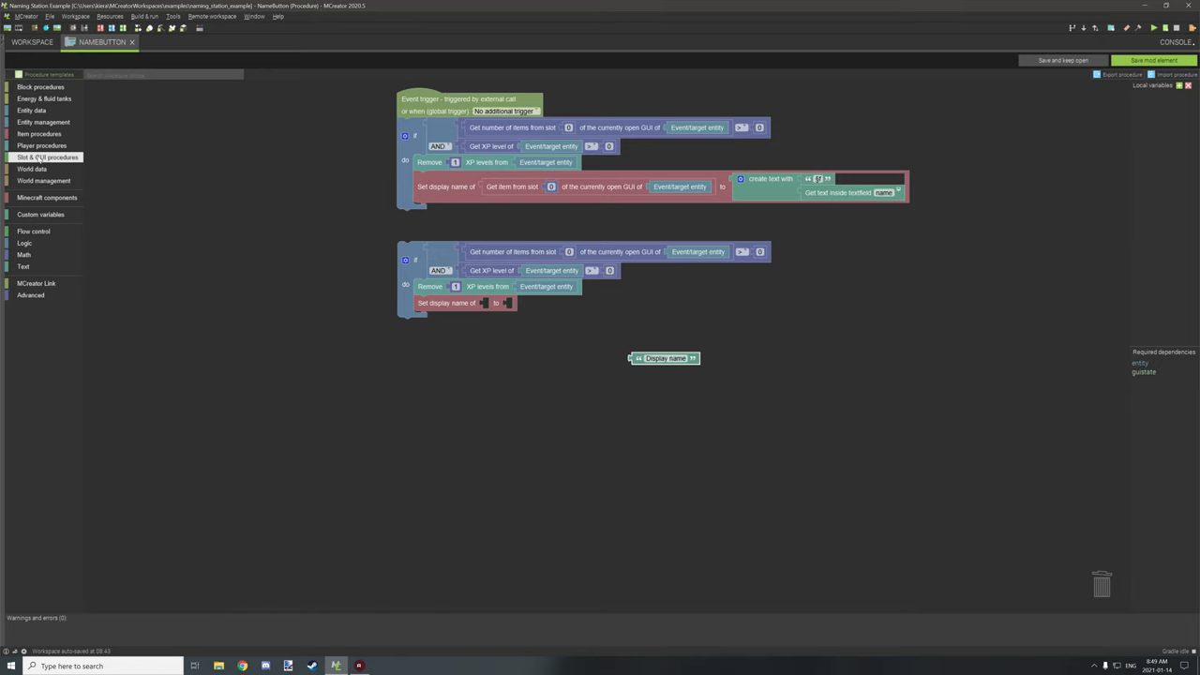
mouse_move(38, 159)
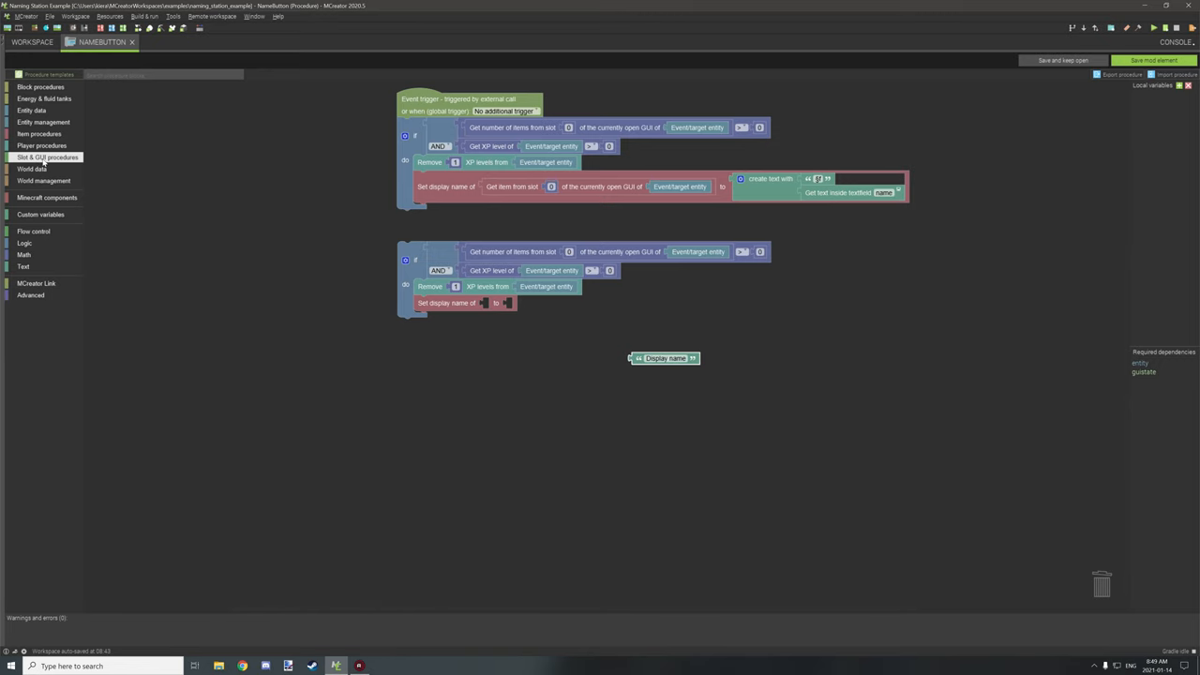
click(47, 157)
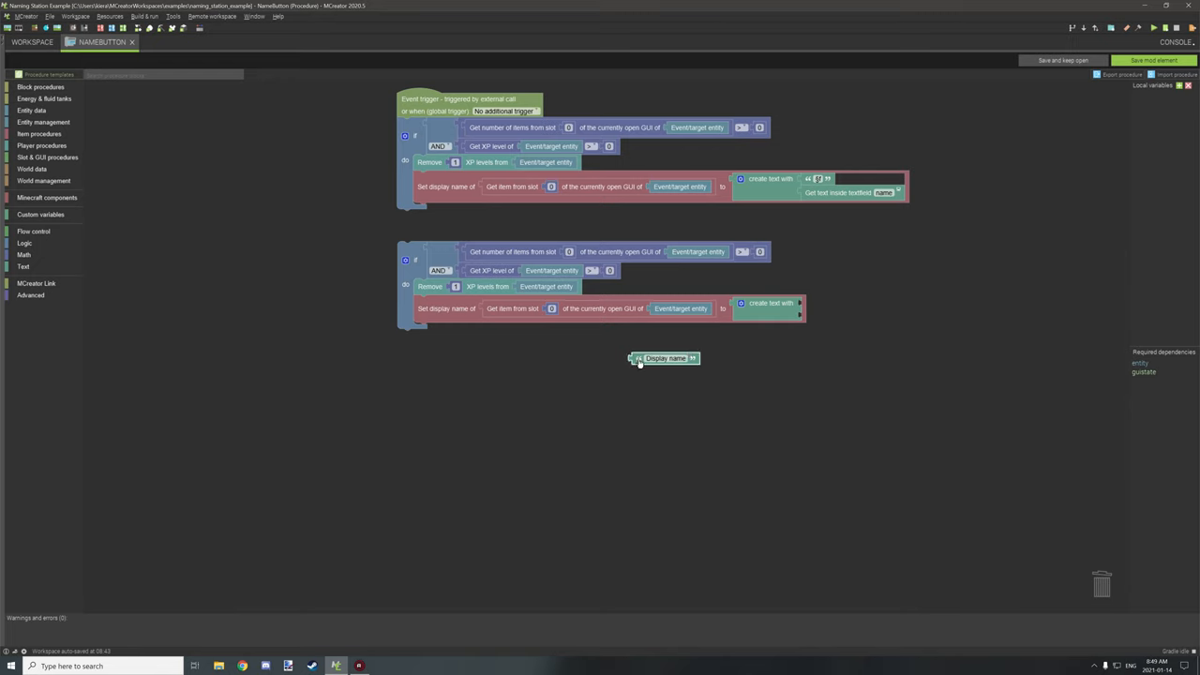
drag(663, 356, 834, 302)
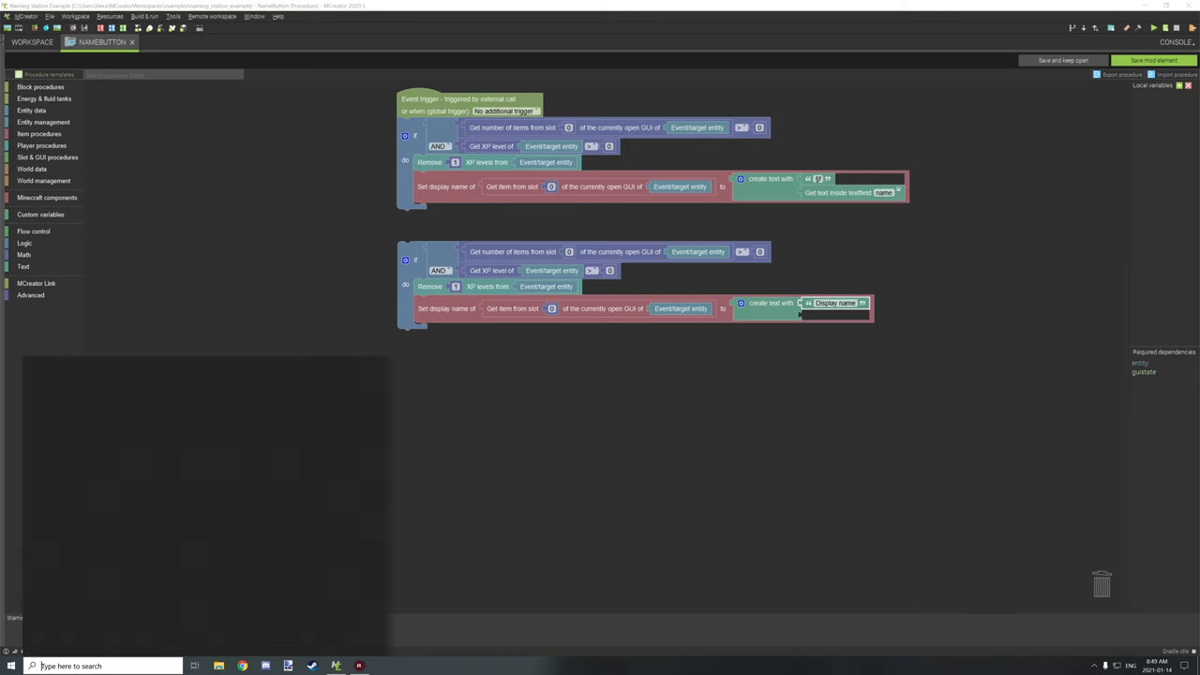
Search the Start menu for 'char' to find Character Map
click(10, 666)
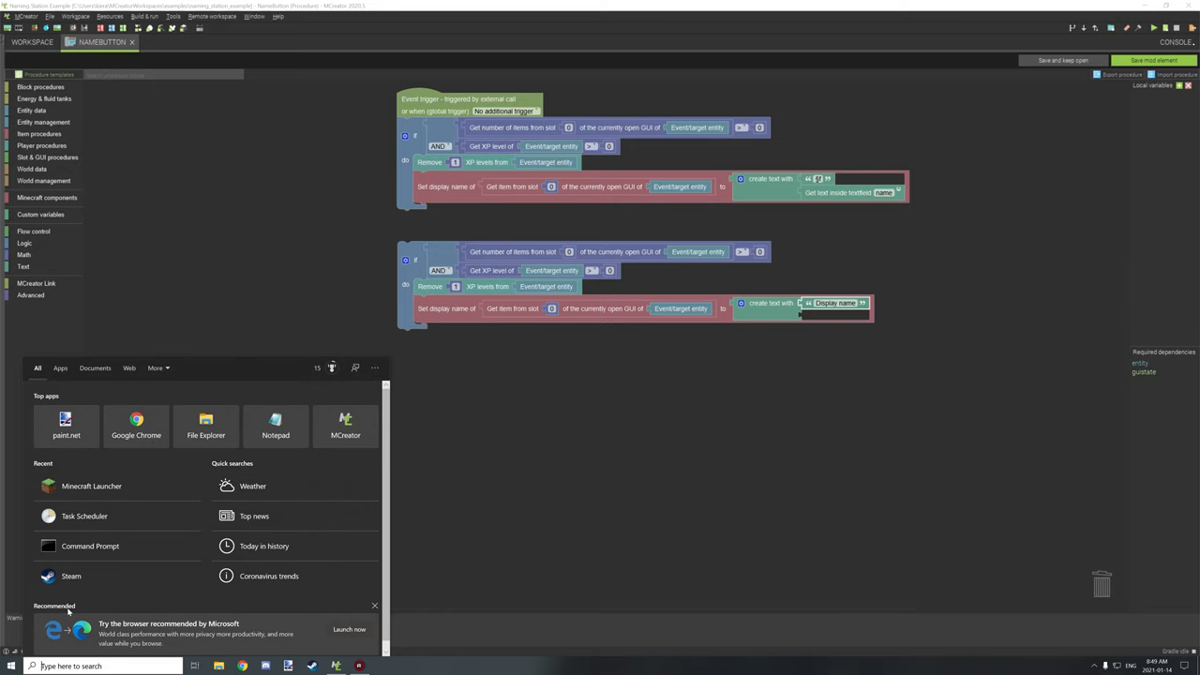
text(Command Prompt)
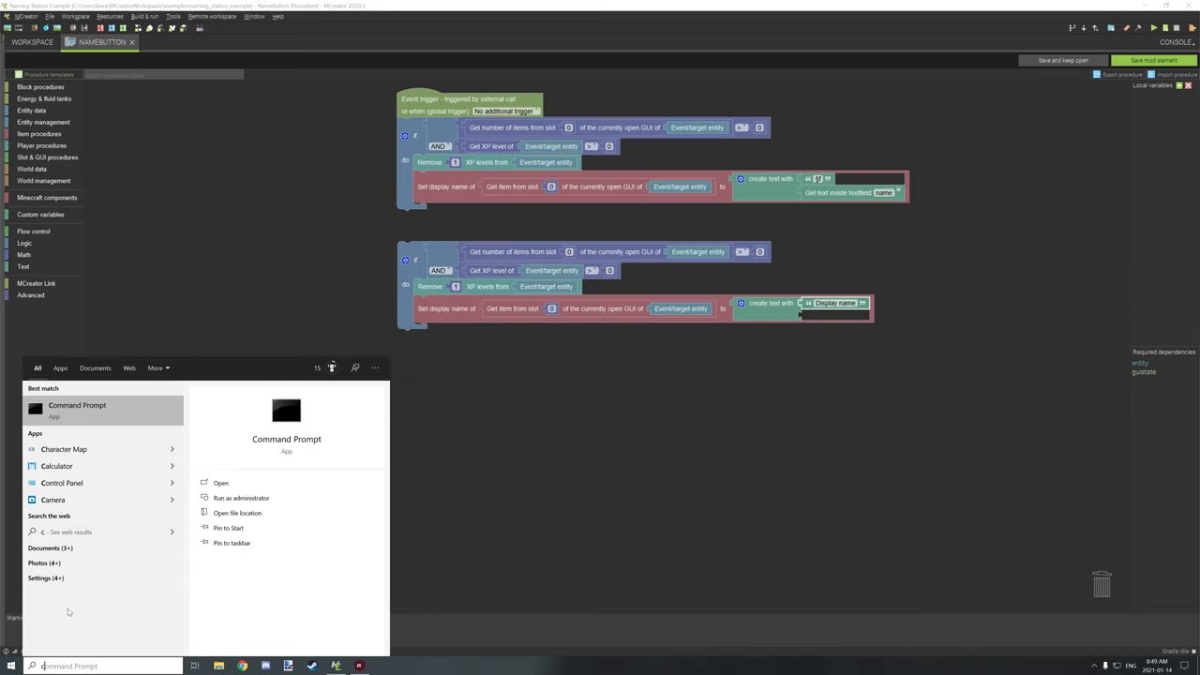
text(char)
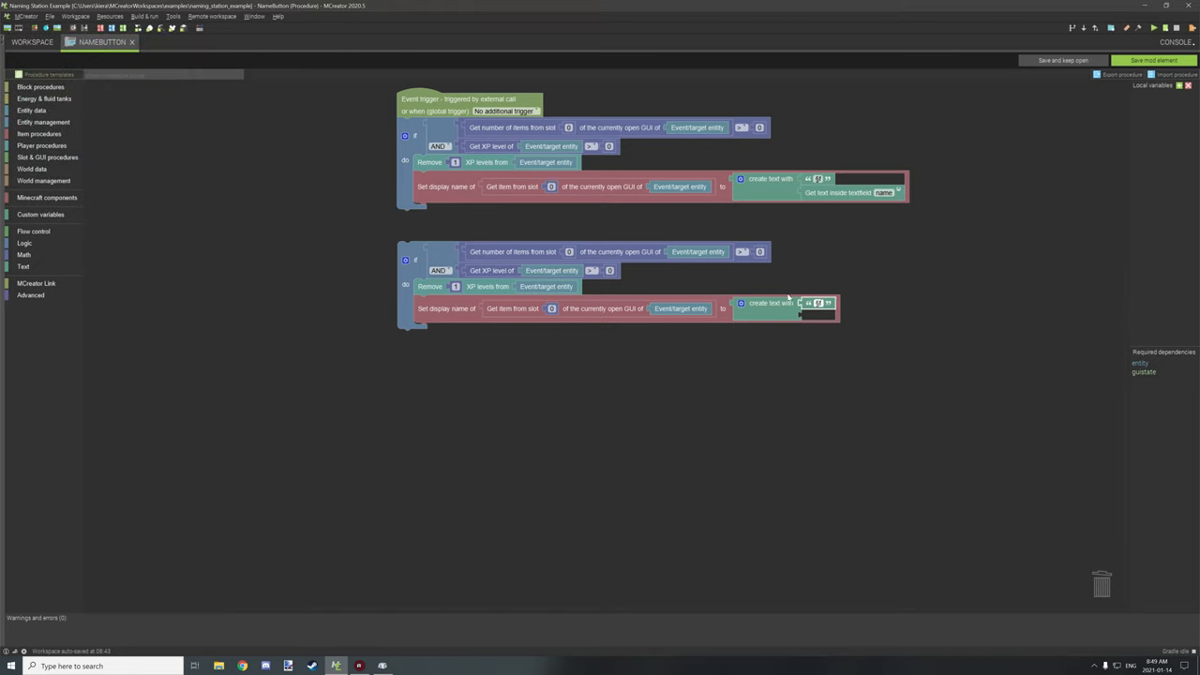
mouse_move(897, 274)
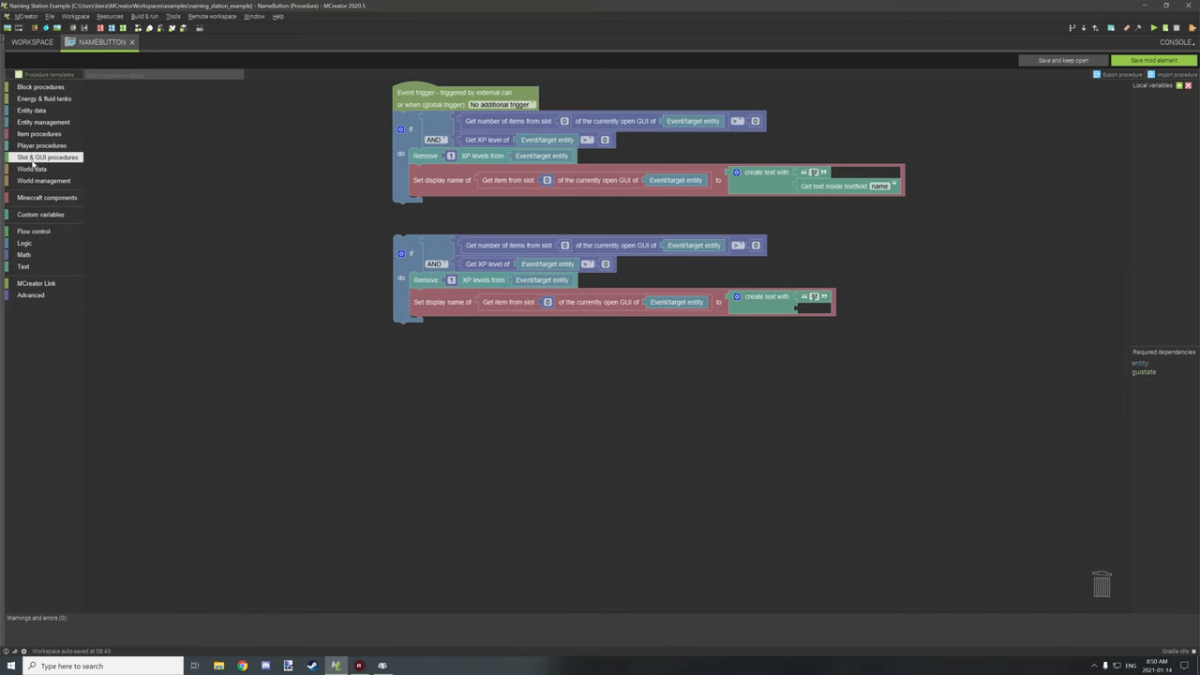
Attach Get text inside textfield name to the second create-text block from Slot & GUI procedures
click(47, 158)
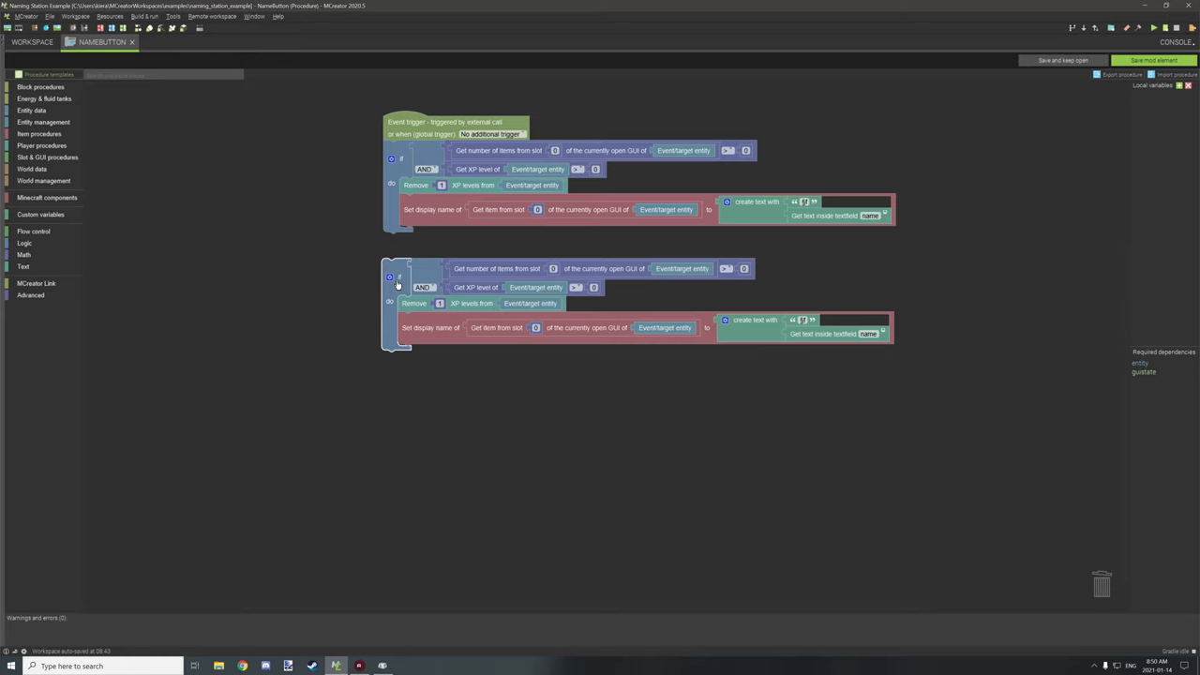
mouse_move(397, 252)
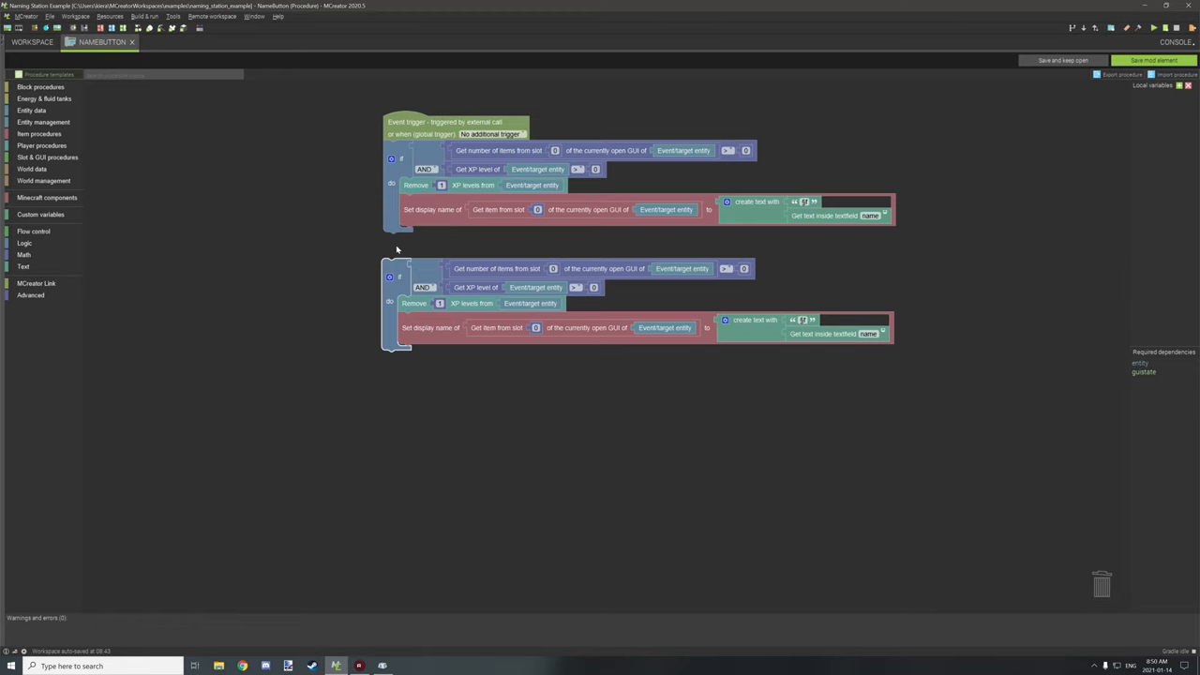
mouse_move(407, 252)
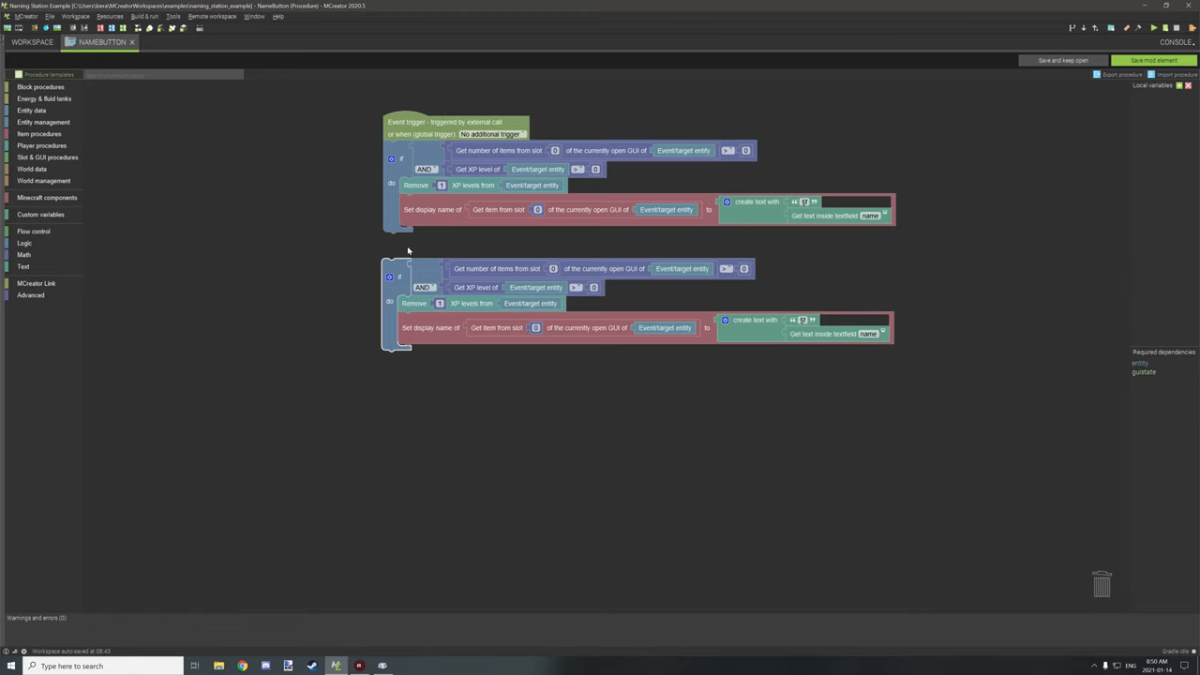